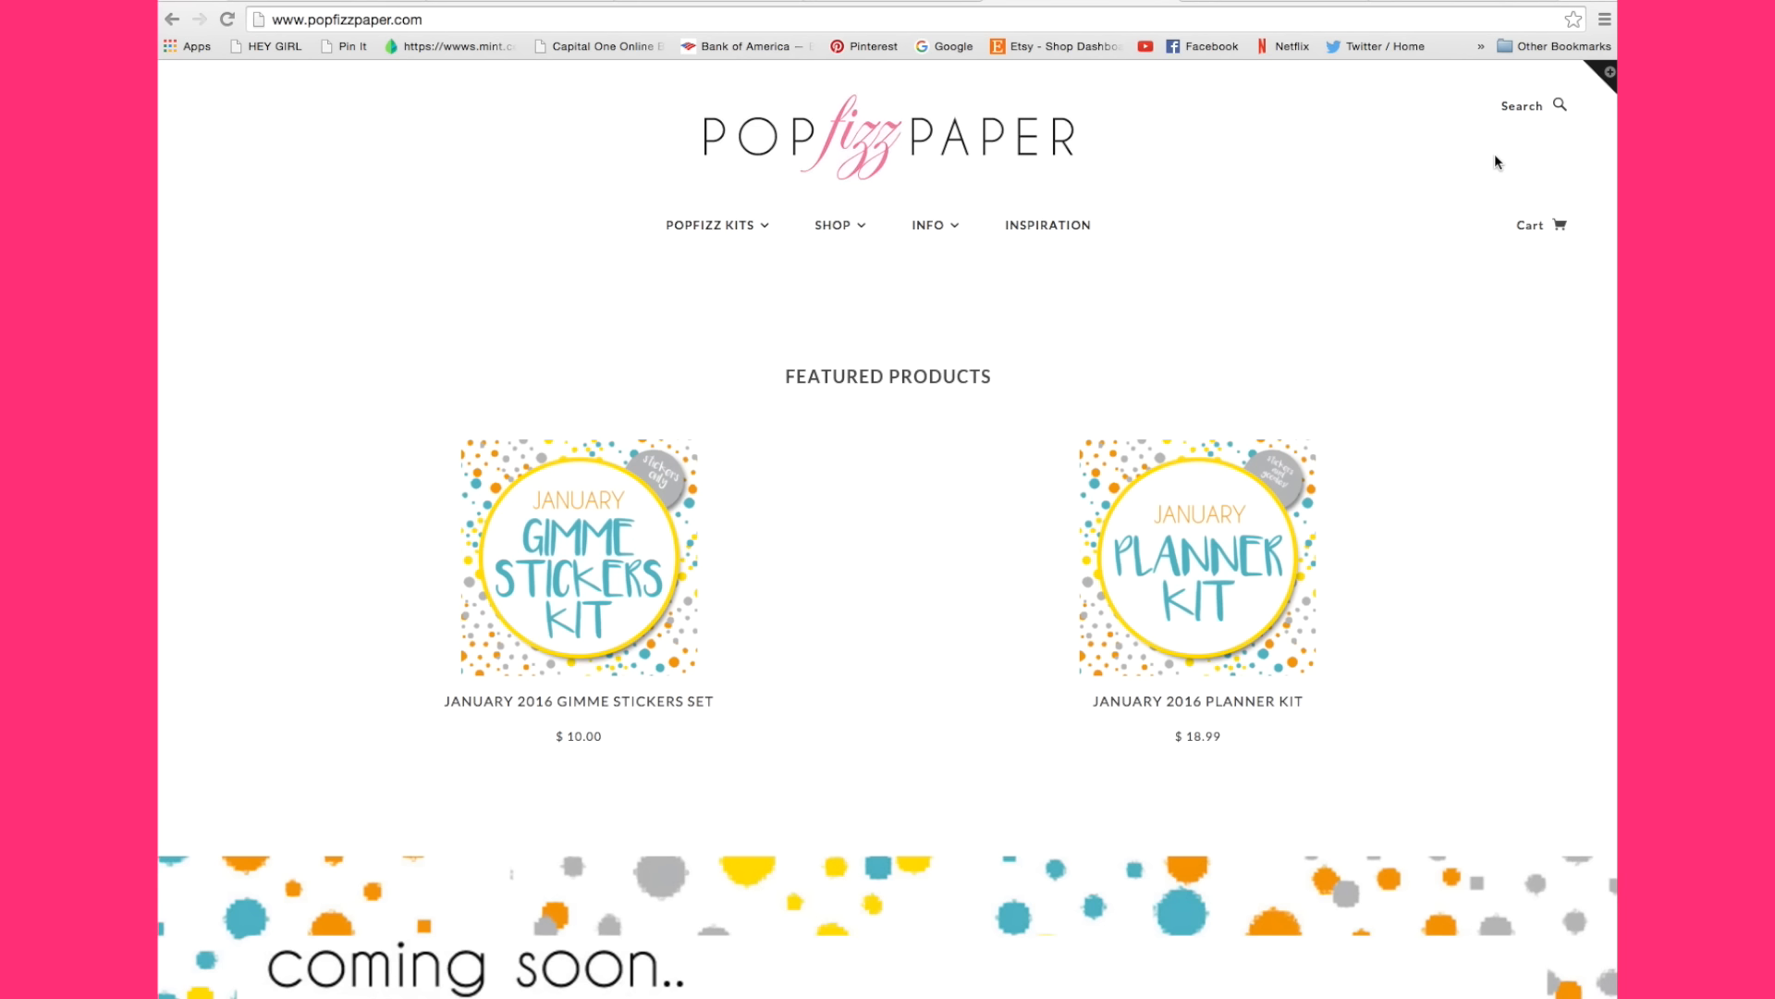
{"action": "mouse_move", "coordinate": [353, 85]}
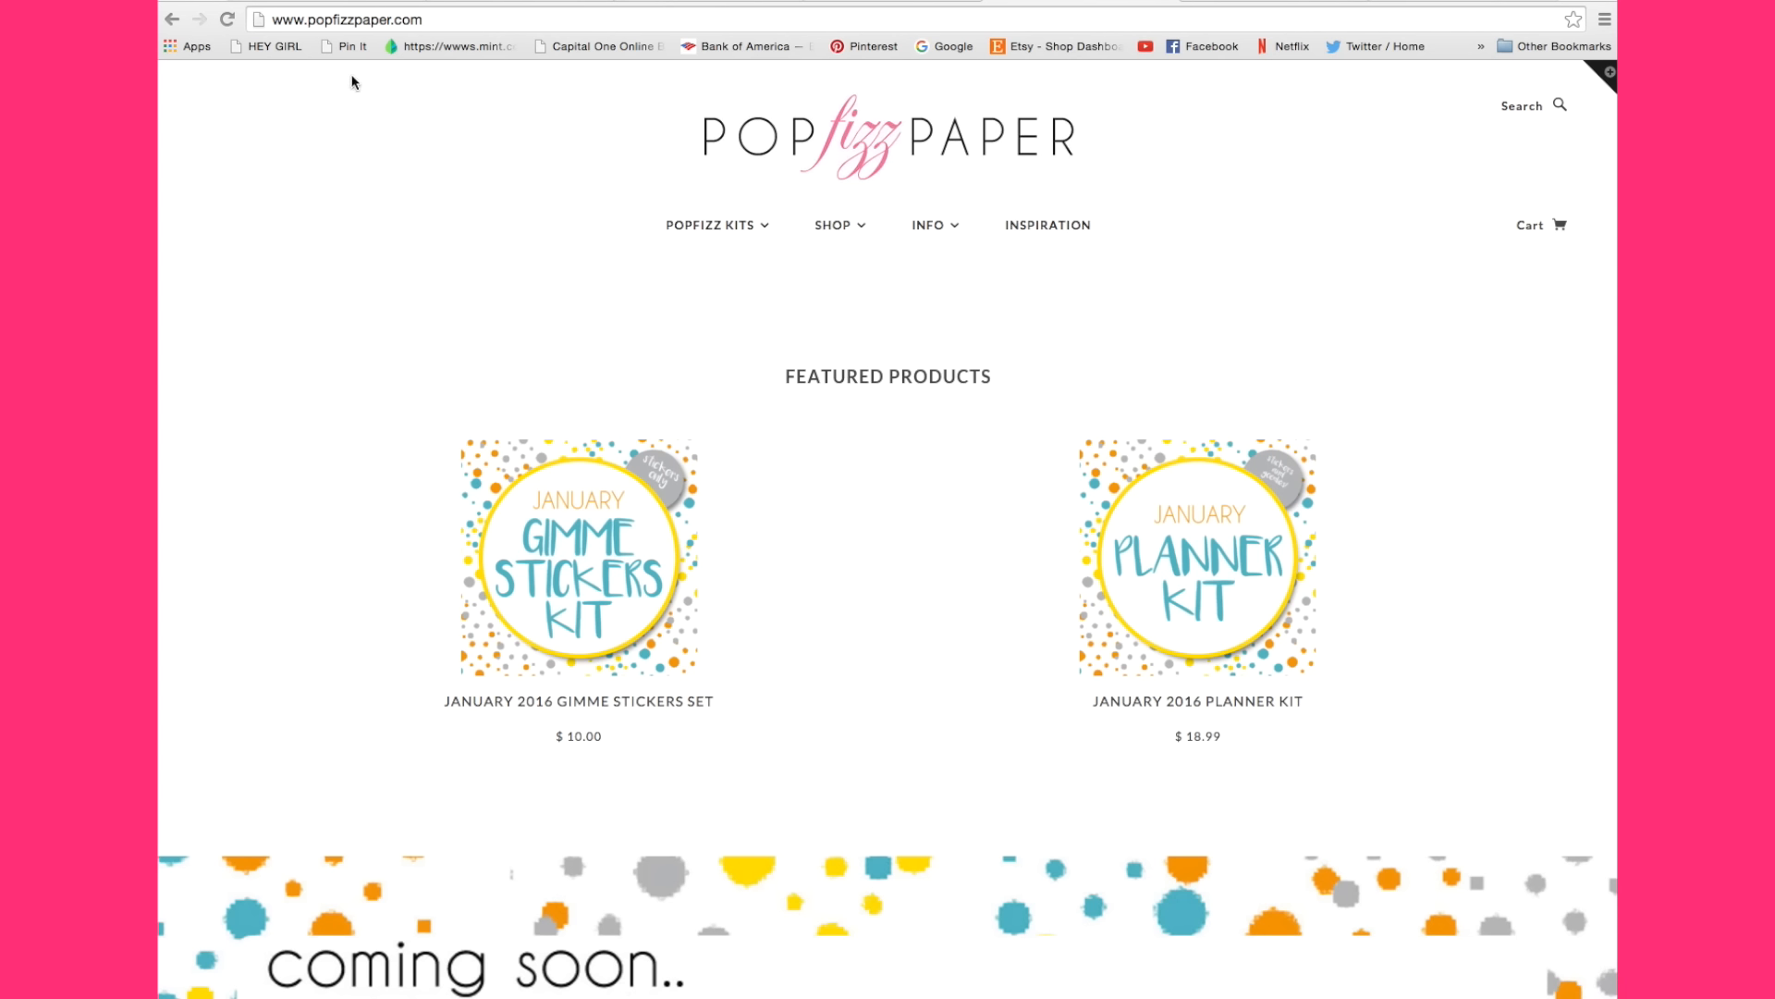
{"action": "mouse_move", "coordinate": [424, 148]}
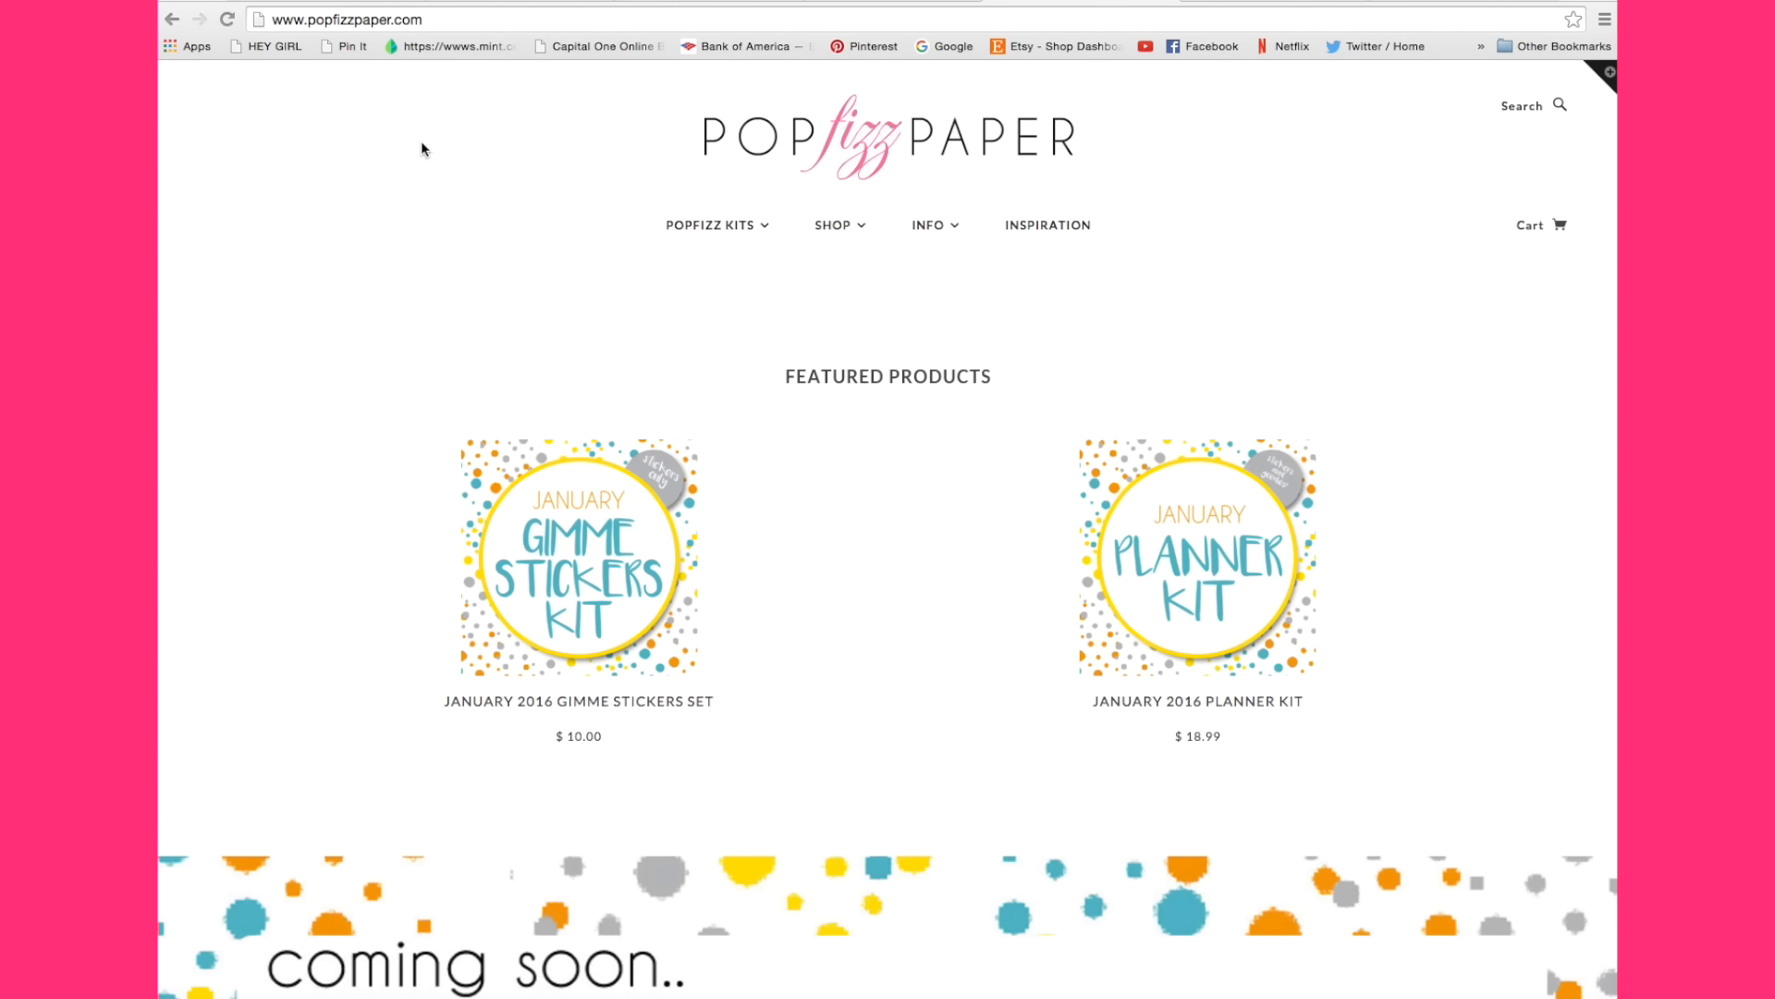
{"action": "mouse_move", "coordinate": [397, 329]}
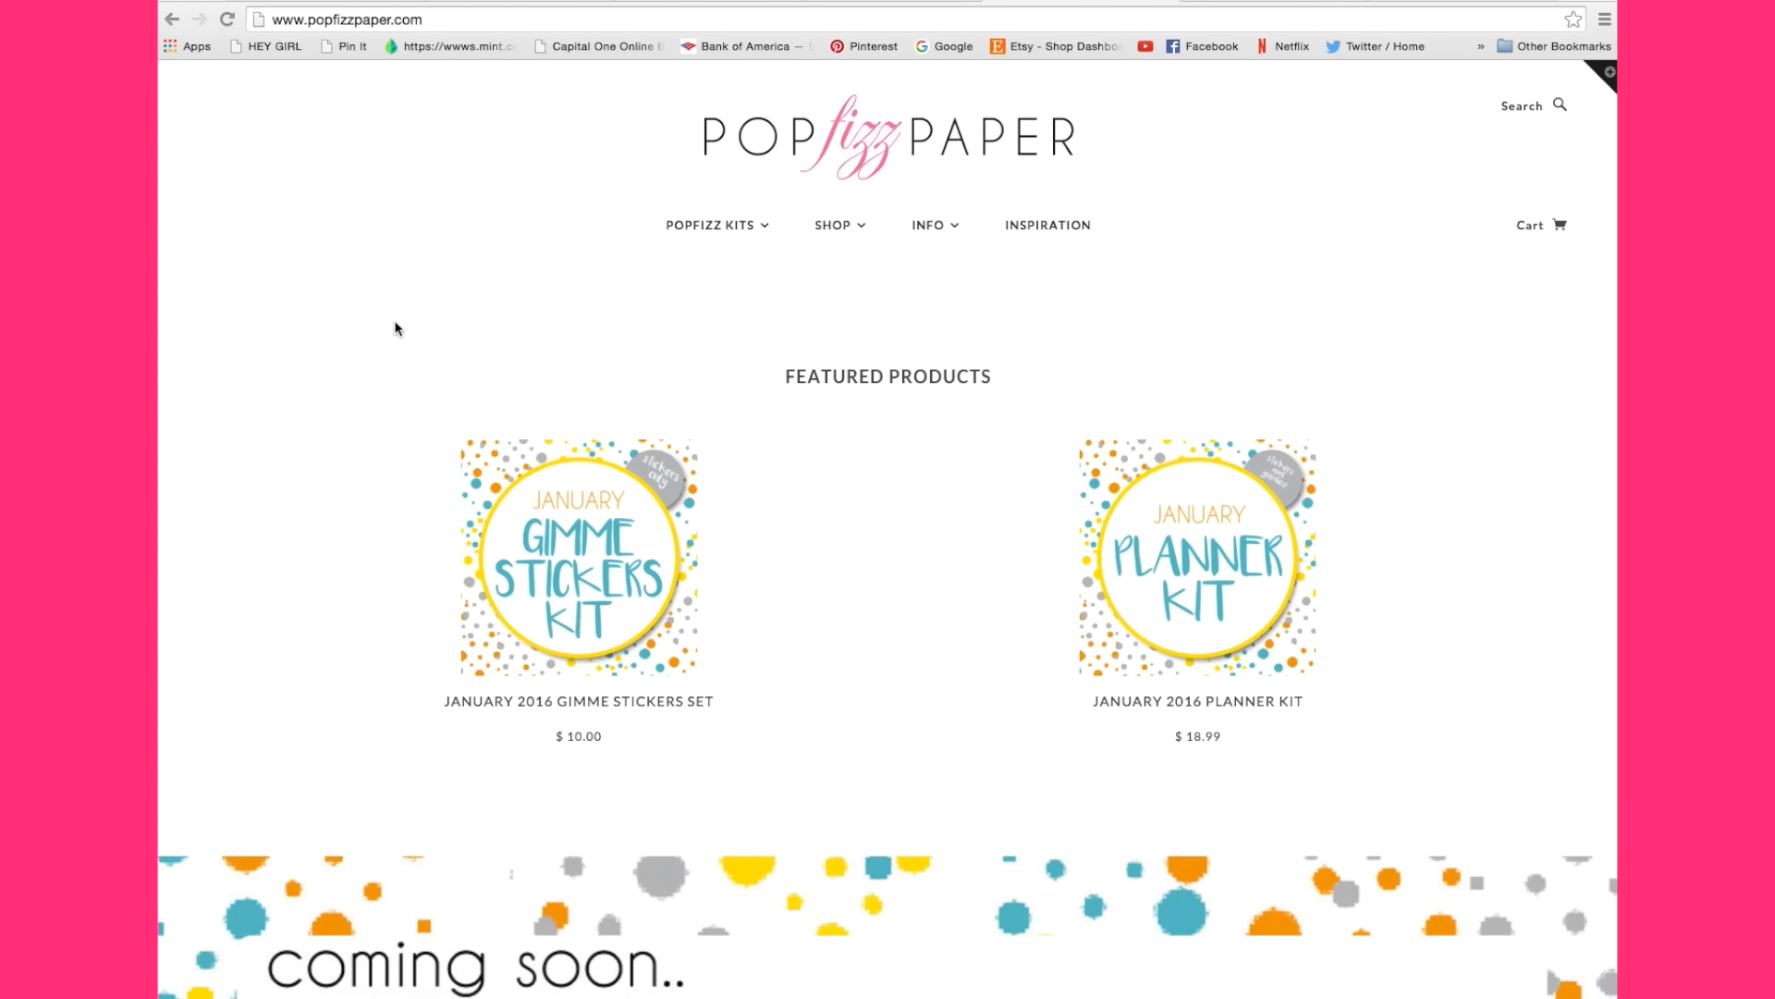
{"action": "mouse_move", "coordinate": [646, 577]}
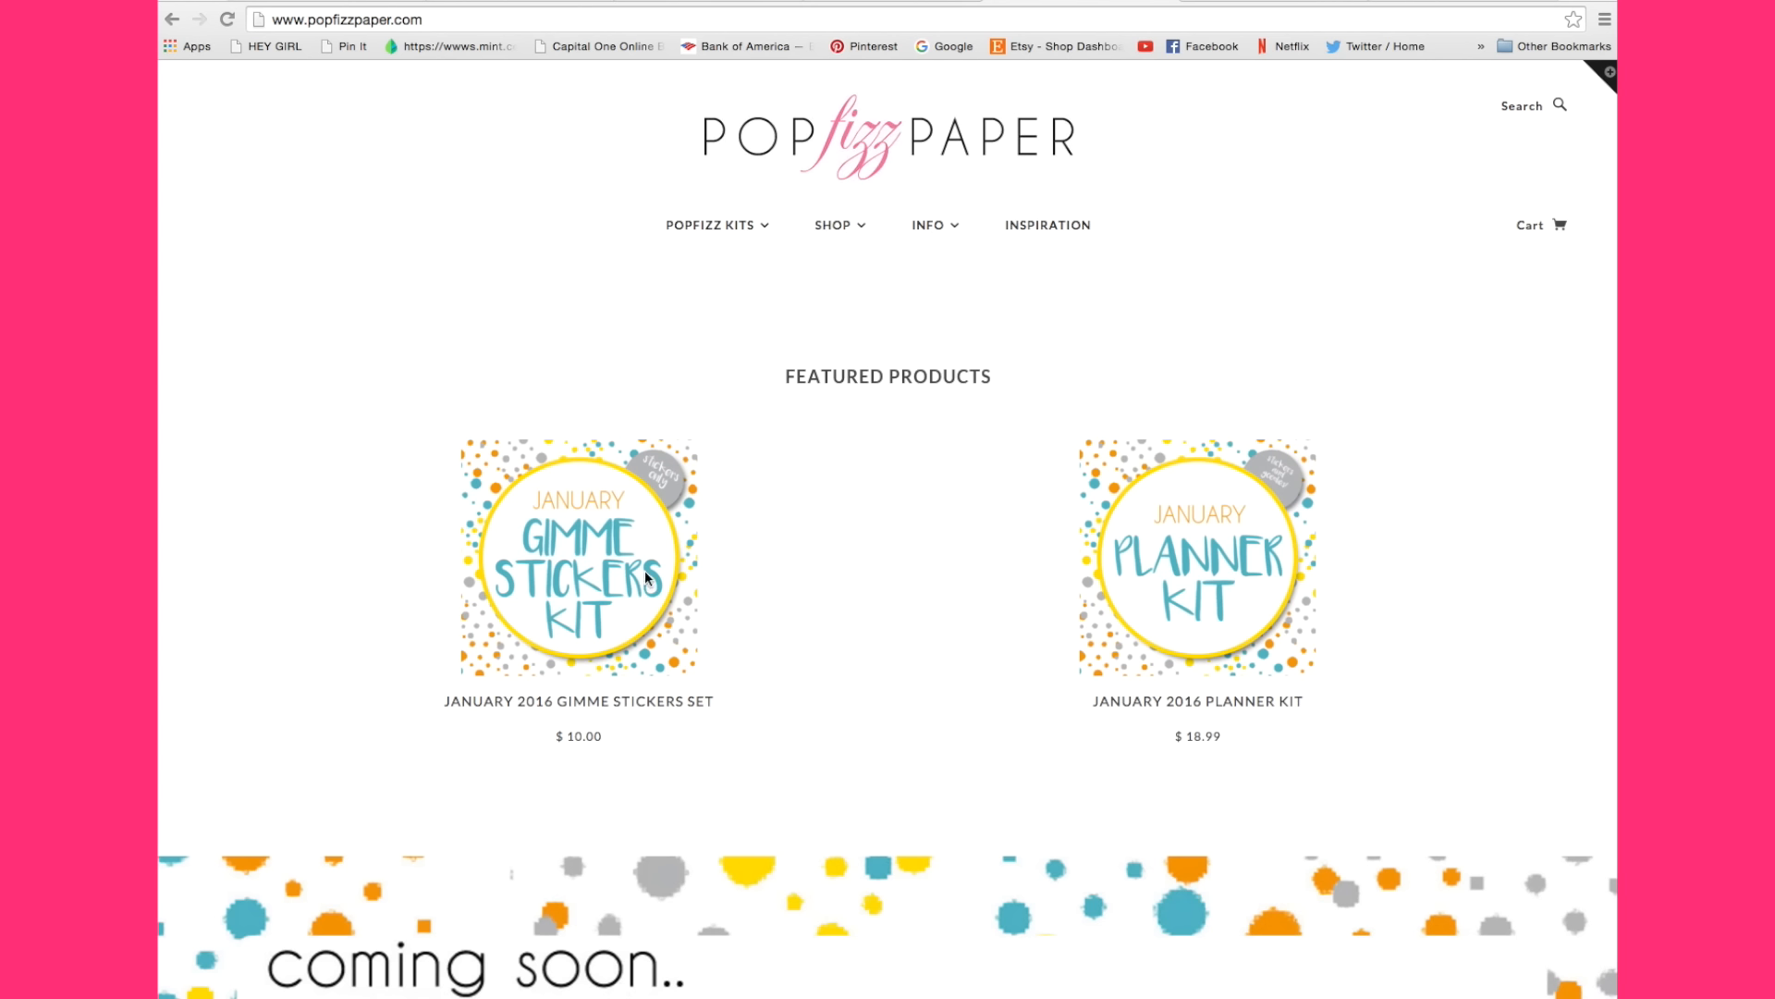
{"action": "mouse_move", "coordinate": [1251, 644]}
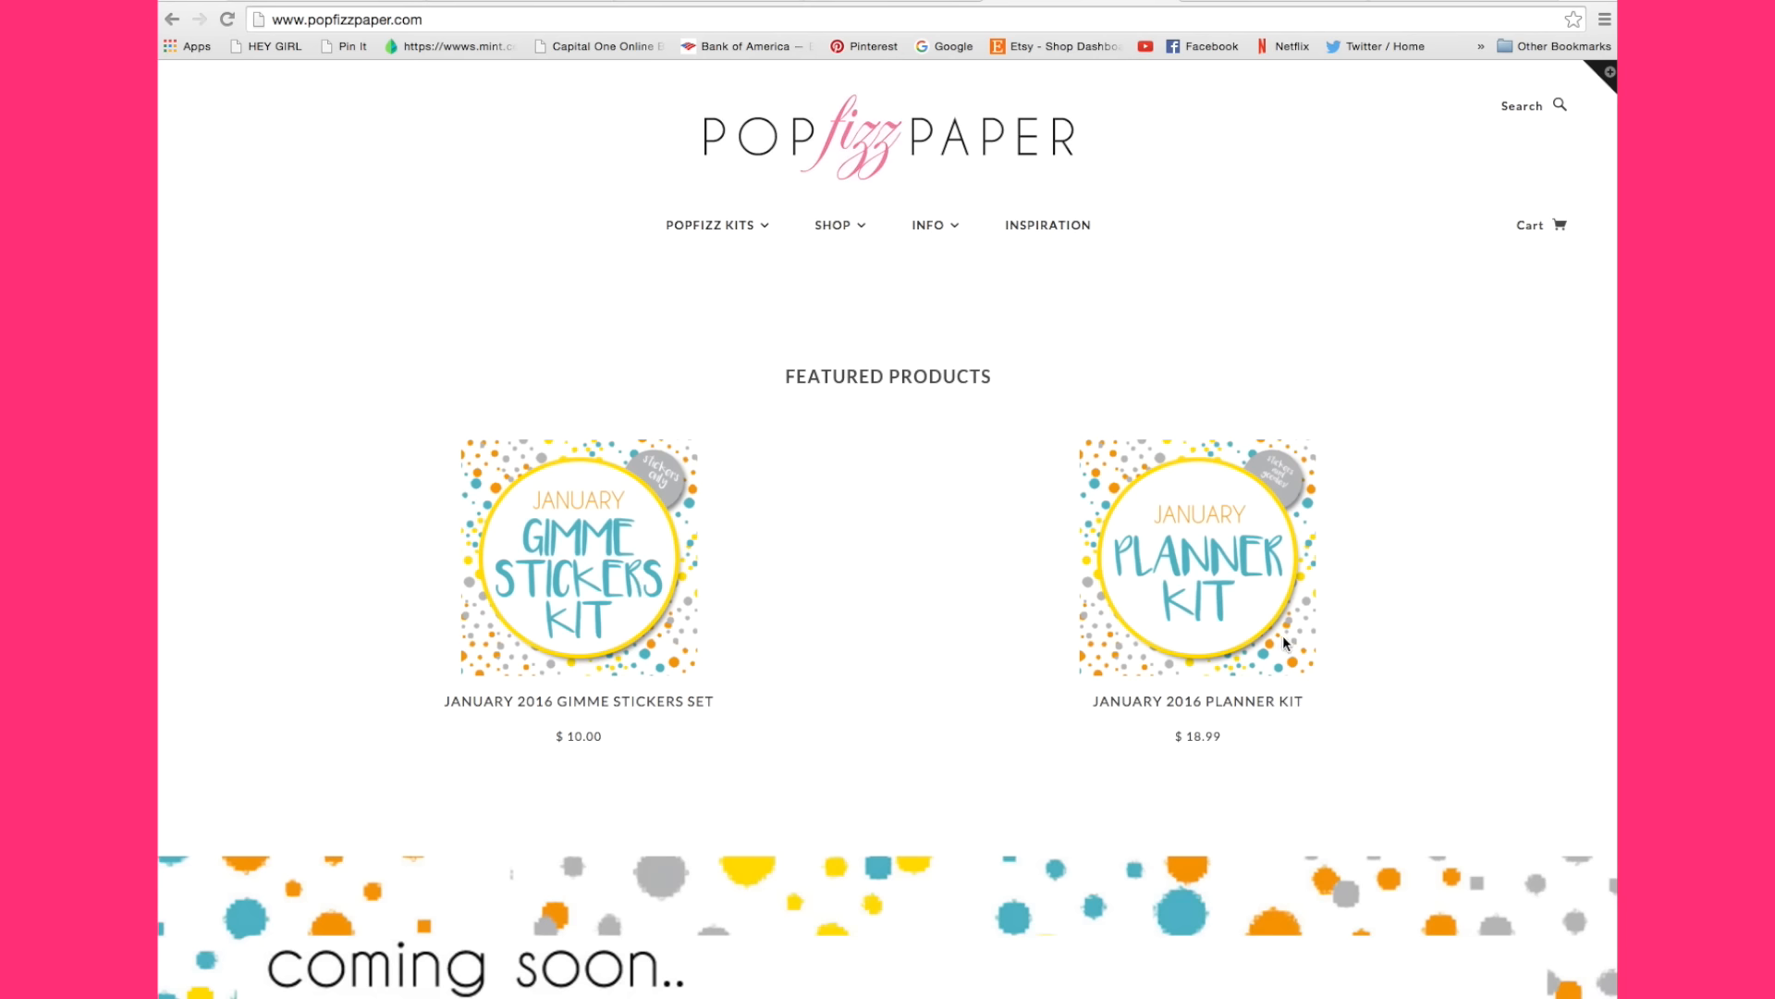
Open How it Works under POPFIZZ KITS to see the monthly kit schedule.
{"action": "scroll", "scroll_direction": "down", "scroll_amount": 3}
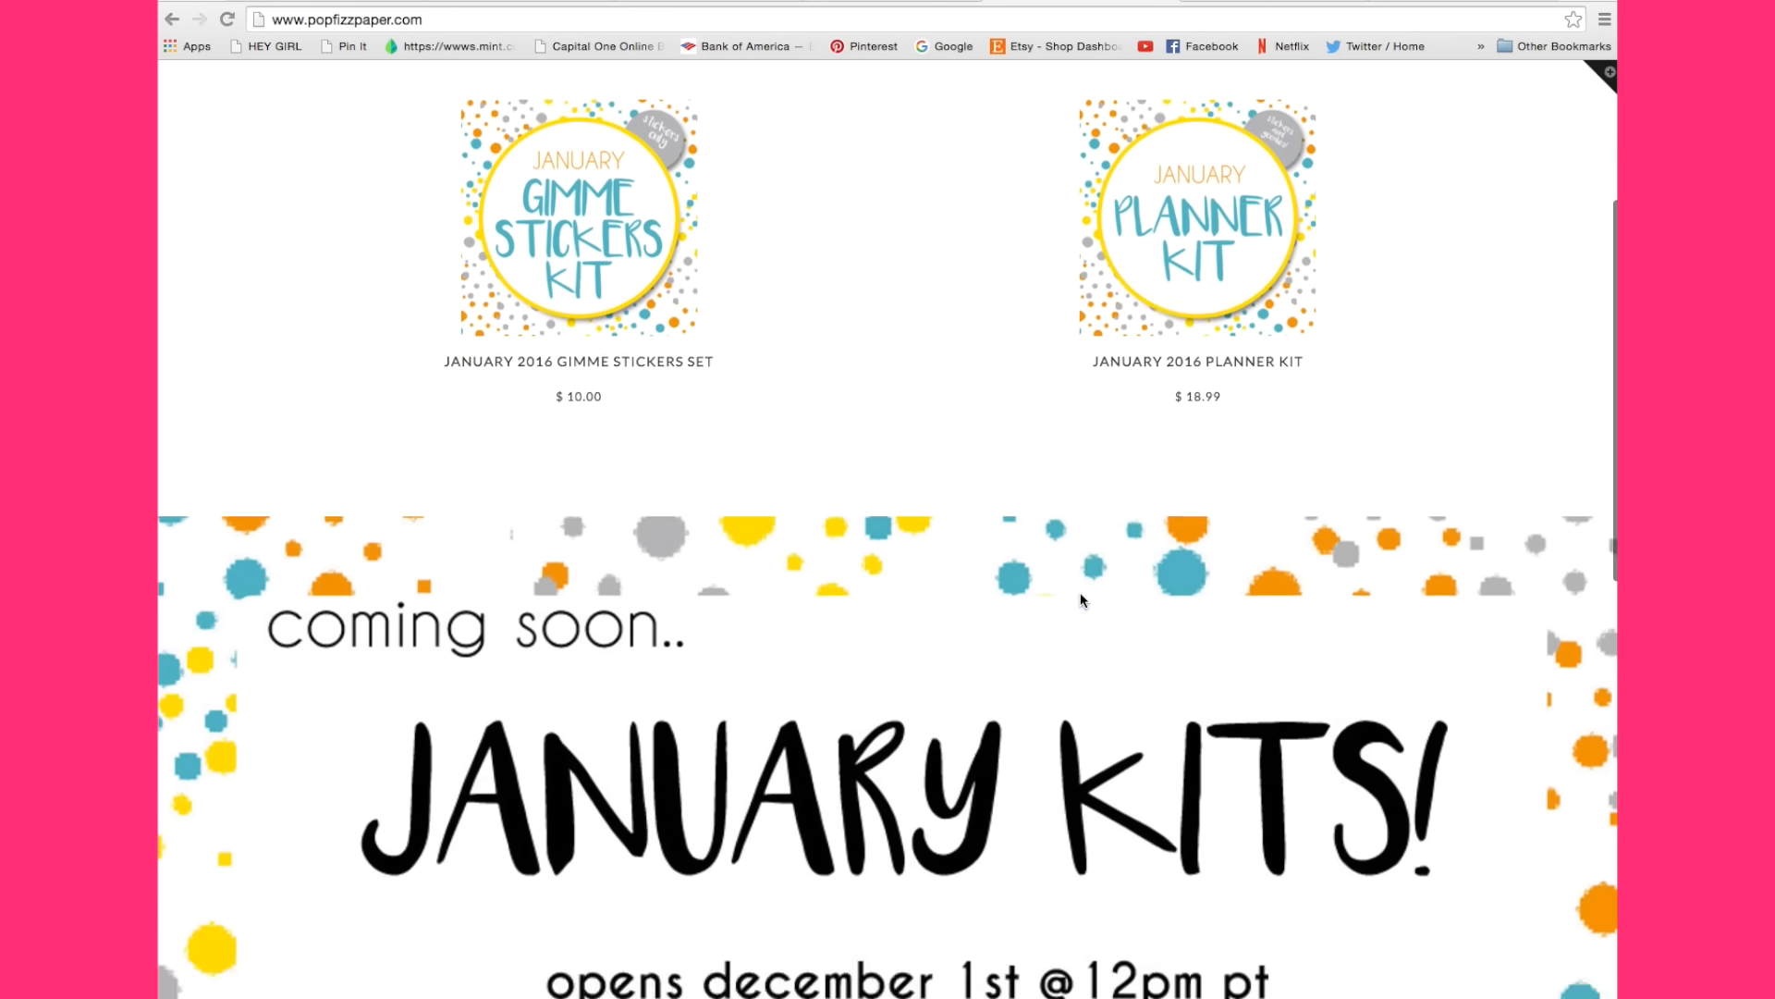
{"action": "scroll", "scroll_direction": "down", "scroll_amount": 3}
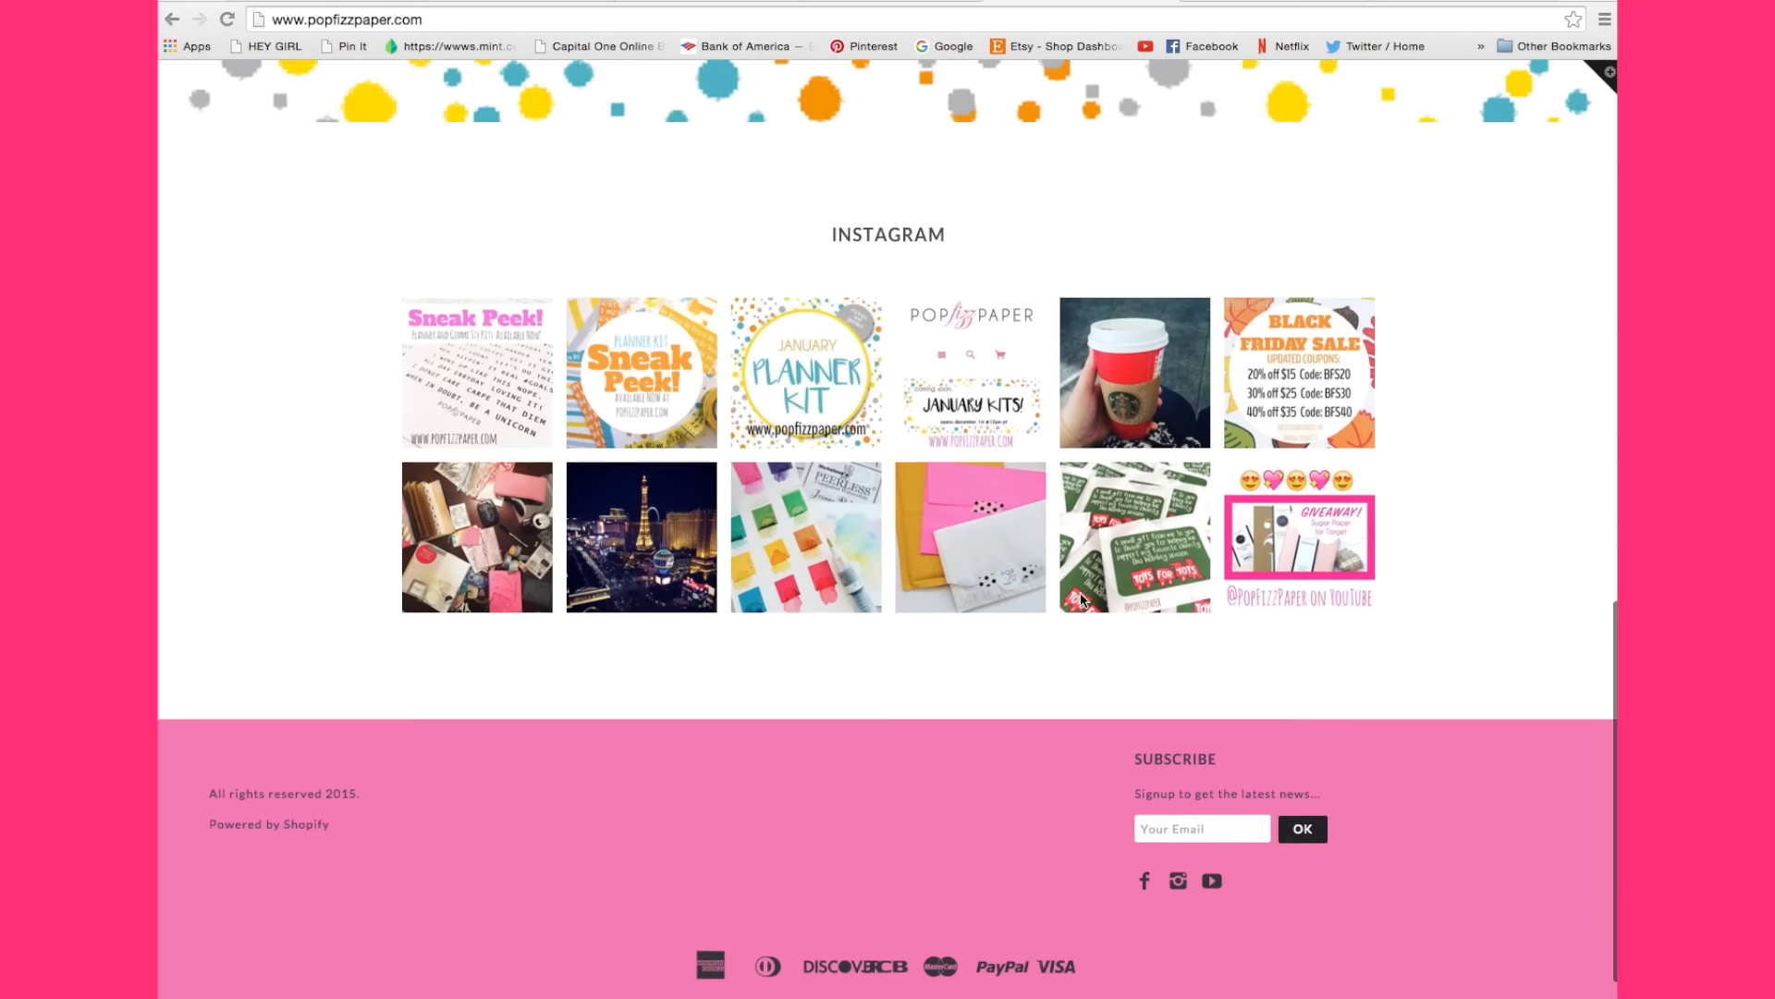
{"action": "scroll", "scroll_direction": "up", "scroll_amount": 3}
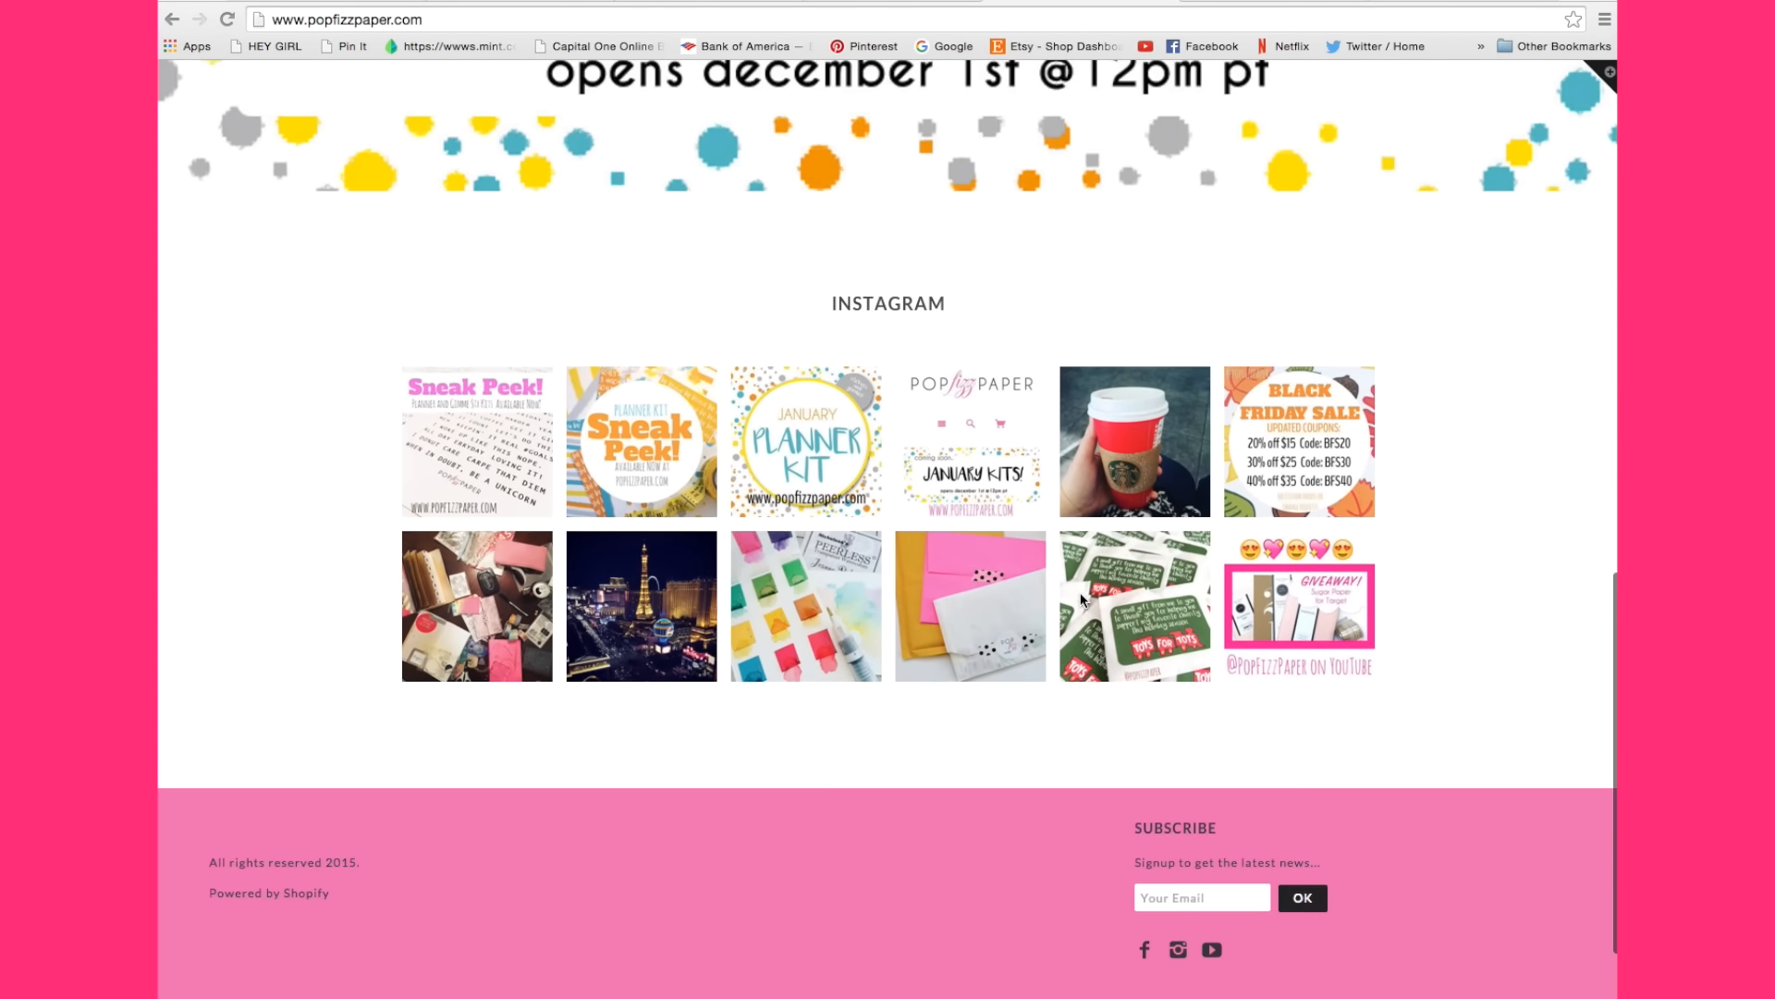
{"action": "scroll", "scroll_direction": "up", "scroll_amount": 3}
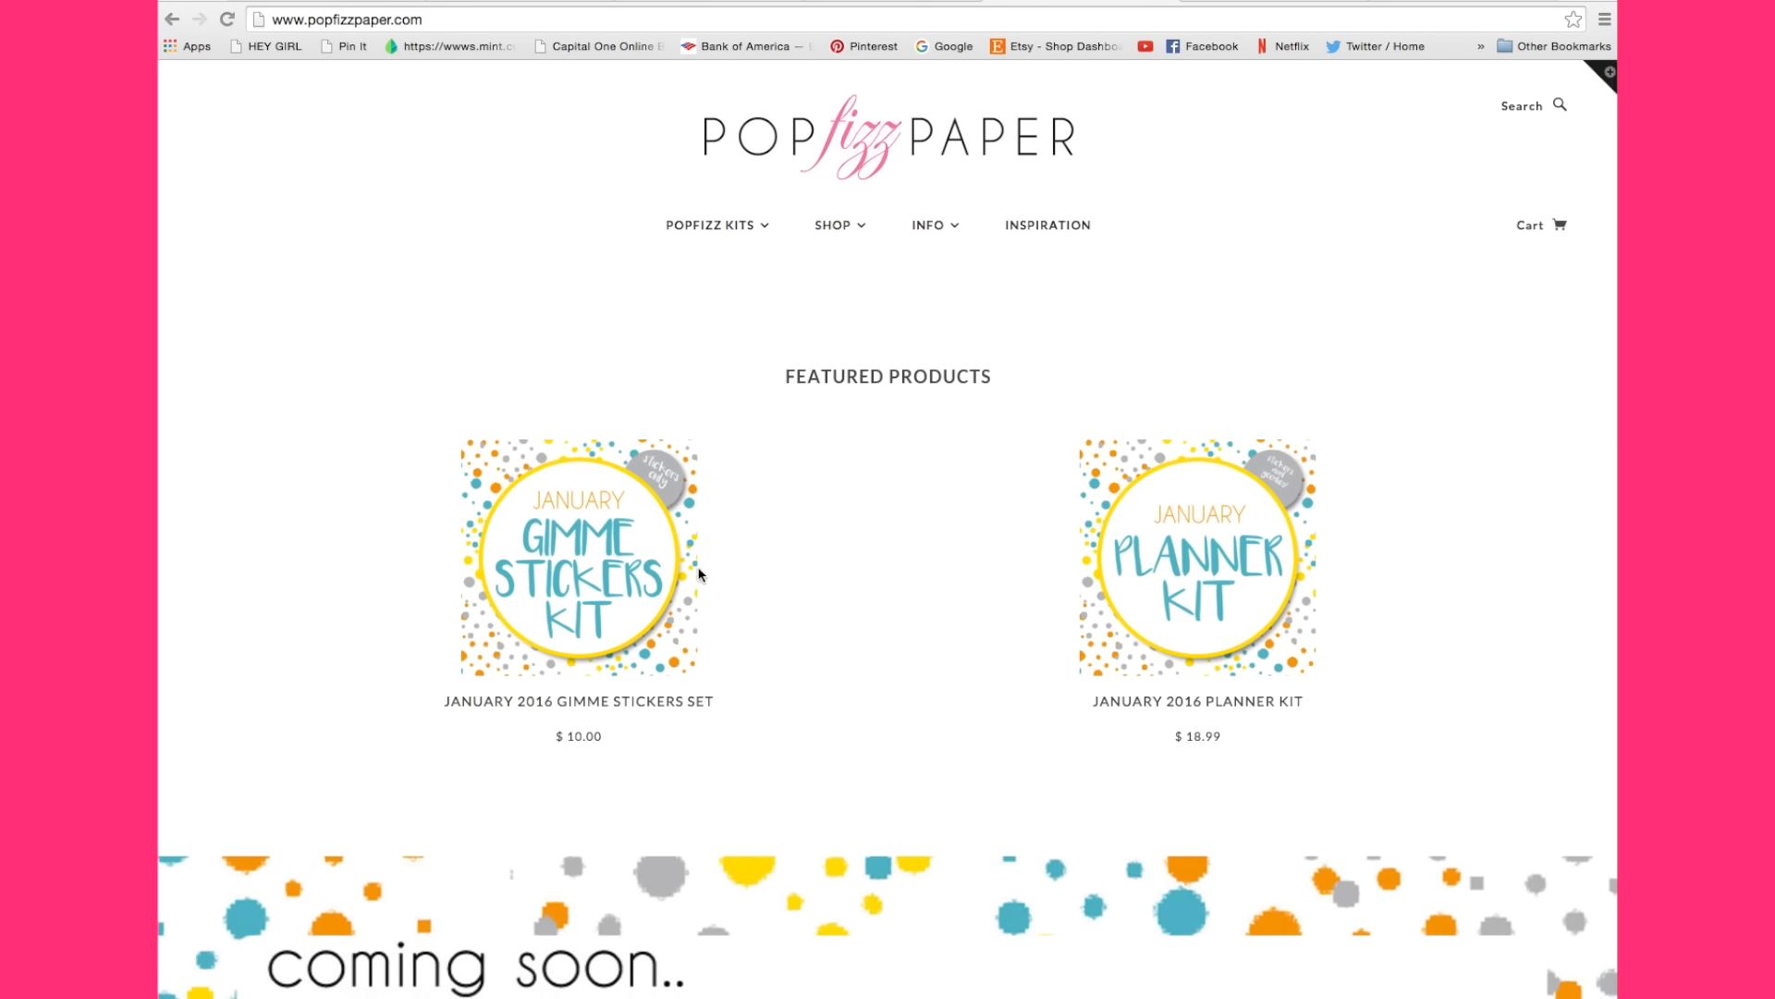
{"action": "mouse_move", "coordinate": [727, 572]}
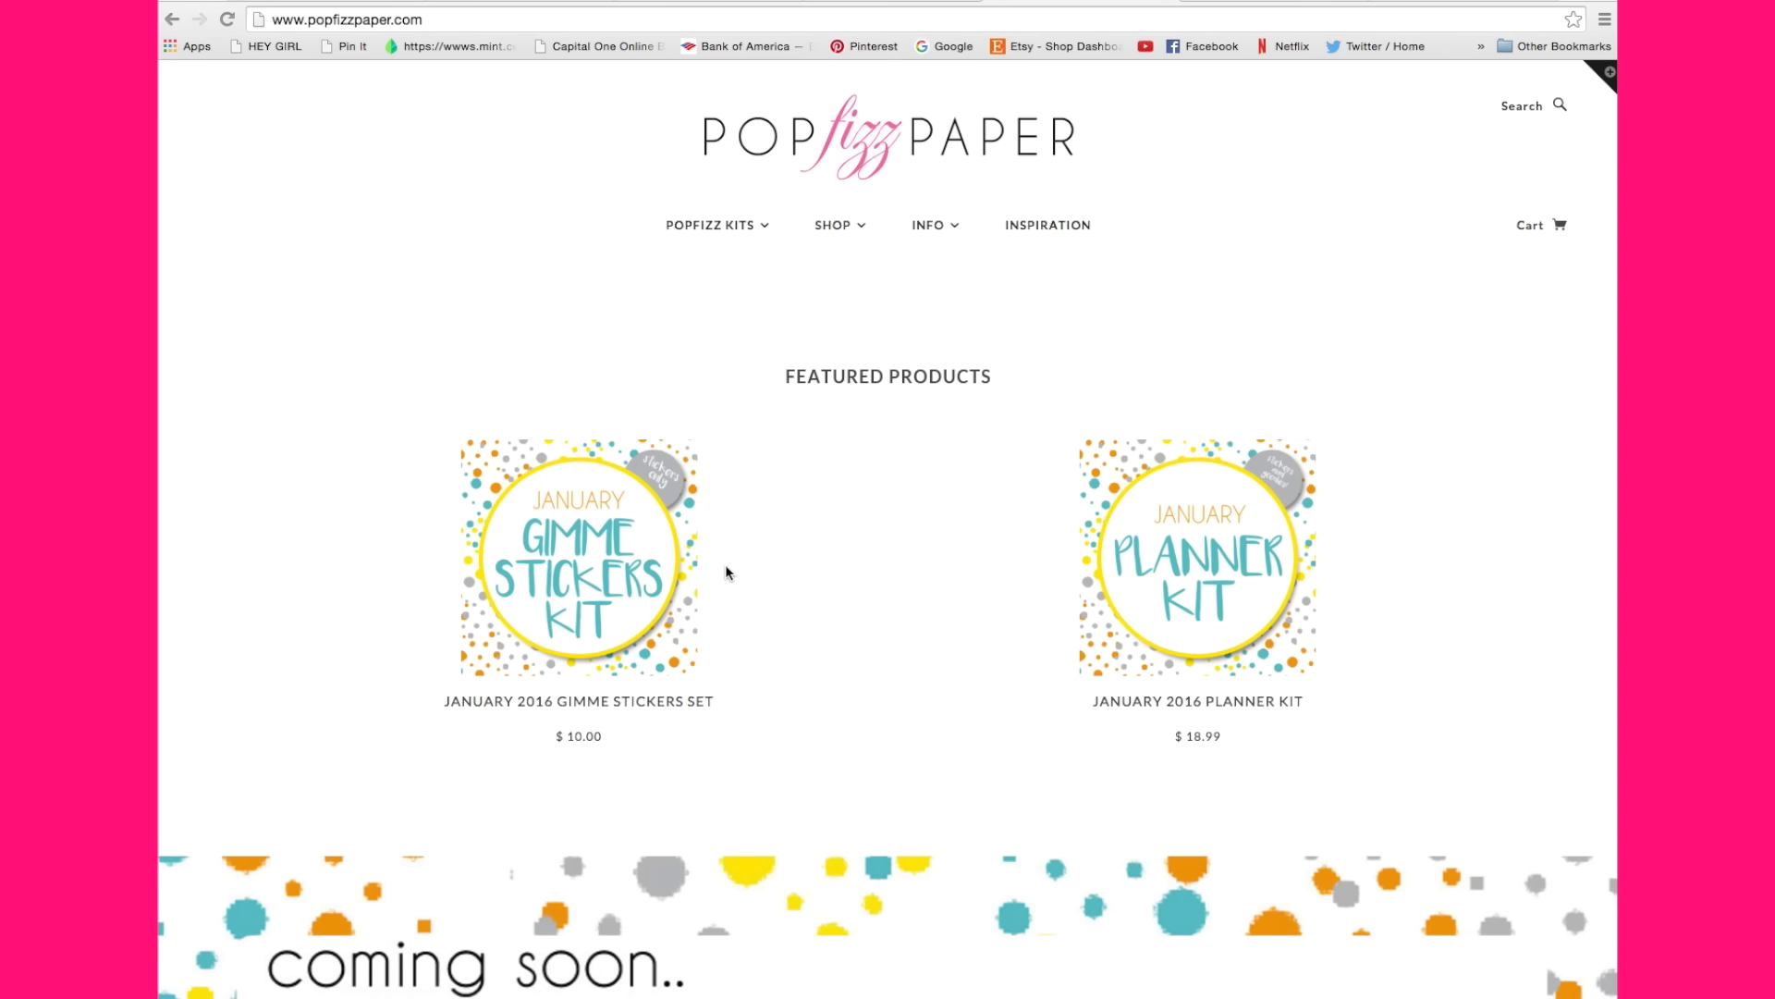
{"action": "mouse_move", "coordinate": [787, 577]}
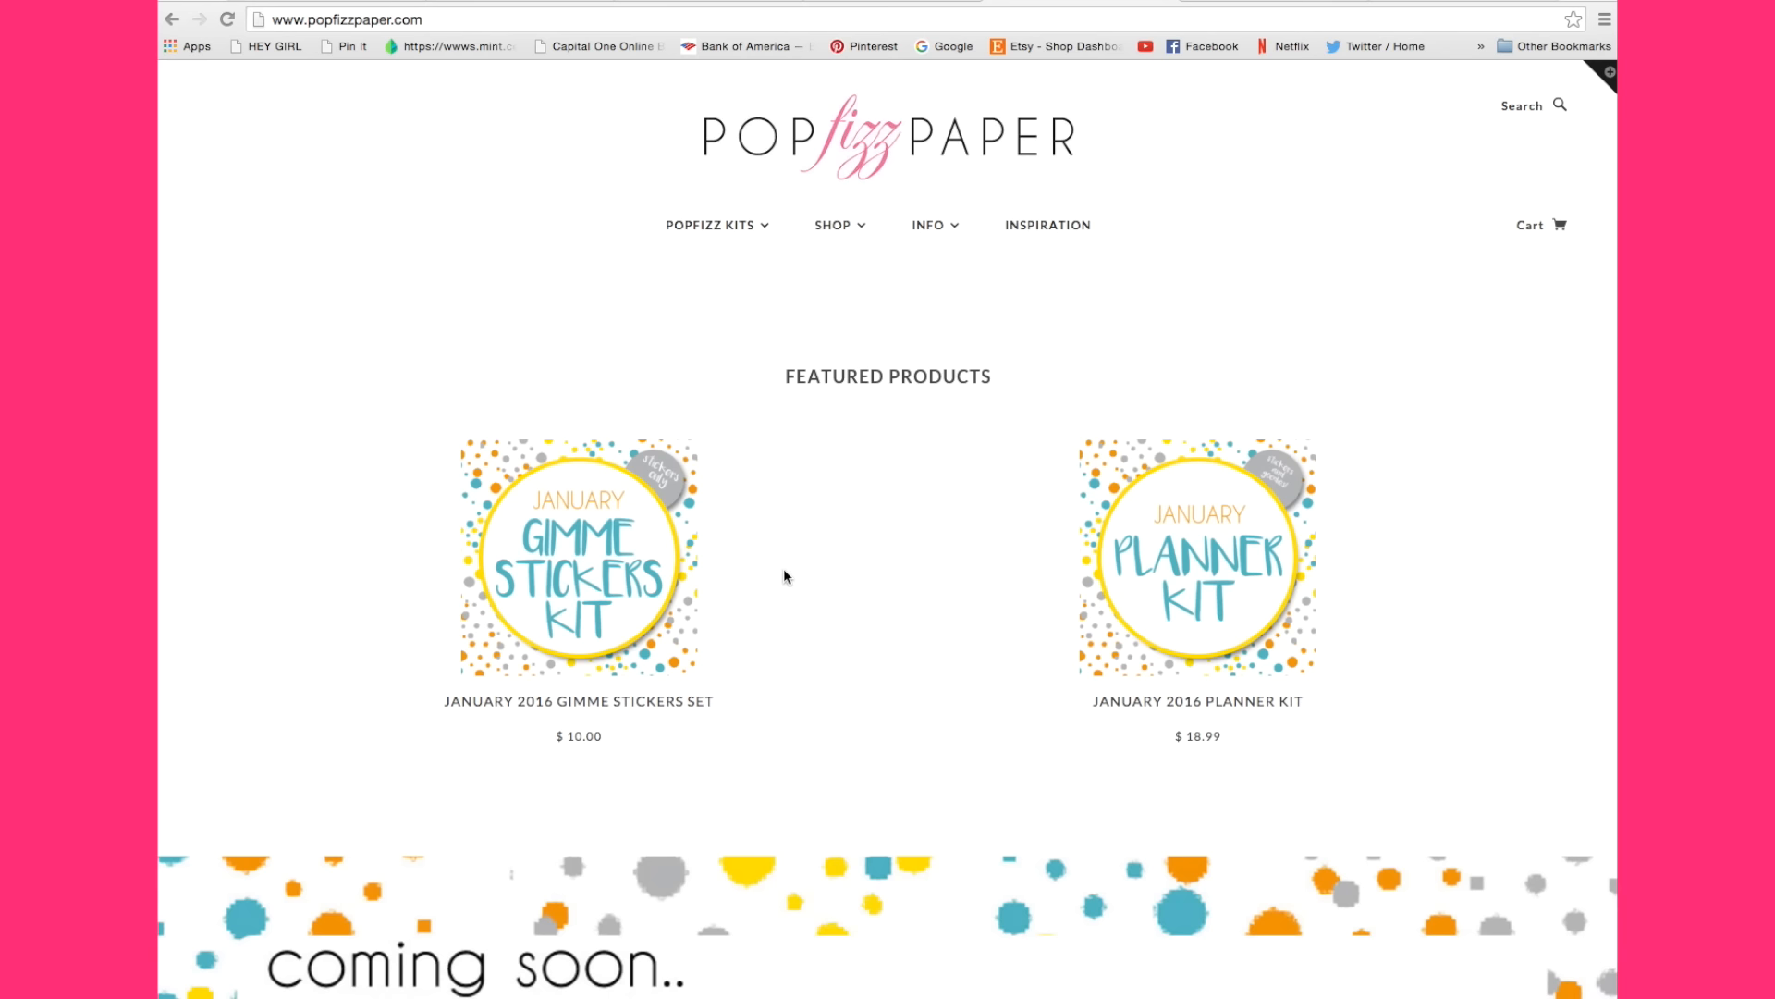
{"action": "mouse_move", "coordinate": [766, 233]}
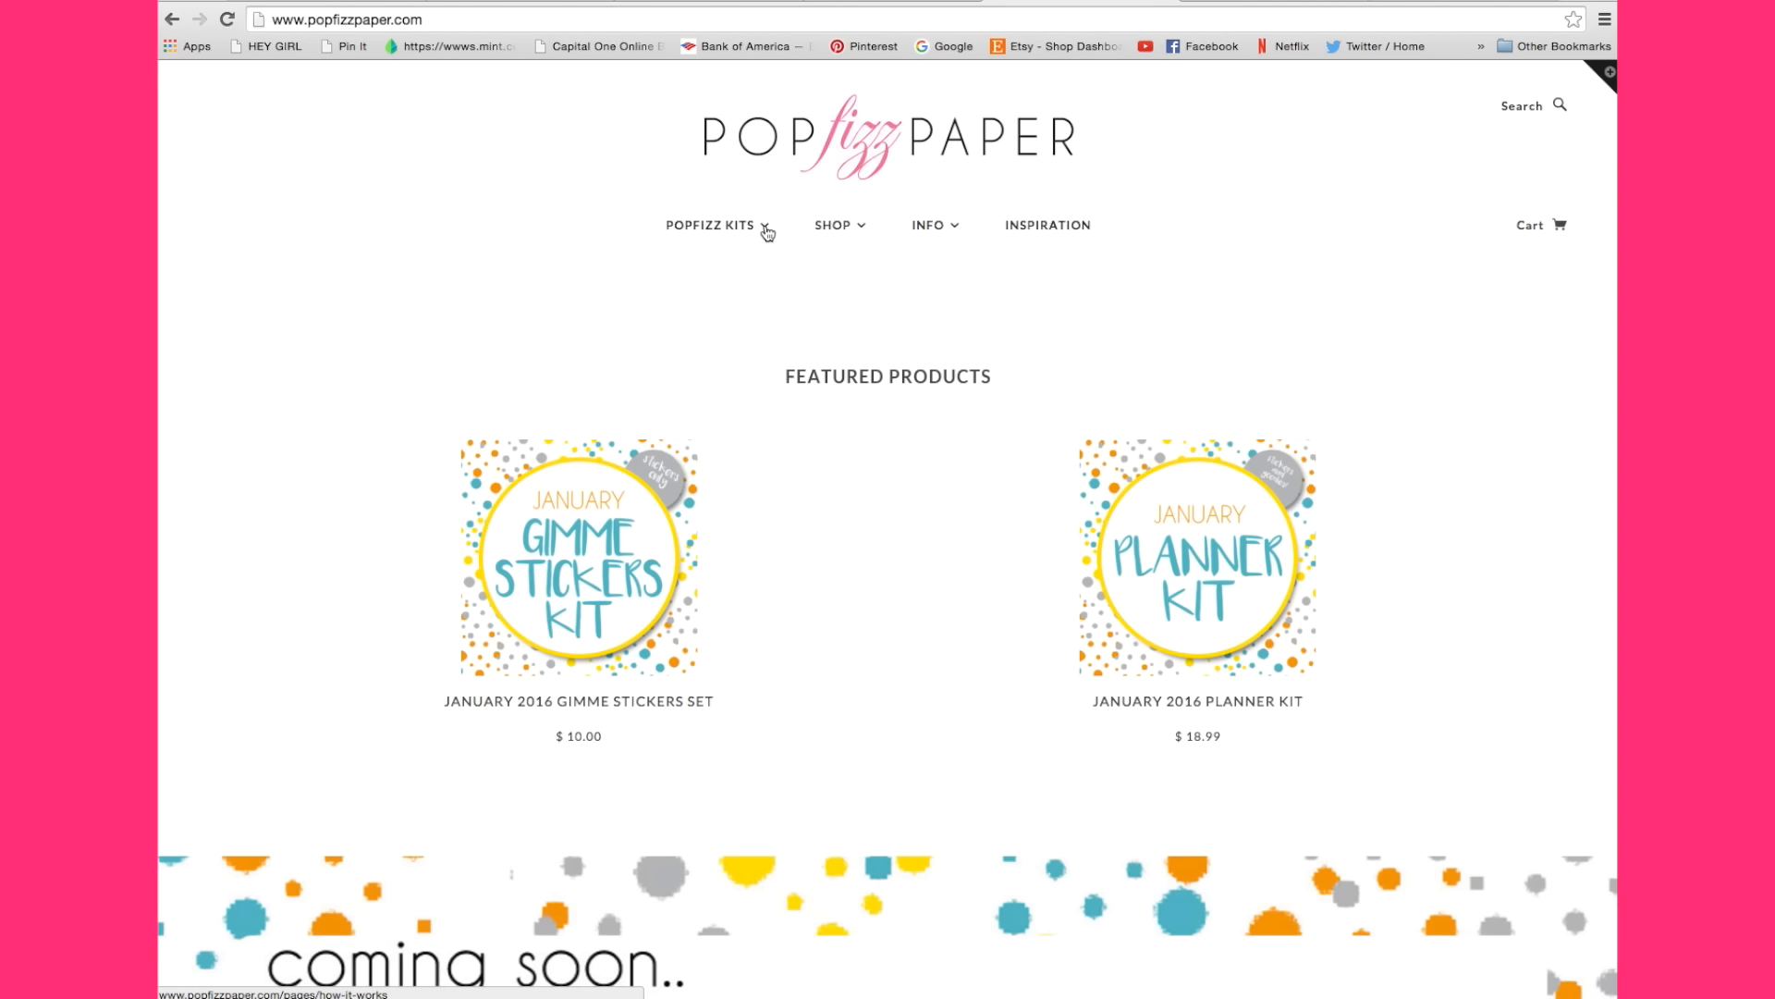
{"action": "left_click", "coordinate": [710, 224]}
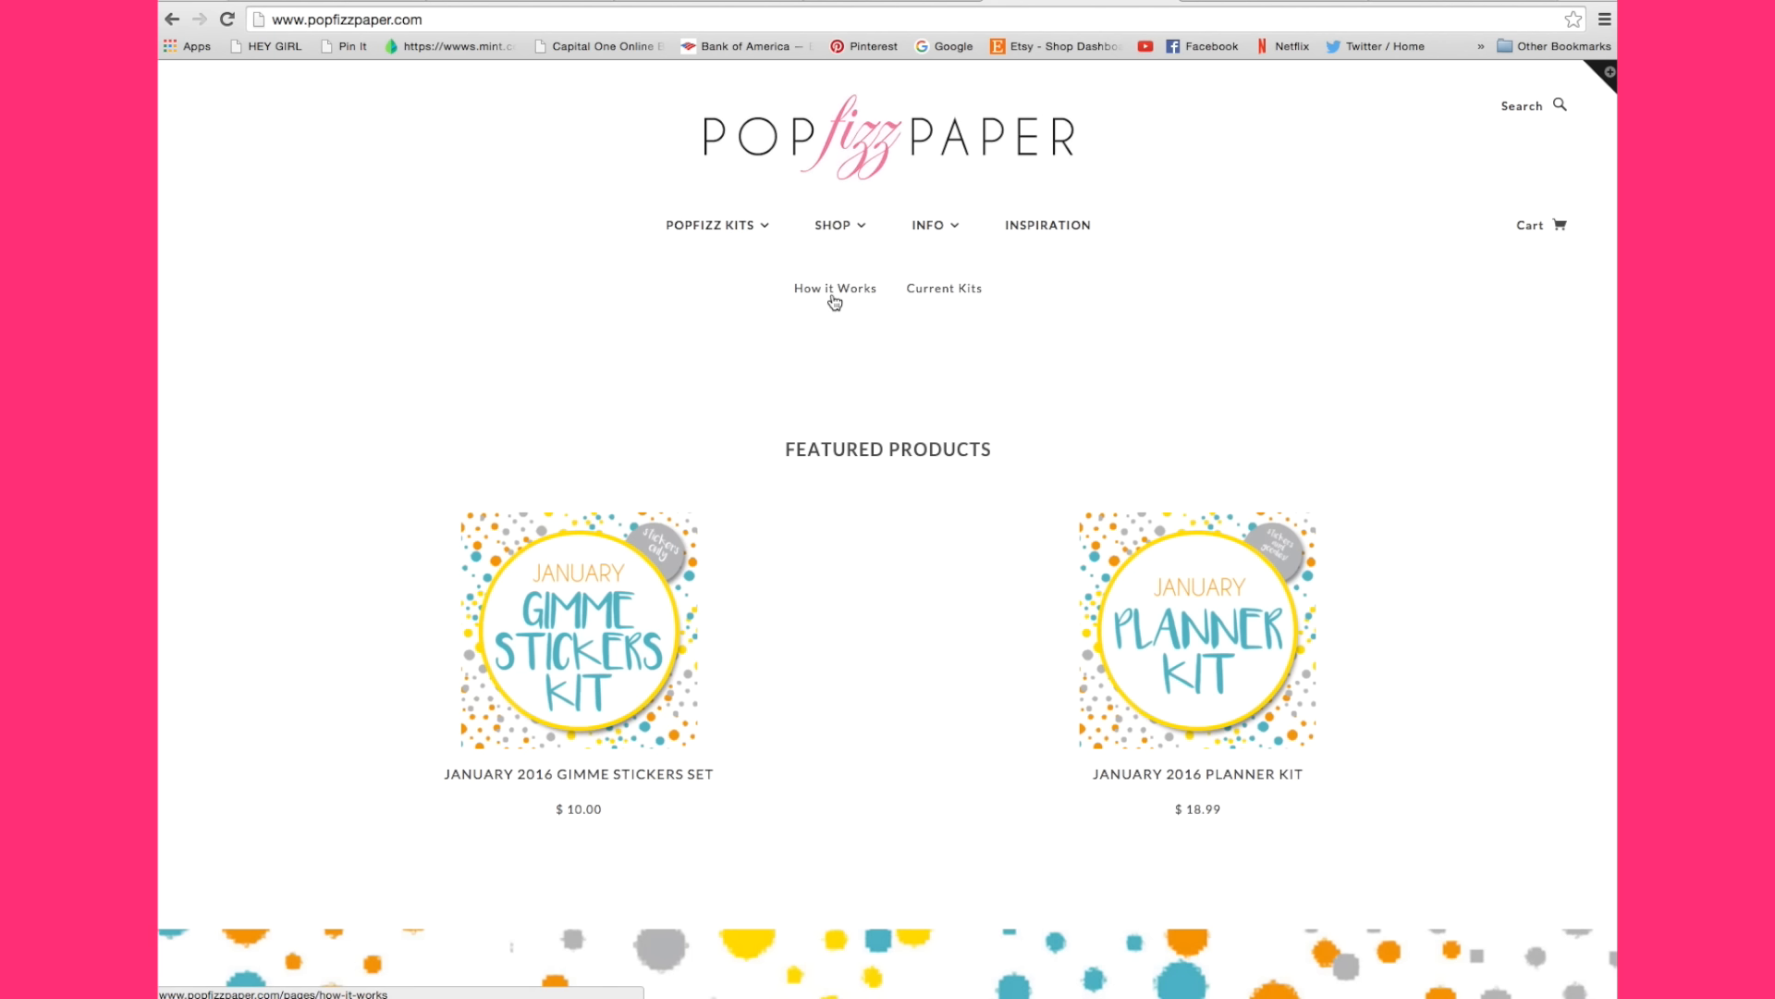
{"action": "left_click", "coordinate": [835, 288]}
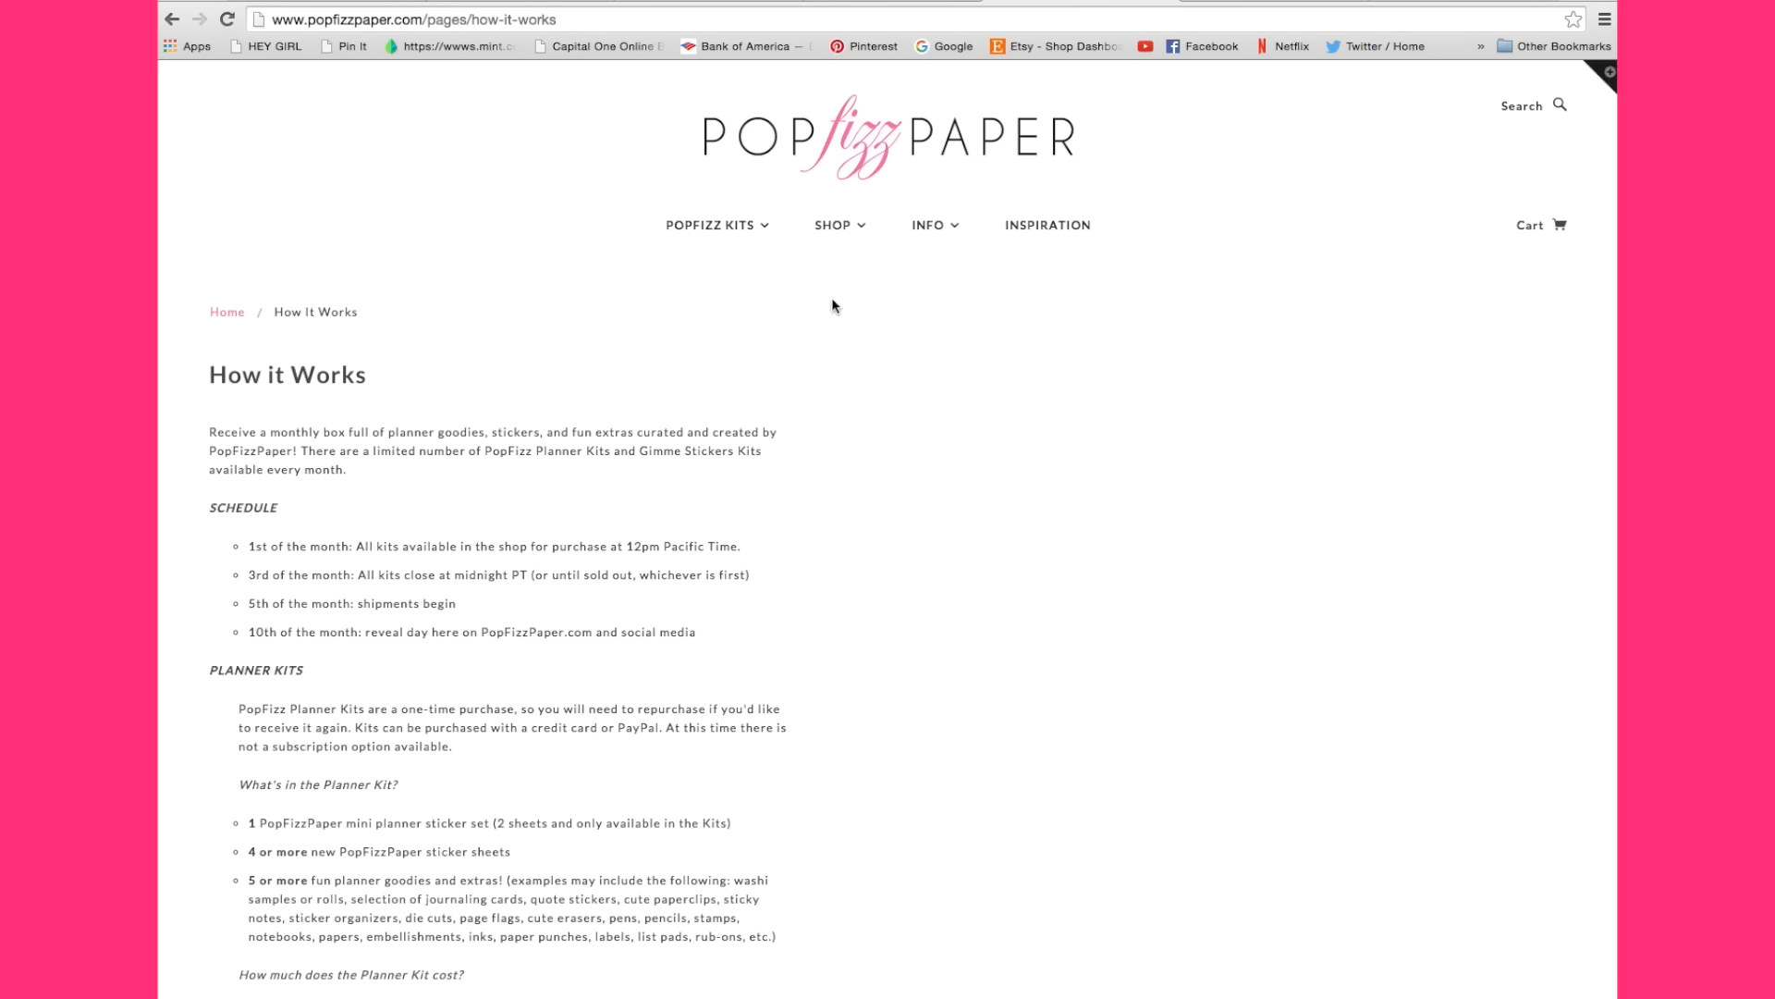
{"action": "scroll", "scroll_direction": "down", "scroll_amount": 3}
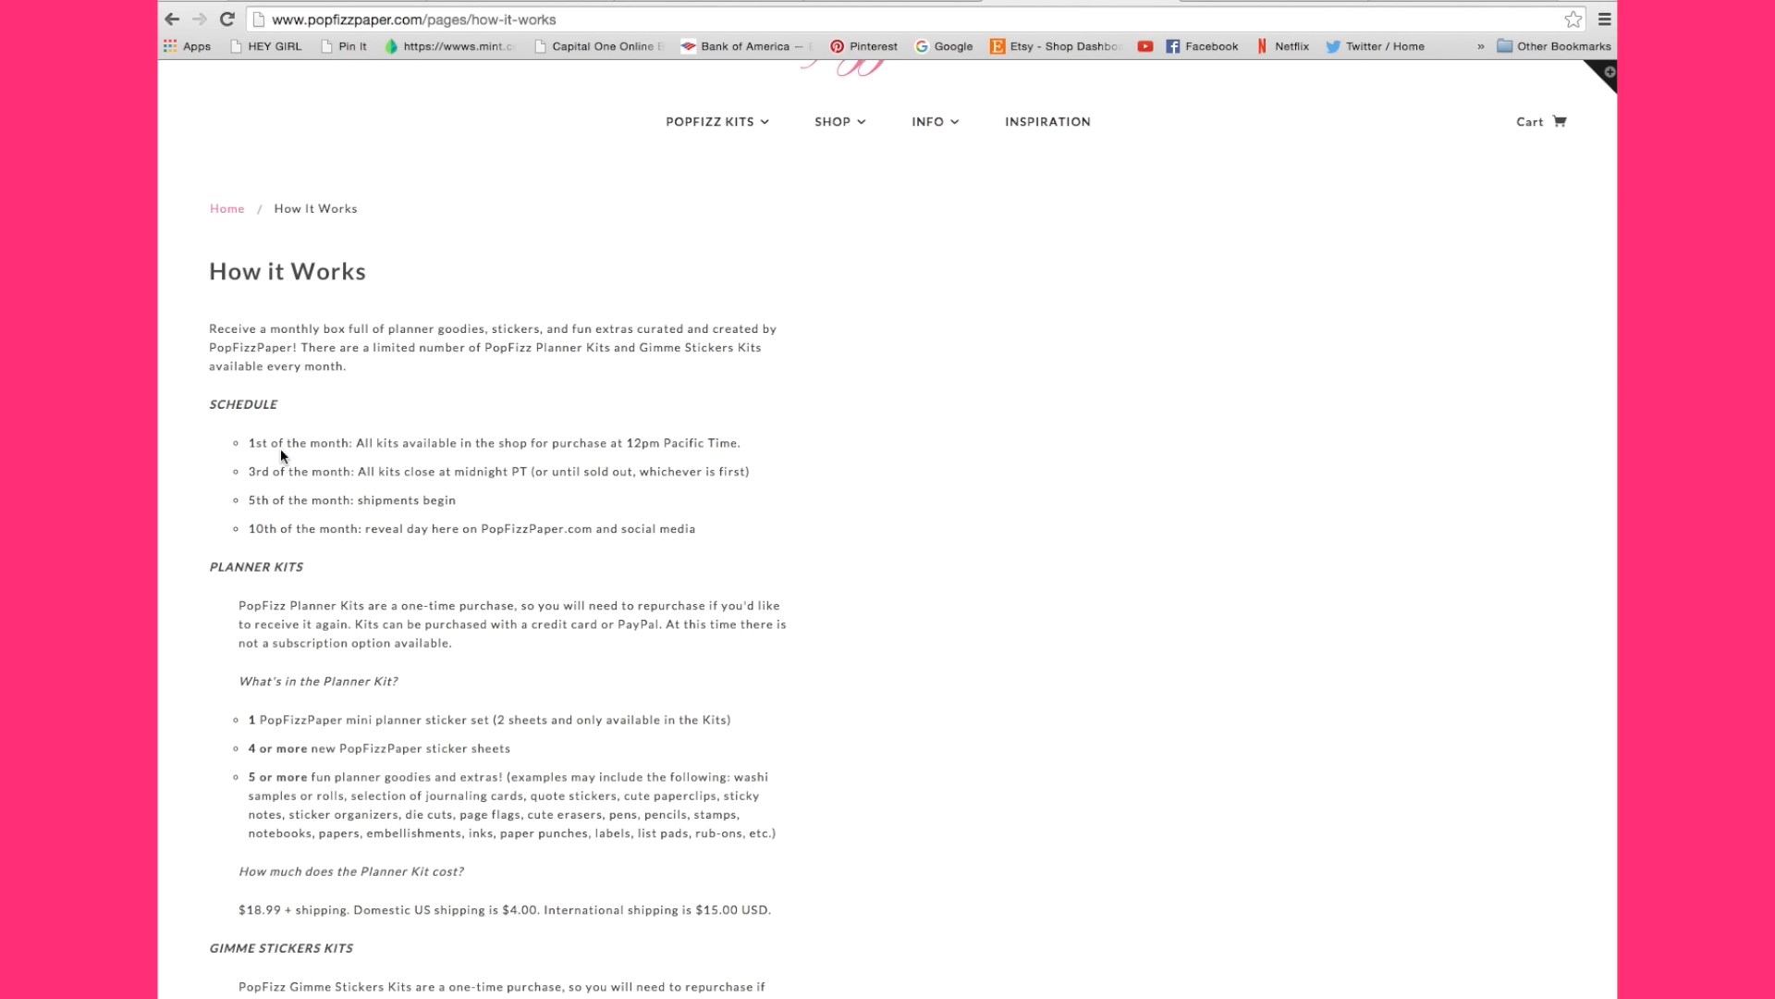
{"action": "mouse_move", "coordinate": [504, 459]}
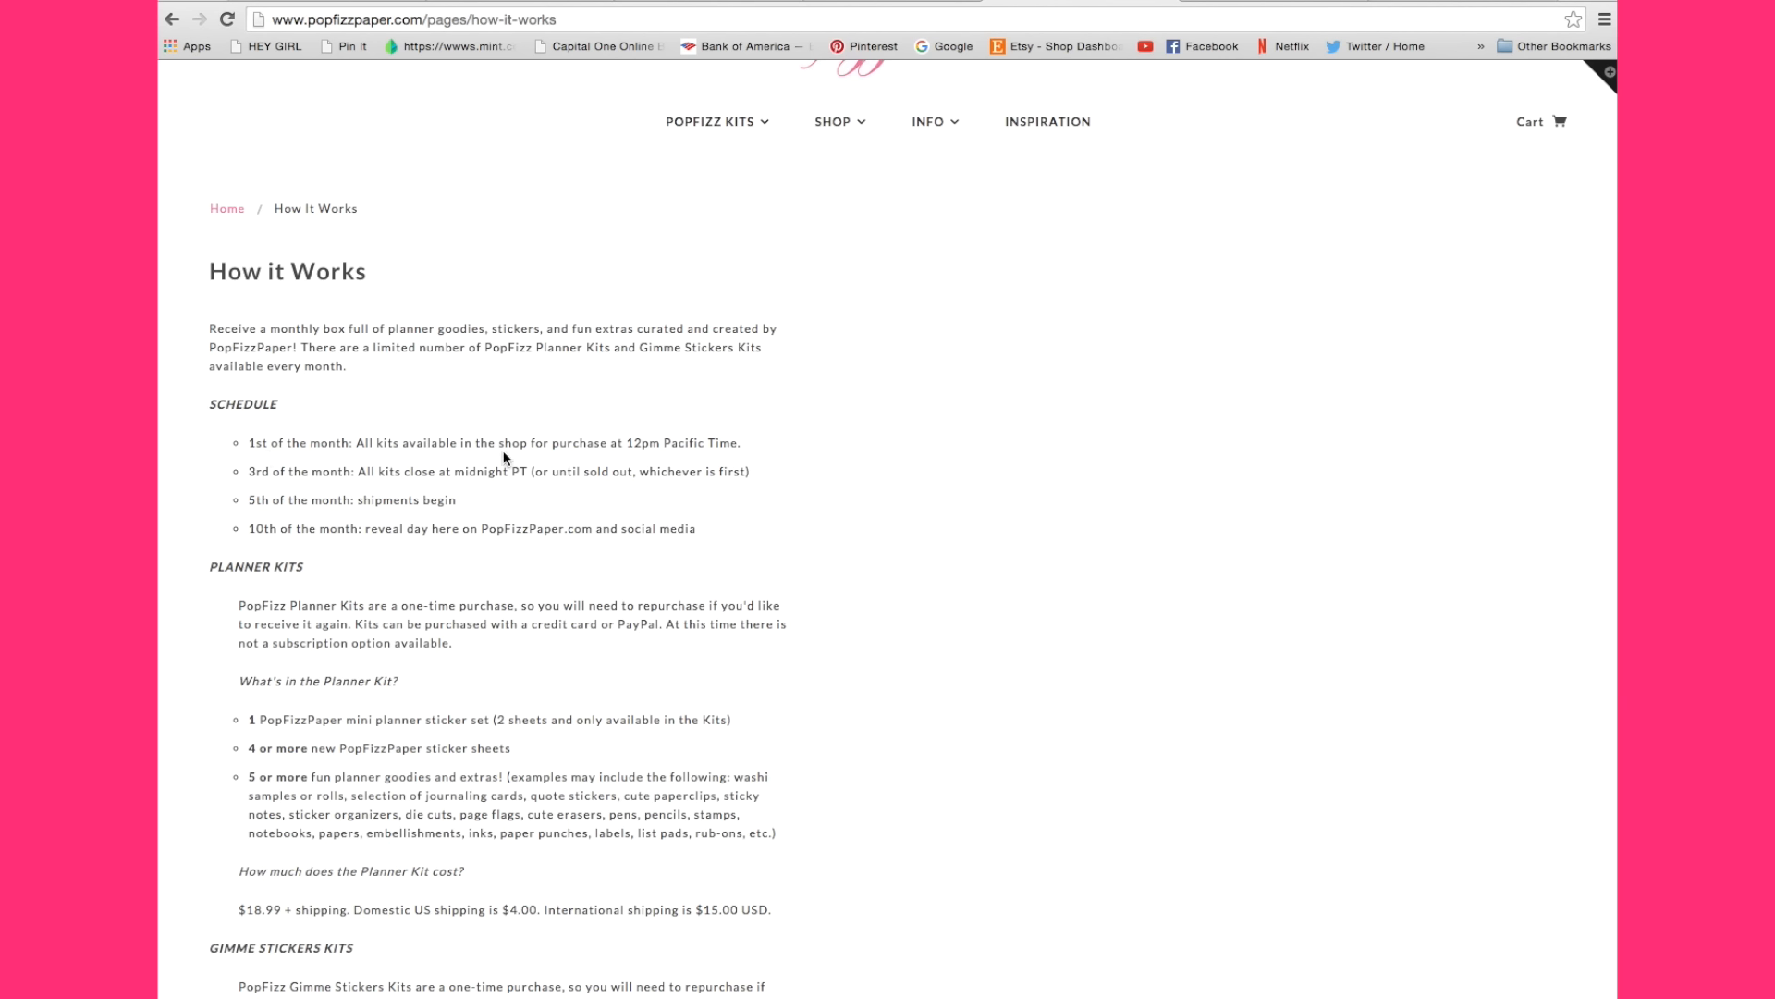
{"action": "mouse_move", "coordinate": [974, 411]}
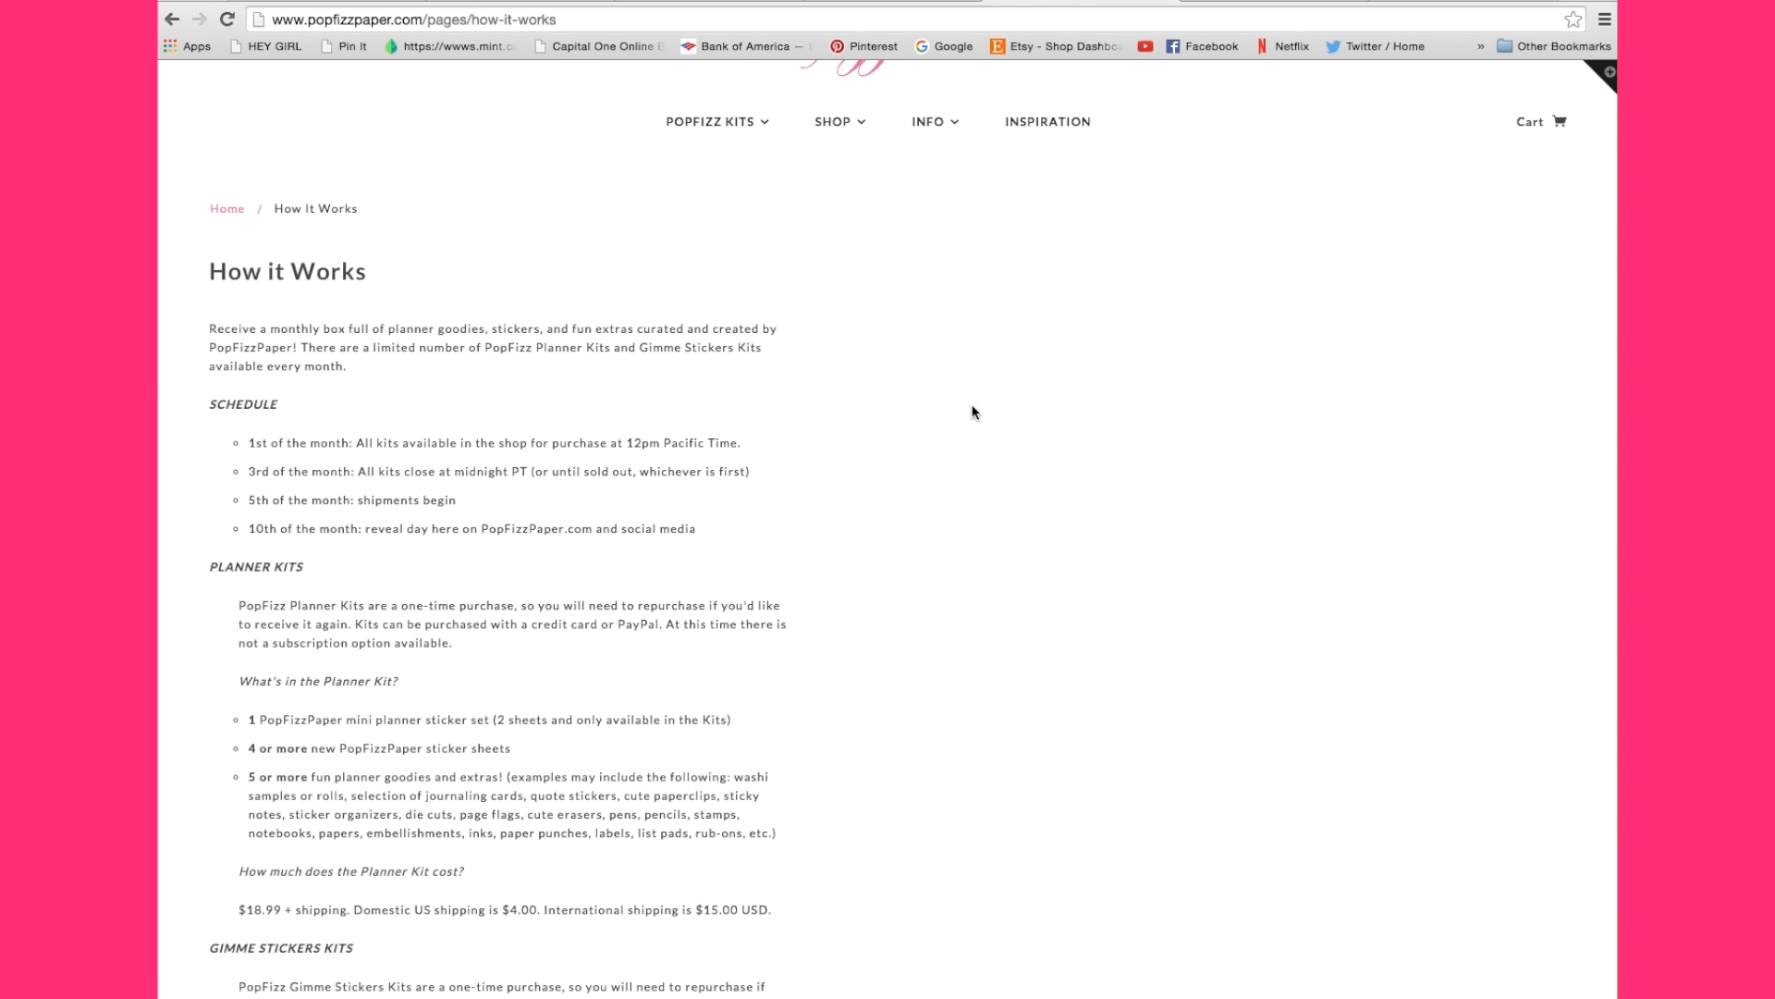
{"action": "mouse_move", "coordinate": [226, 506]}
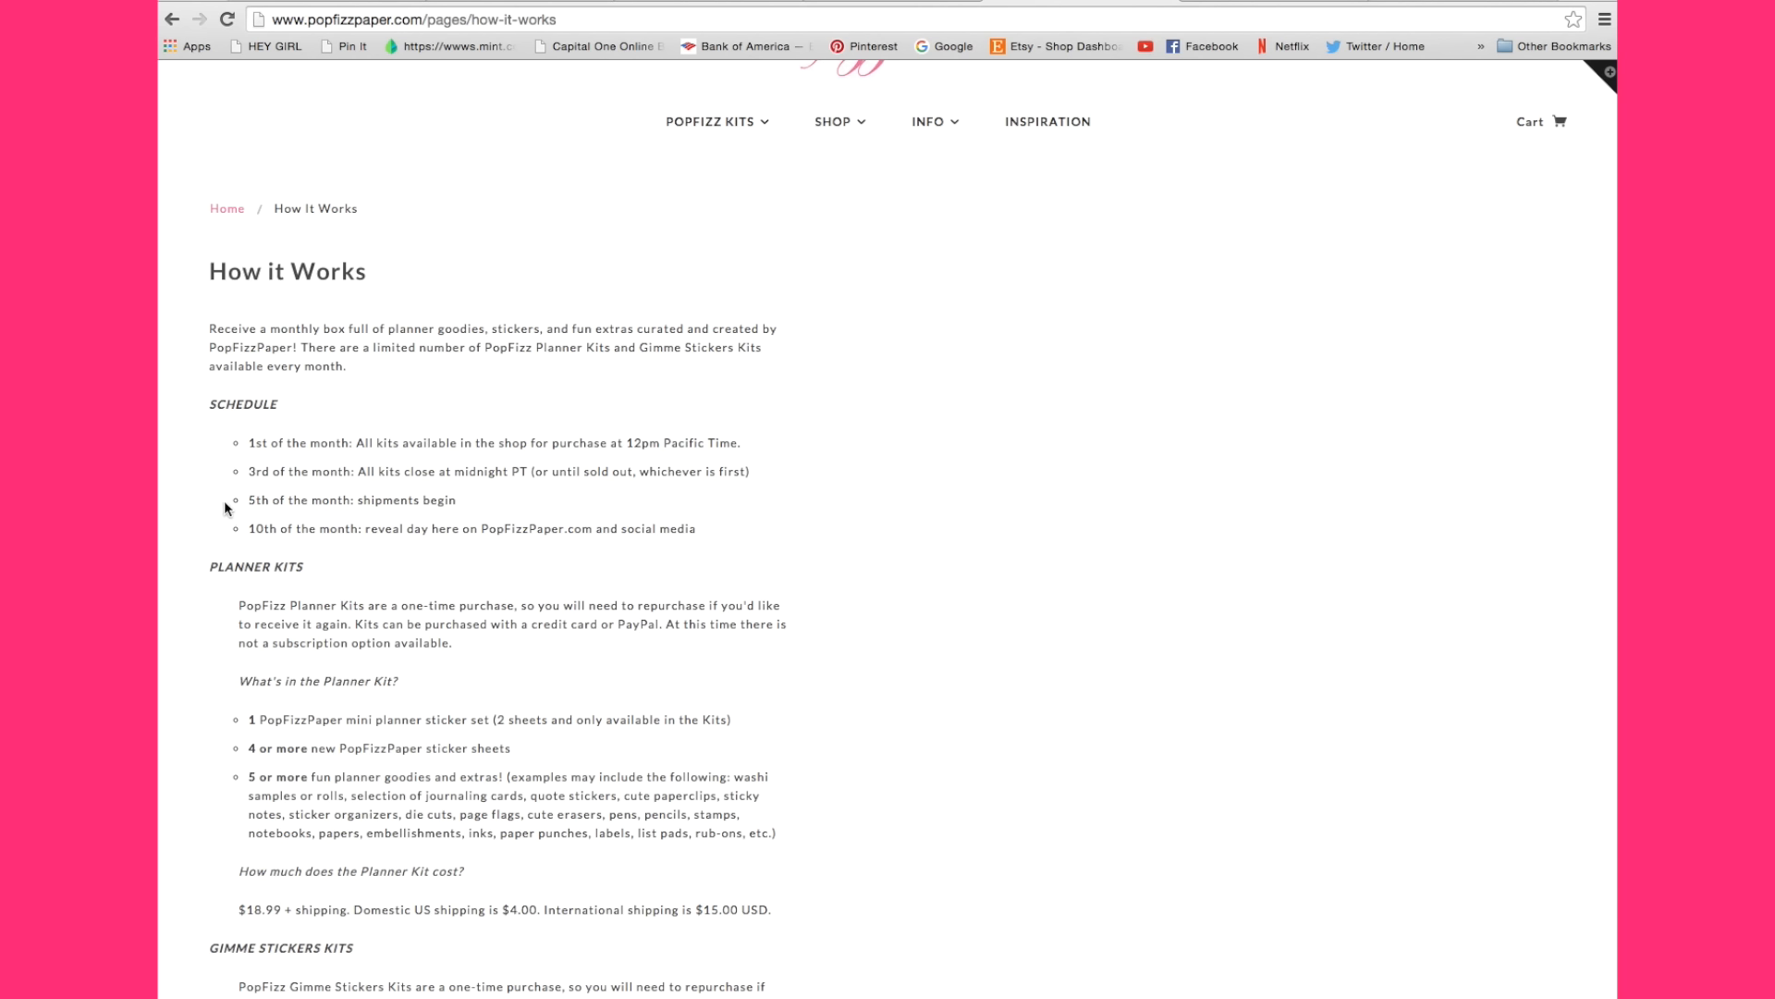
{"action": "mouse_move", "coordinate": [222, 536]}
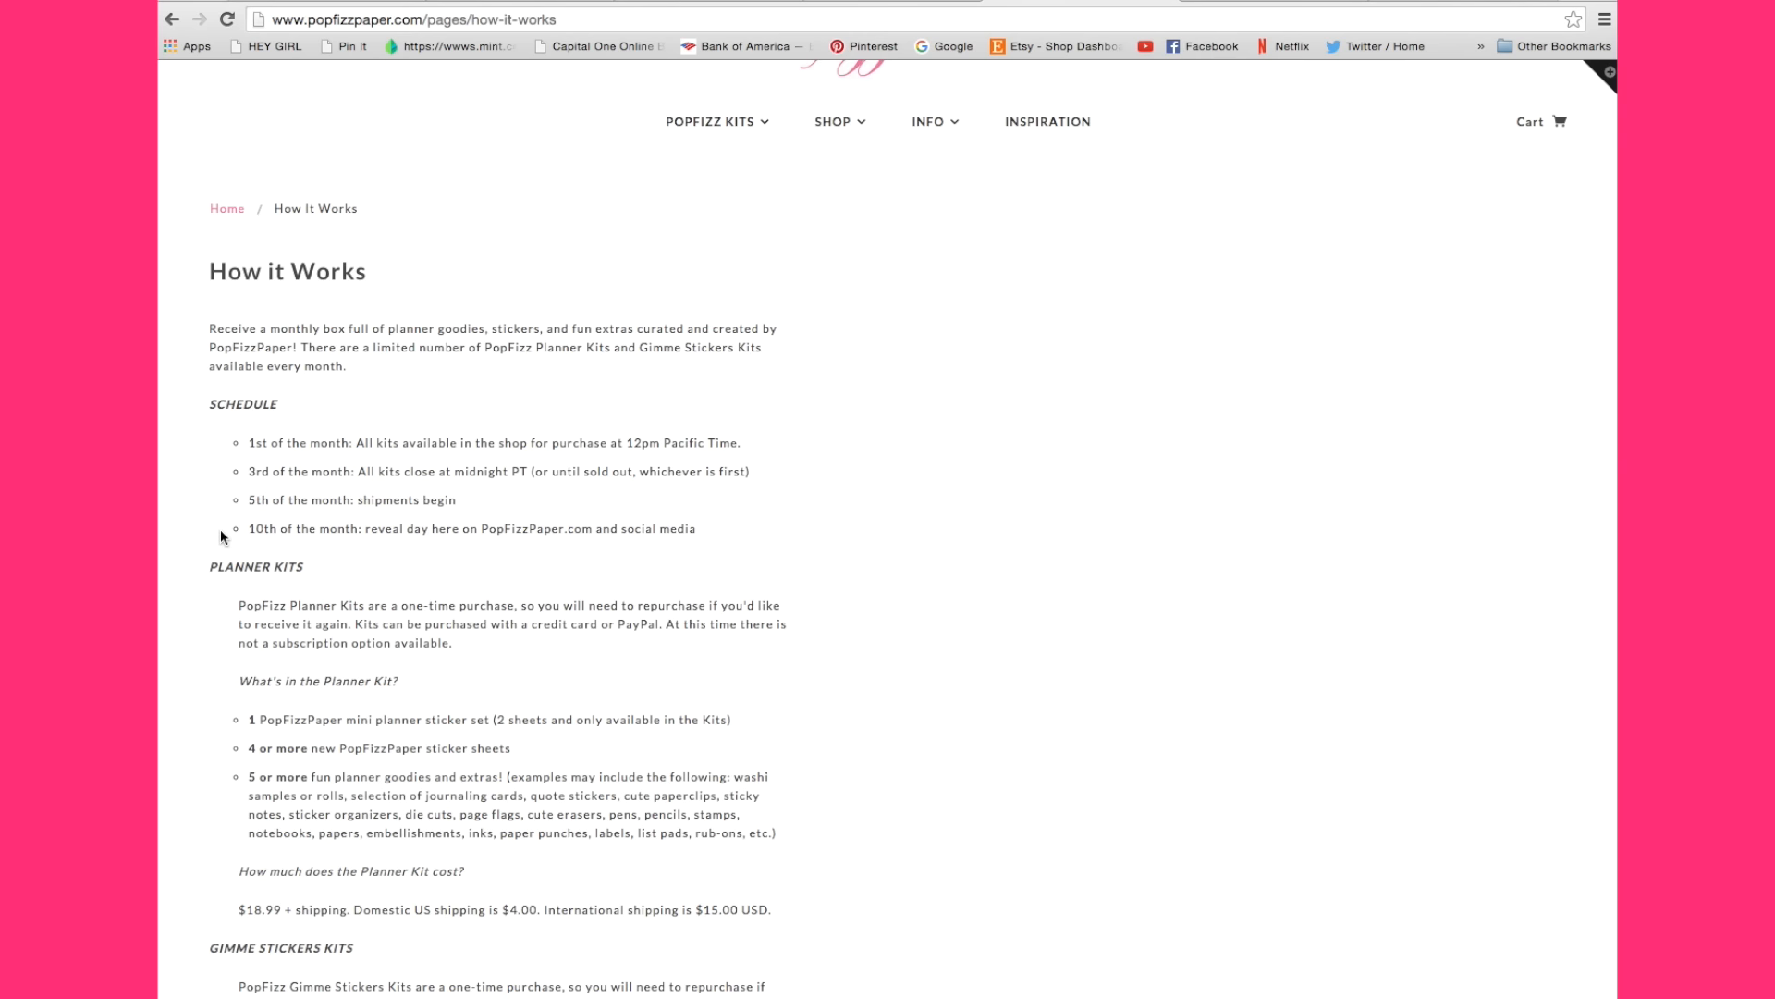
{"action": "mouse_move", "coordinate": [211, 540]}
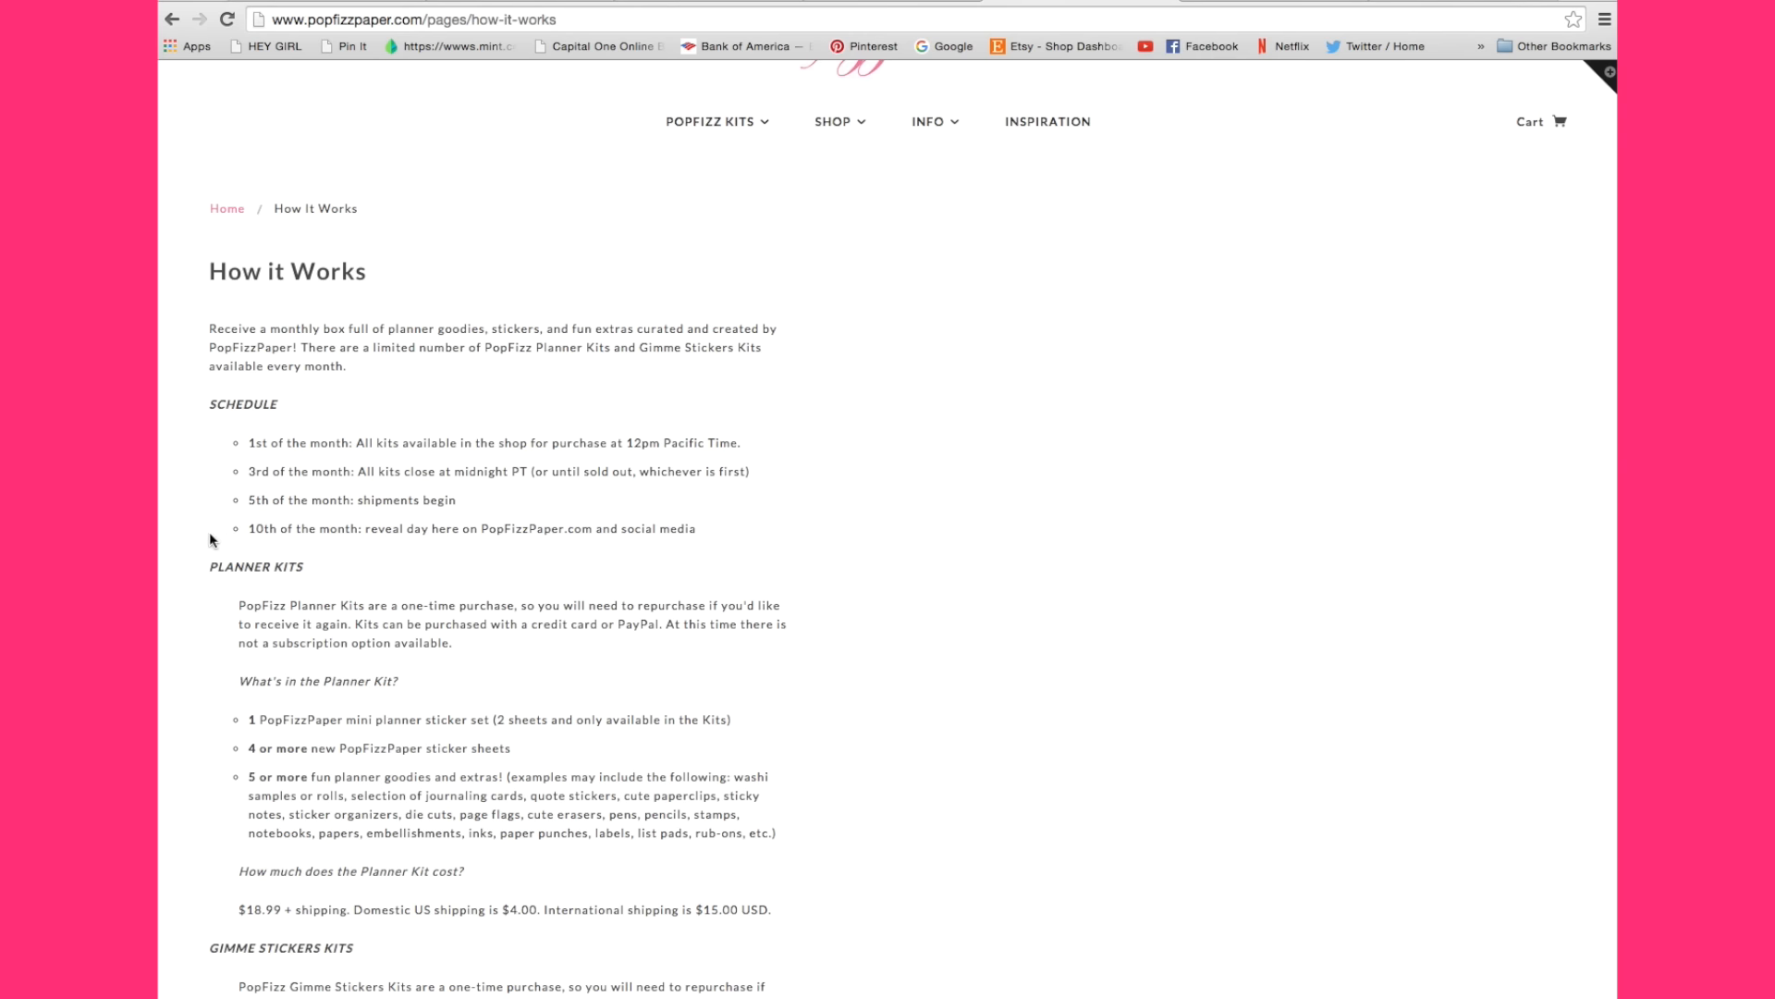
{"action": "scroll", "scroll_direction": "down", "scroll_amount": 3}
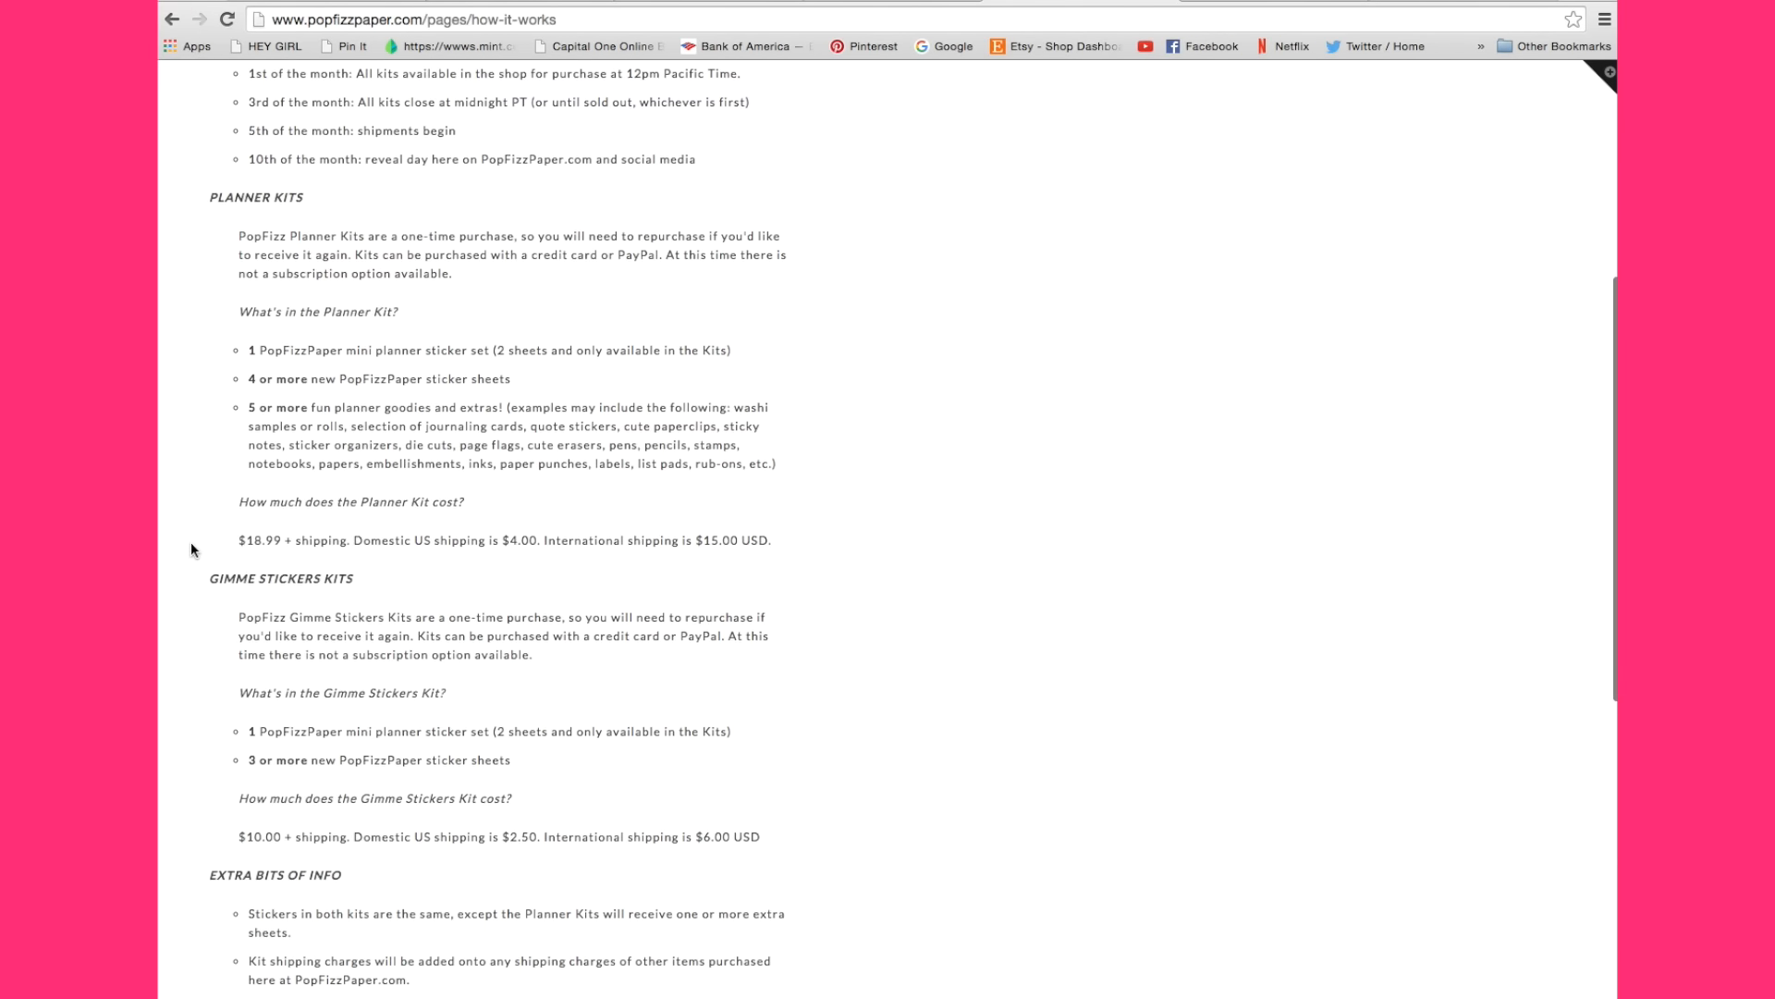
{"action": "scroll", "scroll_direction": "down", "scroll_amount": 3}
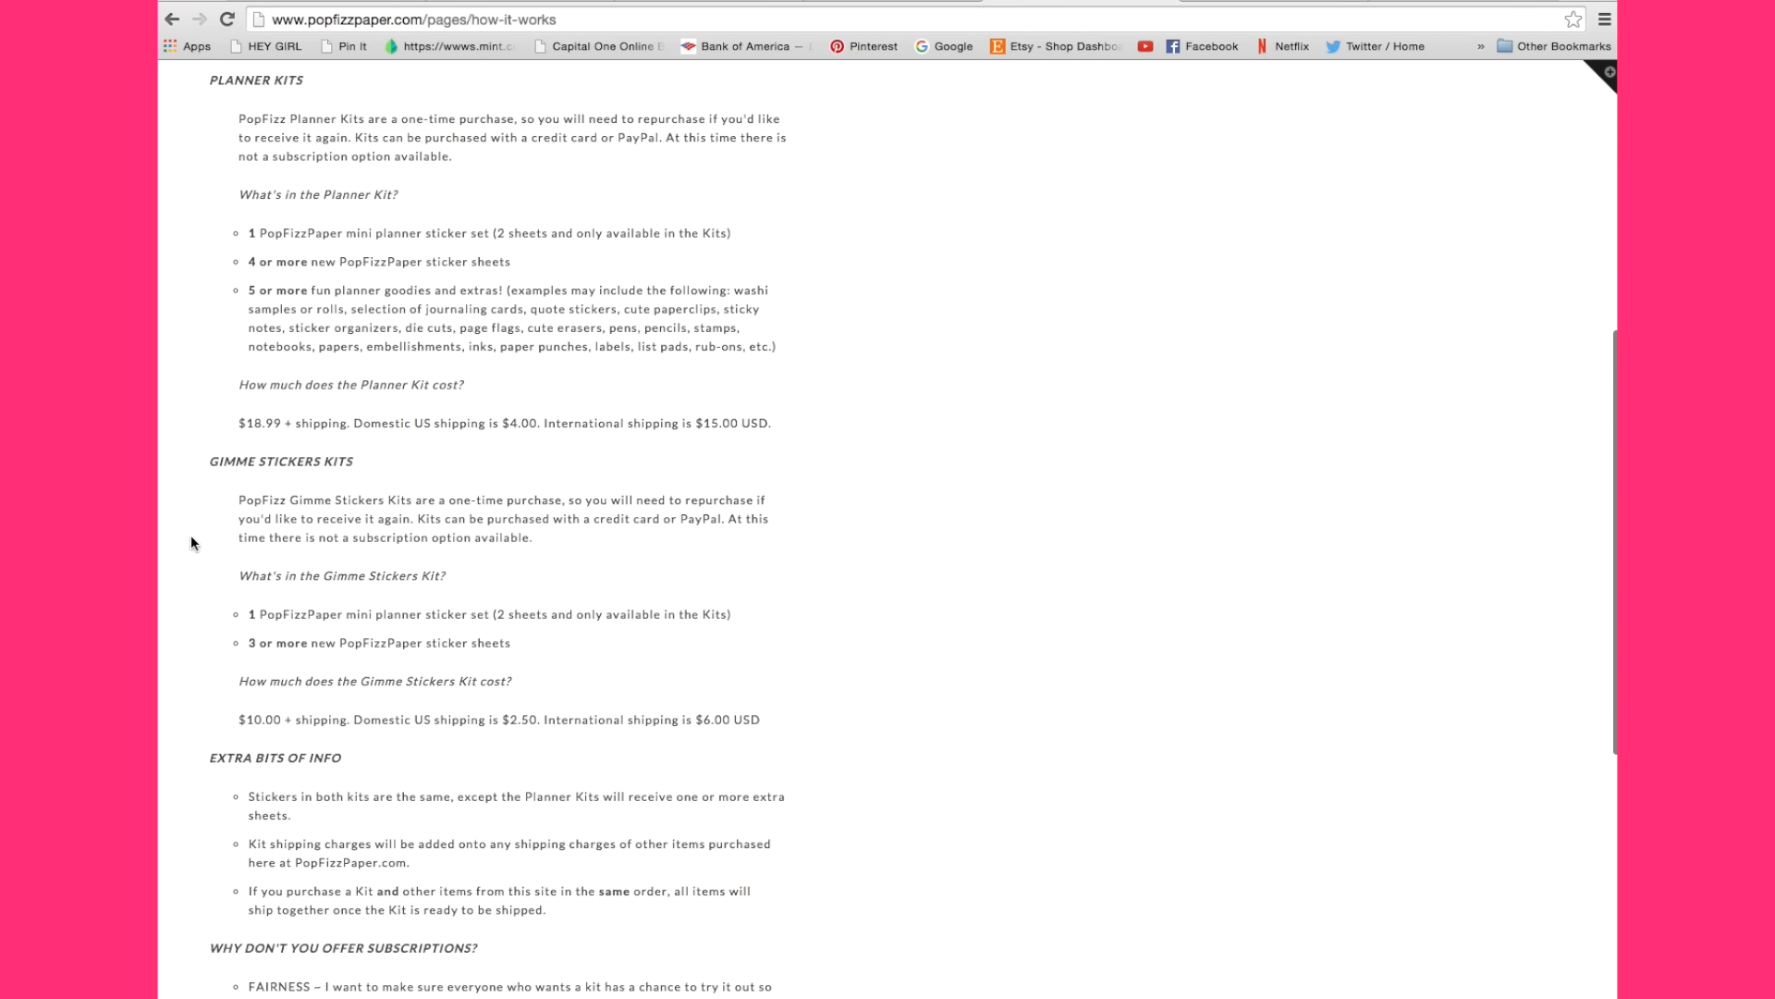
{"action": "mouse_move", "coordinate": [418, 242]}
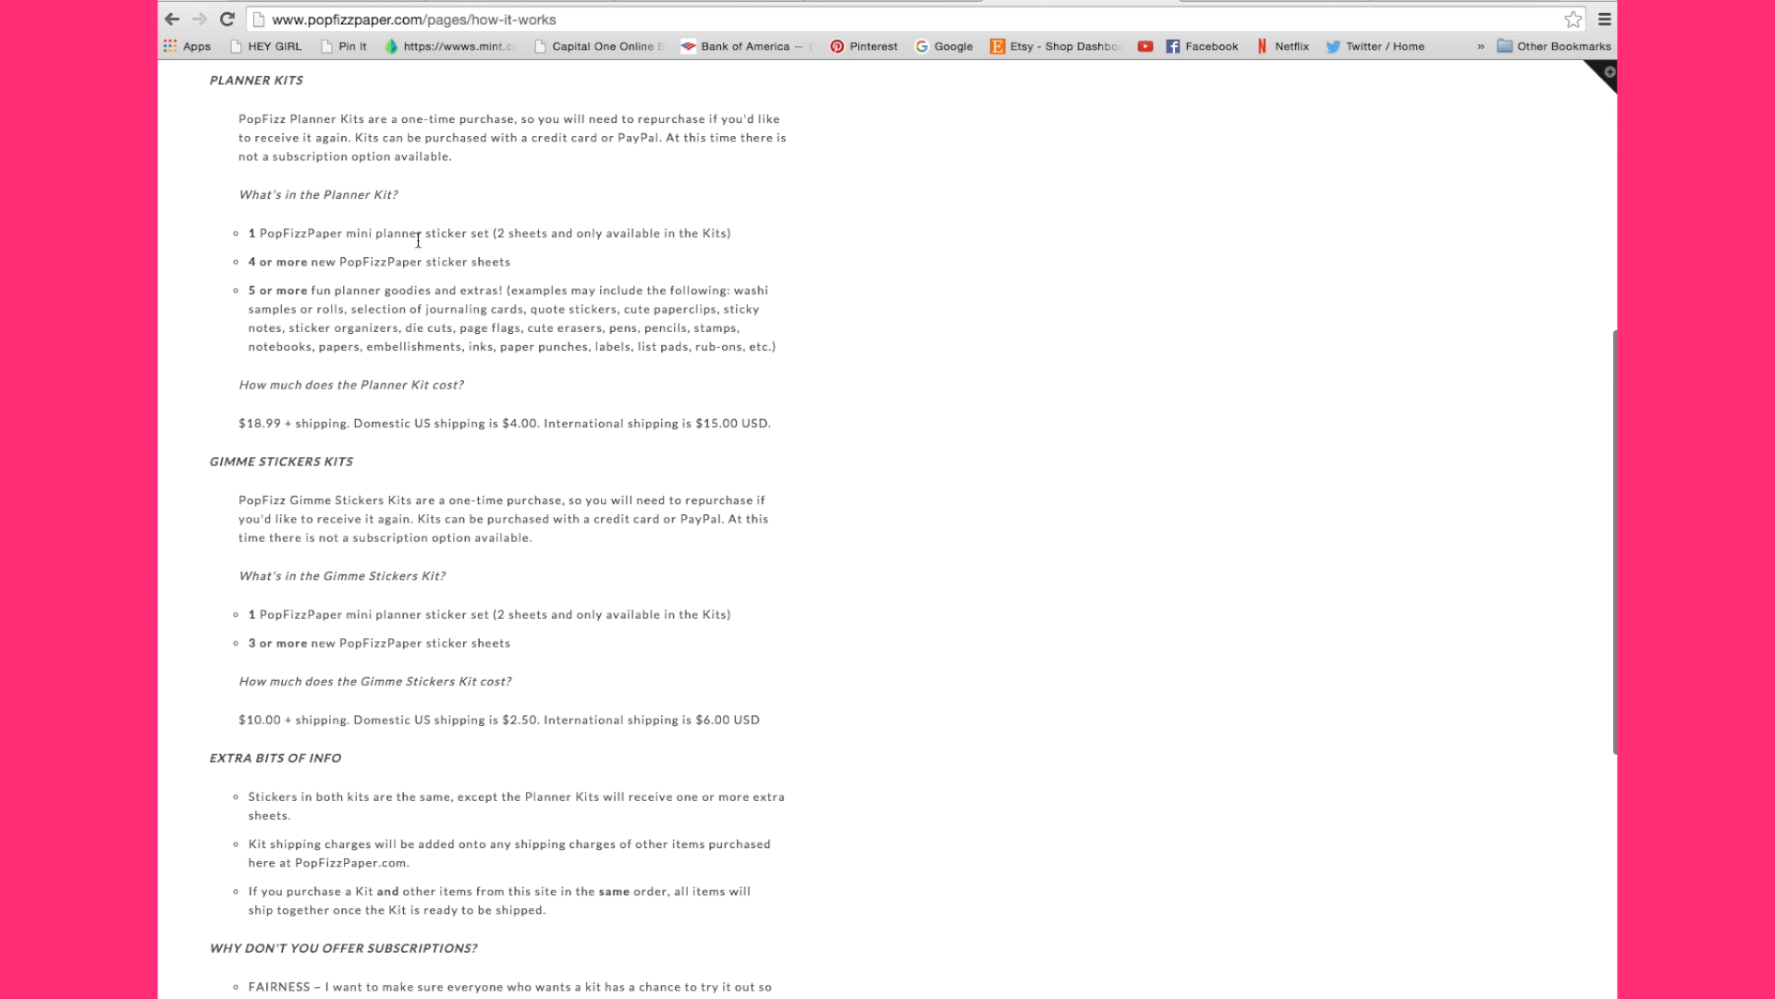
{"action": "mouse_move", "coordinate": [871, 249]}
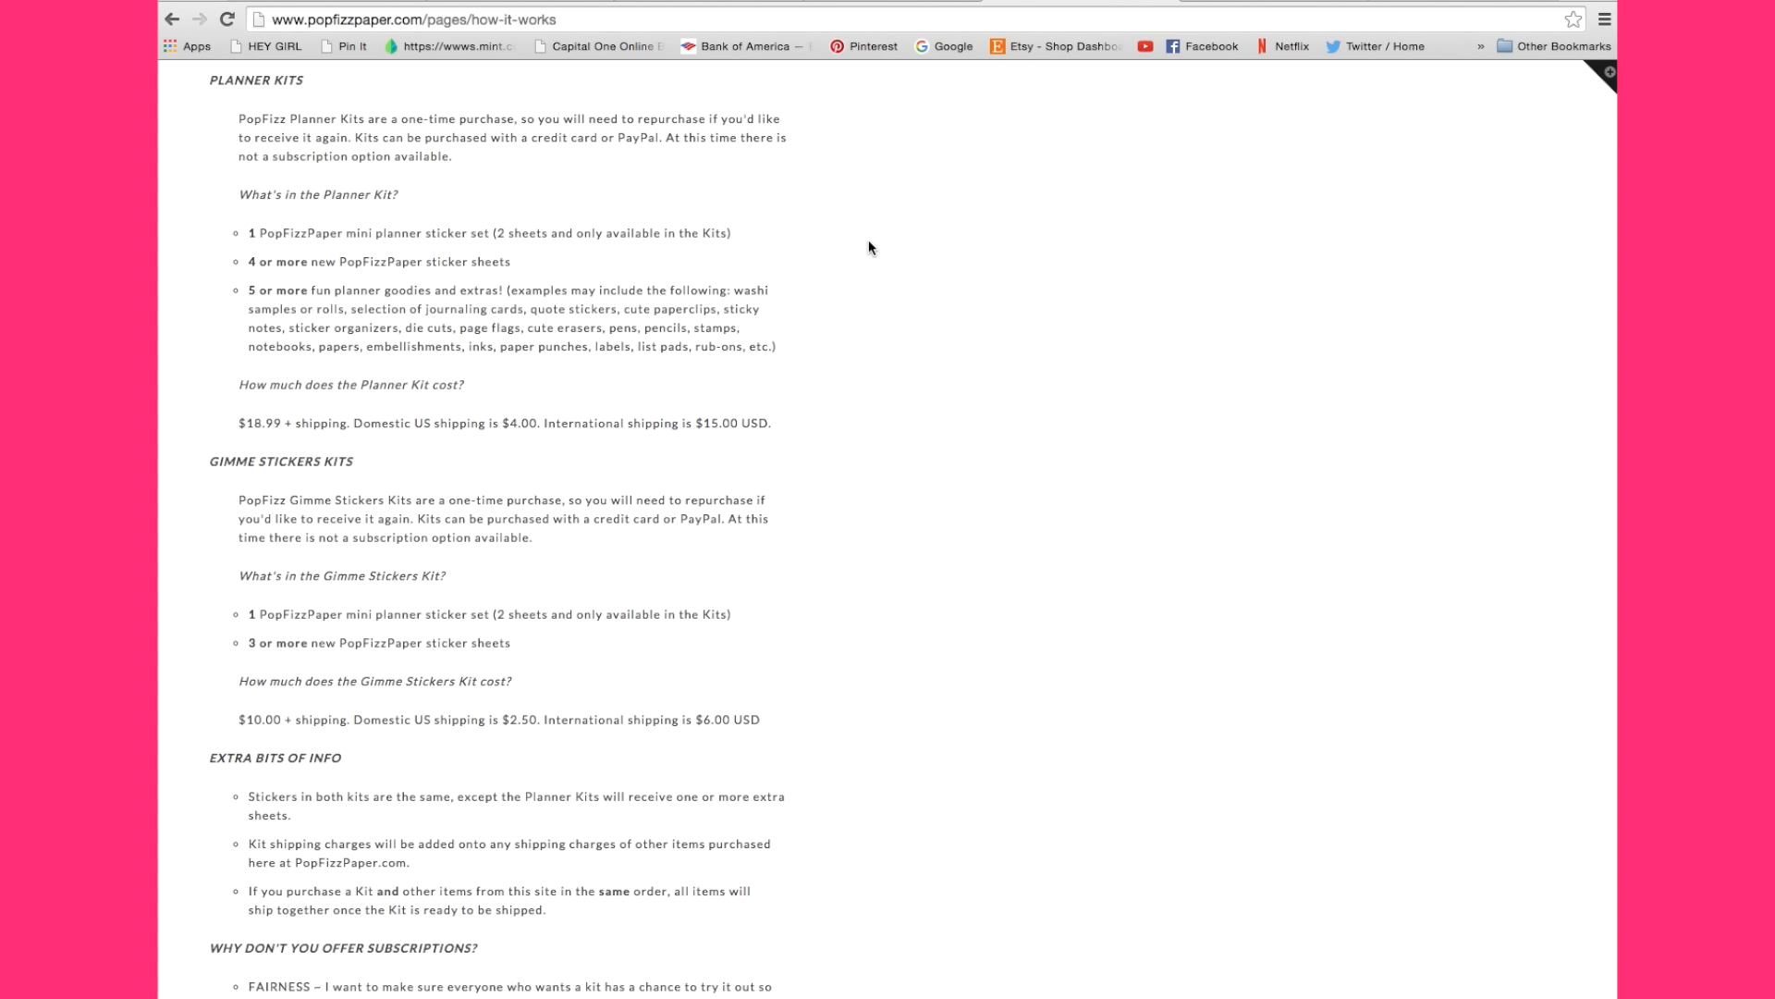
{"action": "mouse_move", "coordinate": [223, 428]}
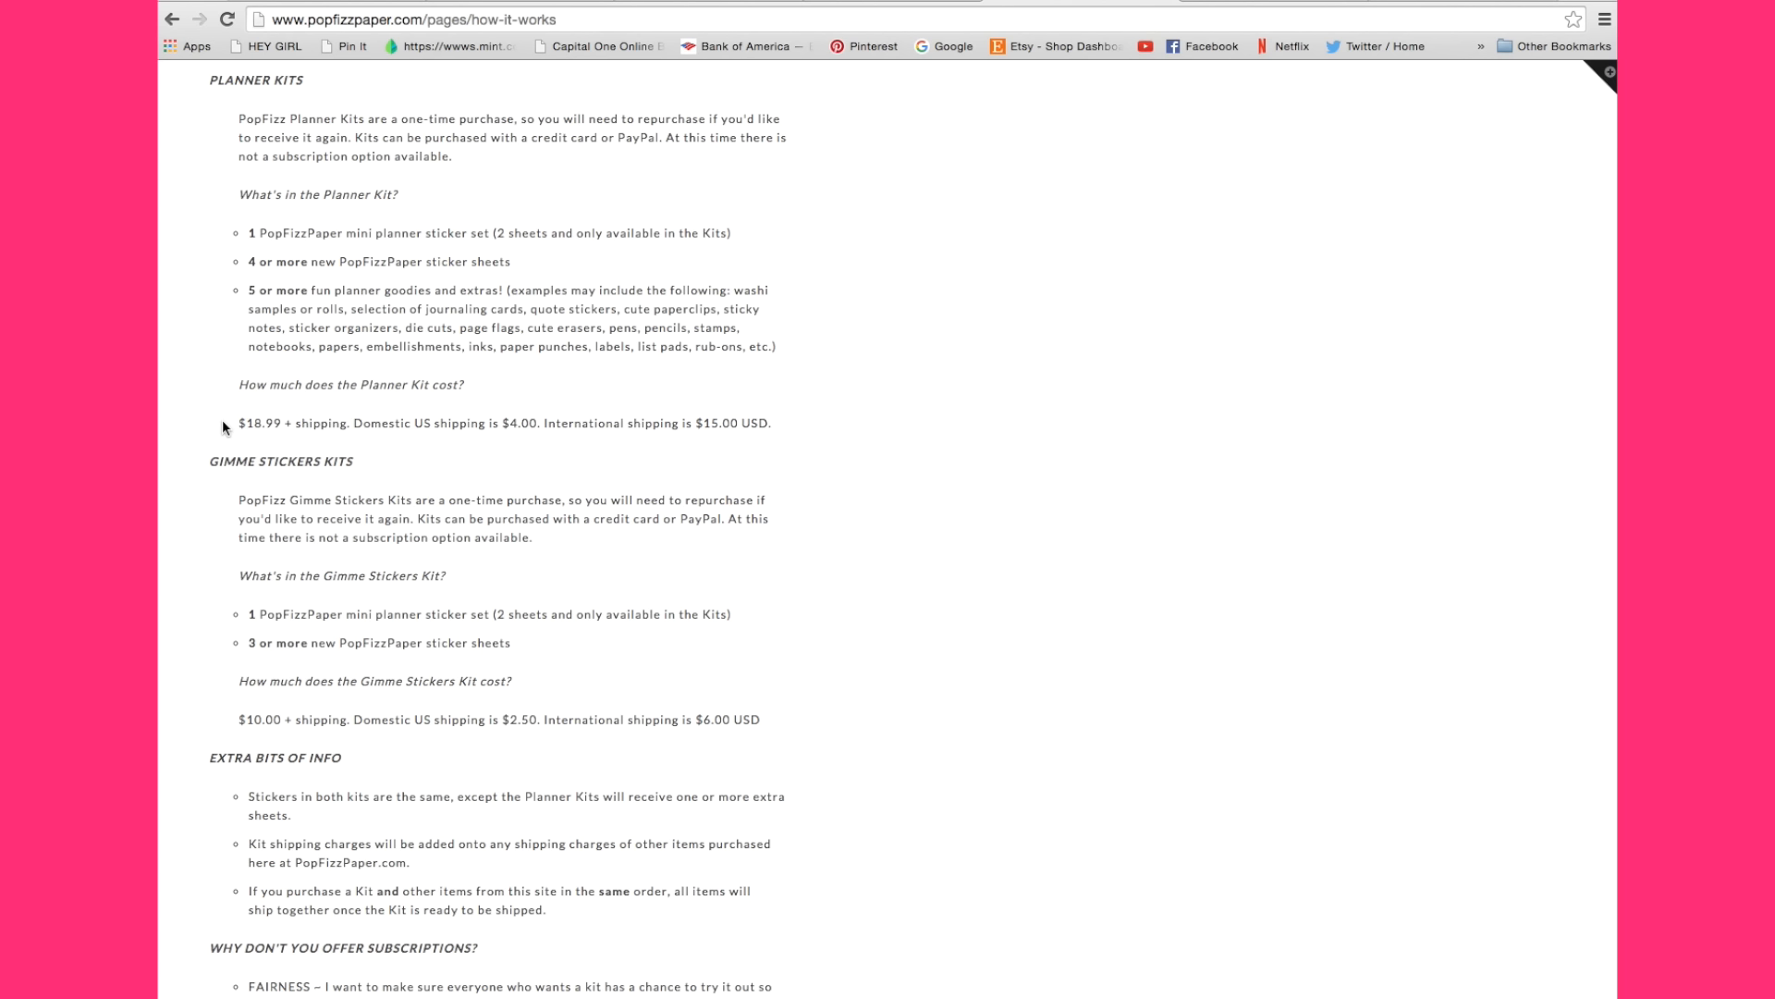
{"action": "mouse_move", "coordinate": [188, 467]}
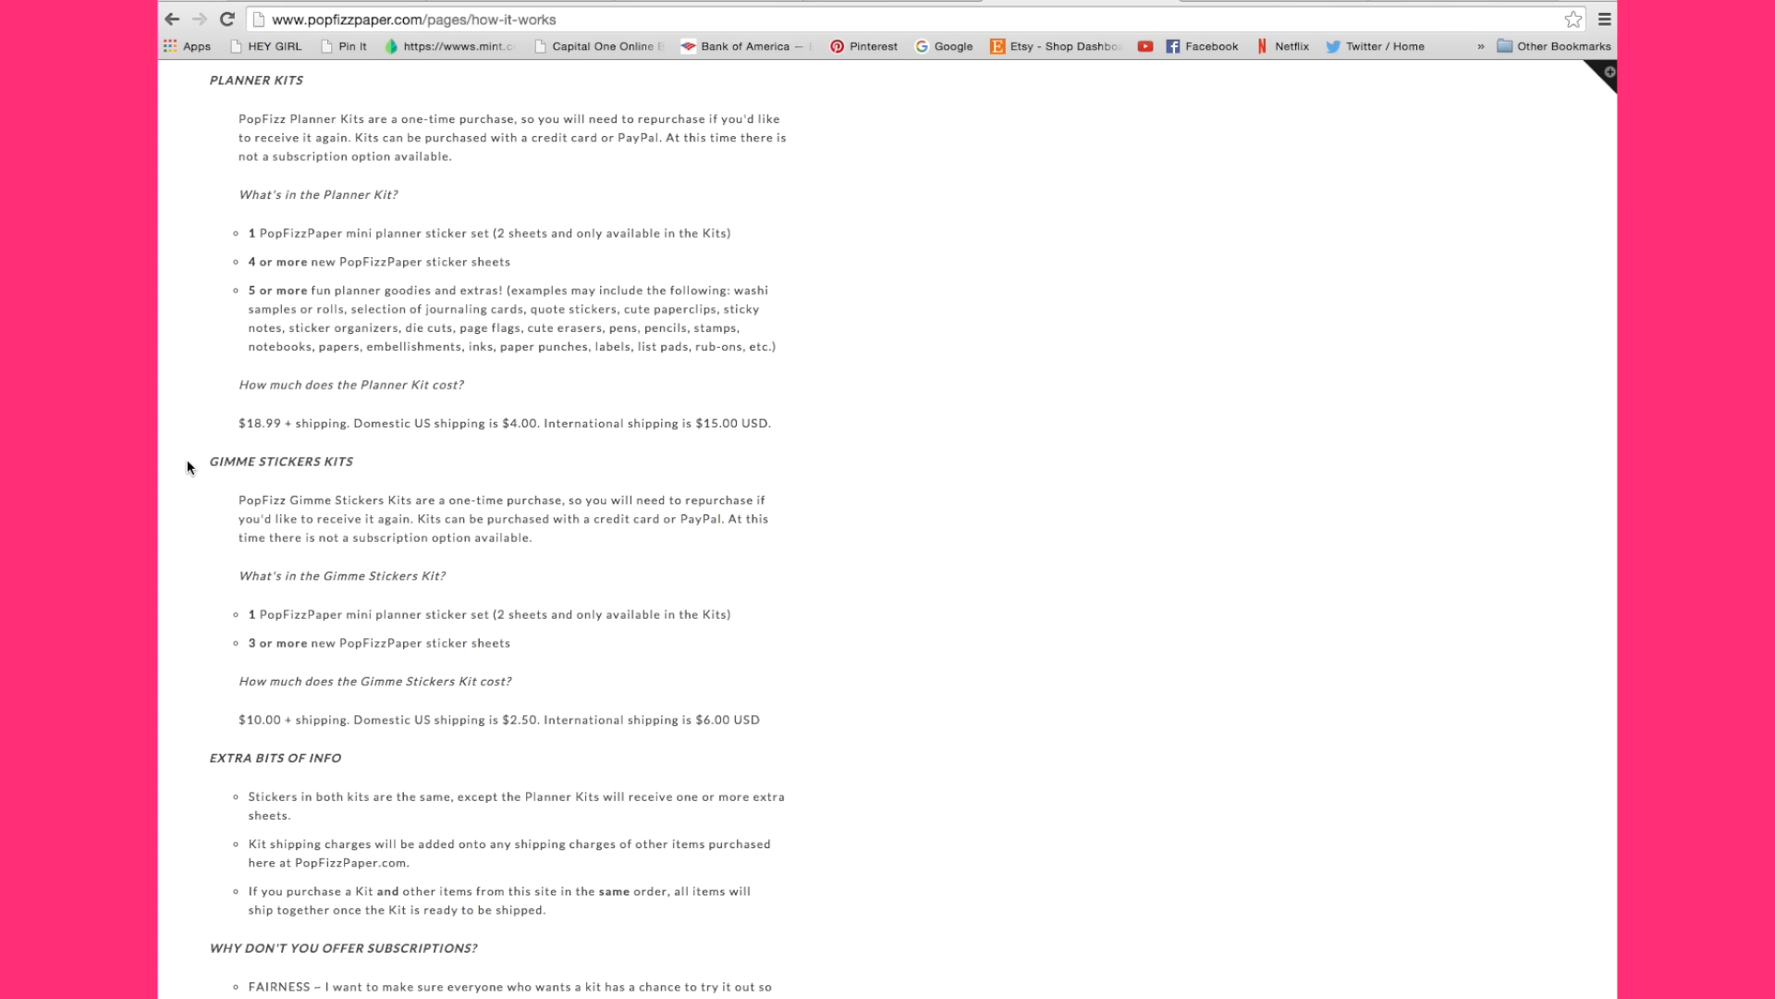
Scroll through the Gimme Stickers Kits, Extra Bits of Info and subscription sections.
{"action": "scroll", "scroll_direction": "down", "scroll_amount": 3}
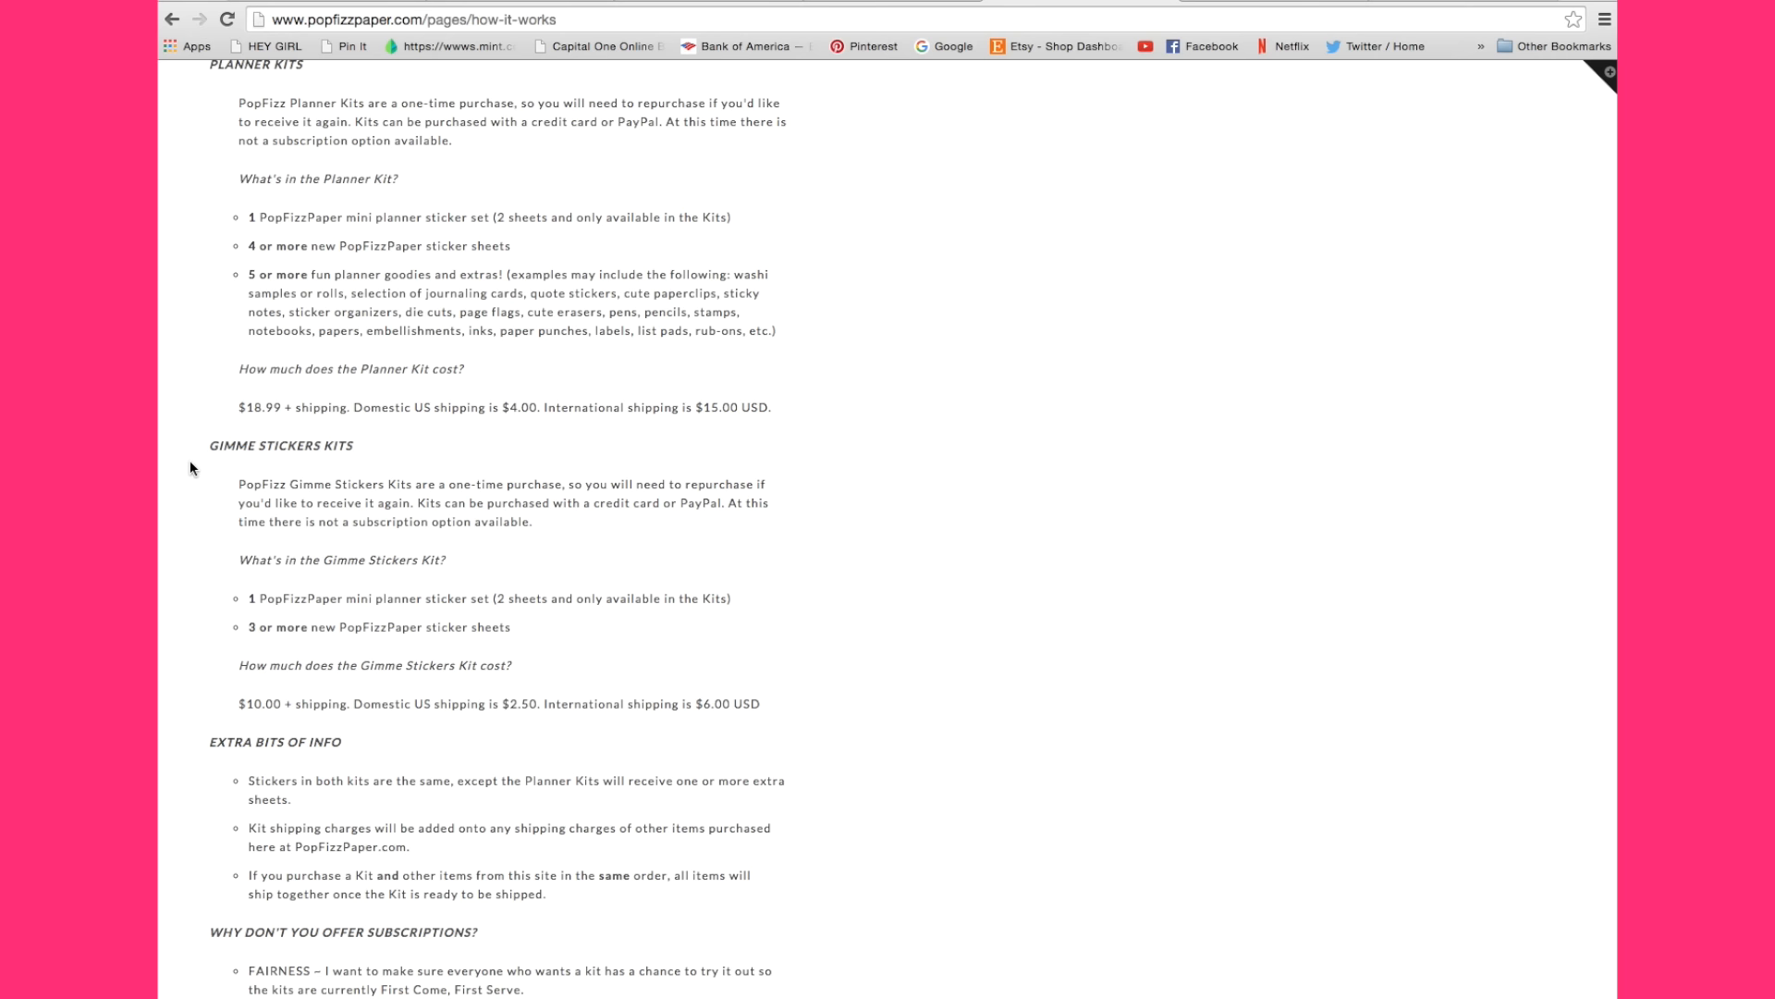
{"action": "scroll", "scroll_direction": "down", "scroll_amount": 3}
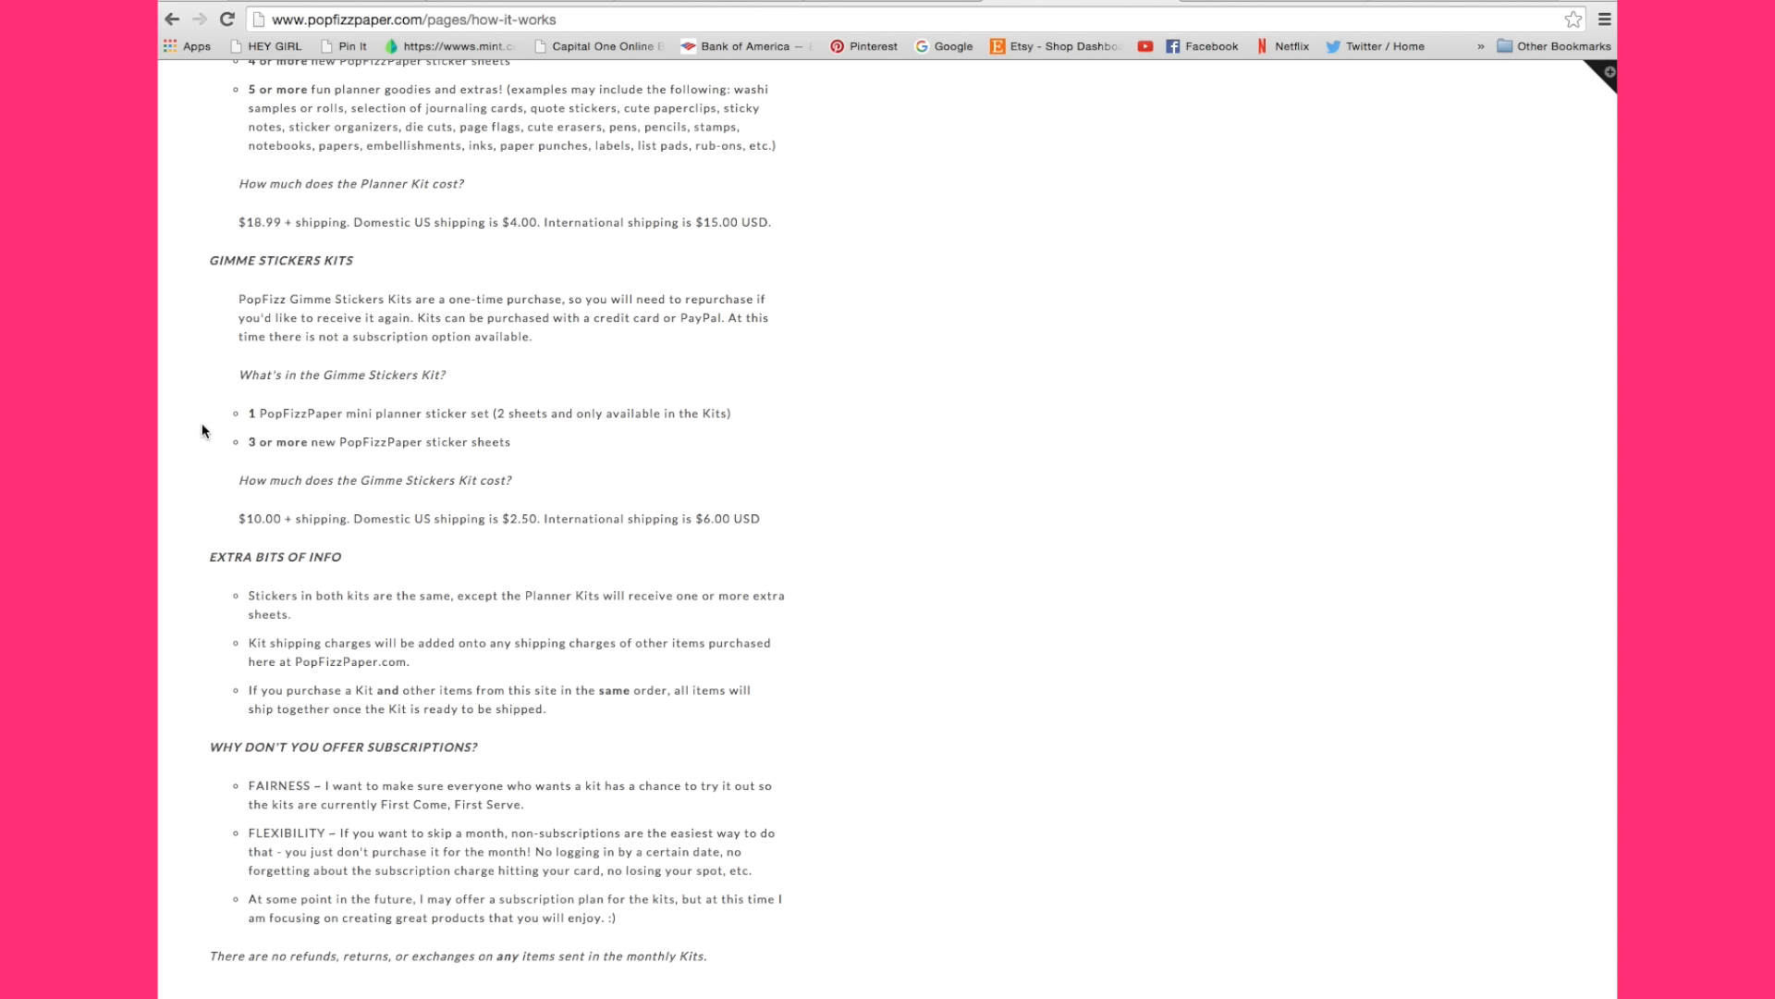
{"action": "mouse_move", "coordinate": [182, 488]}
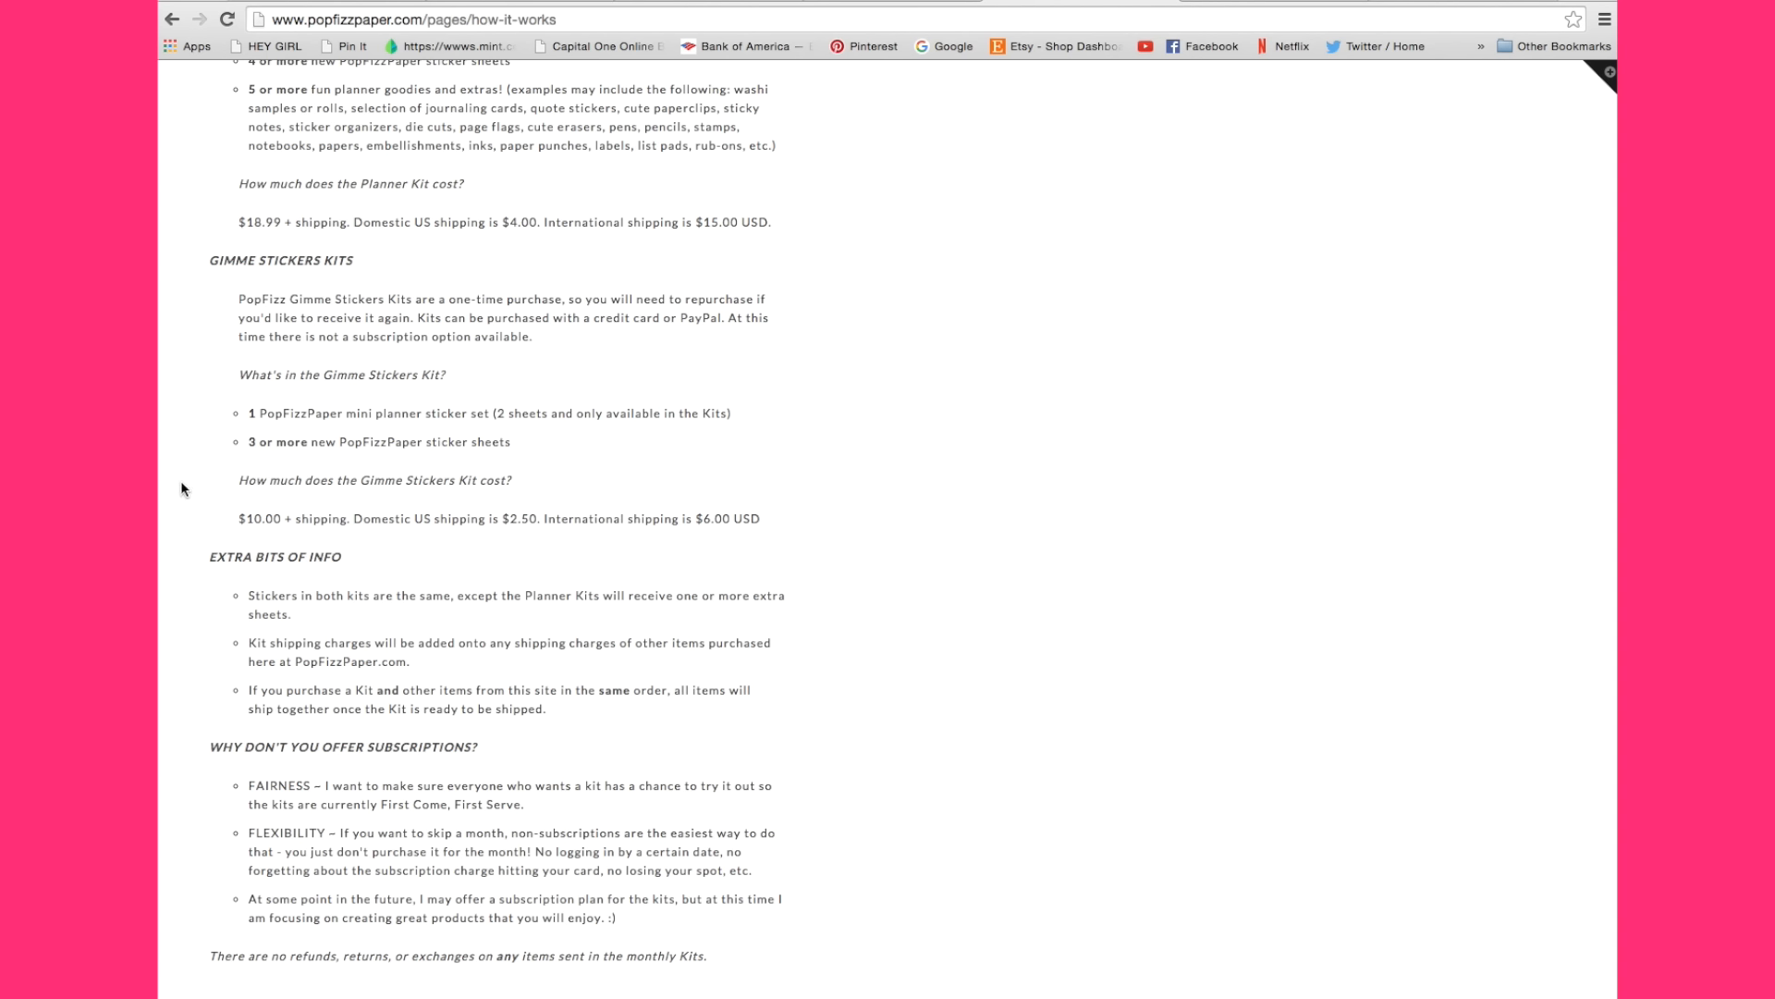
{"action": "mouse_move", "coordinate": [186, 568]}
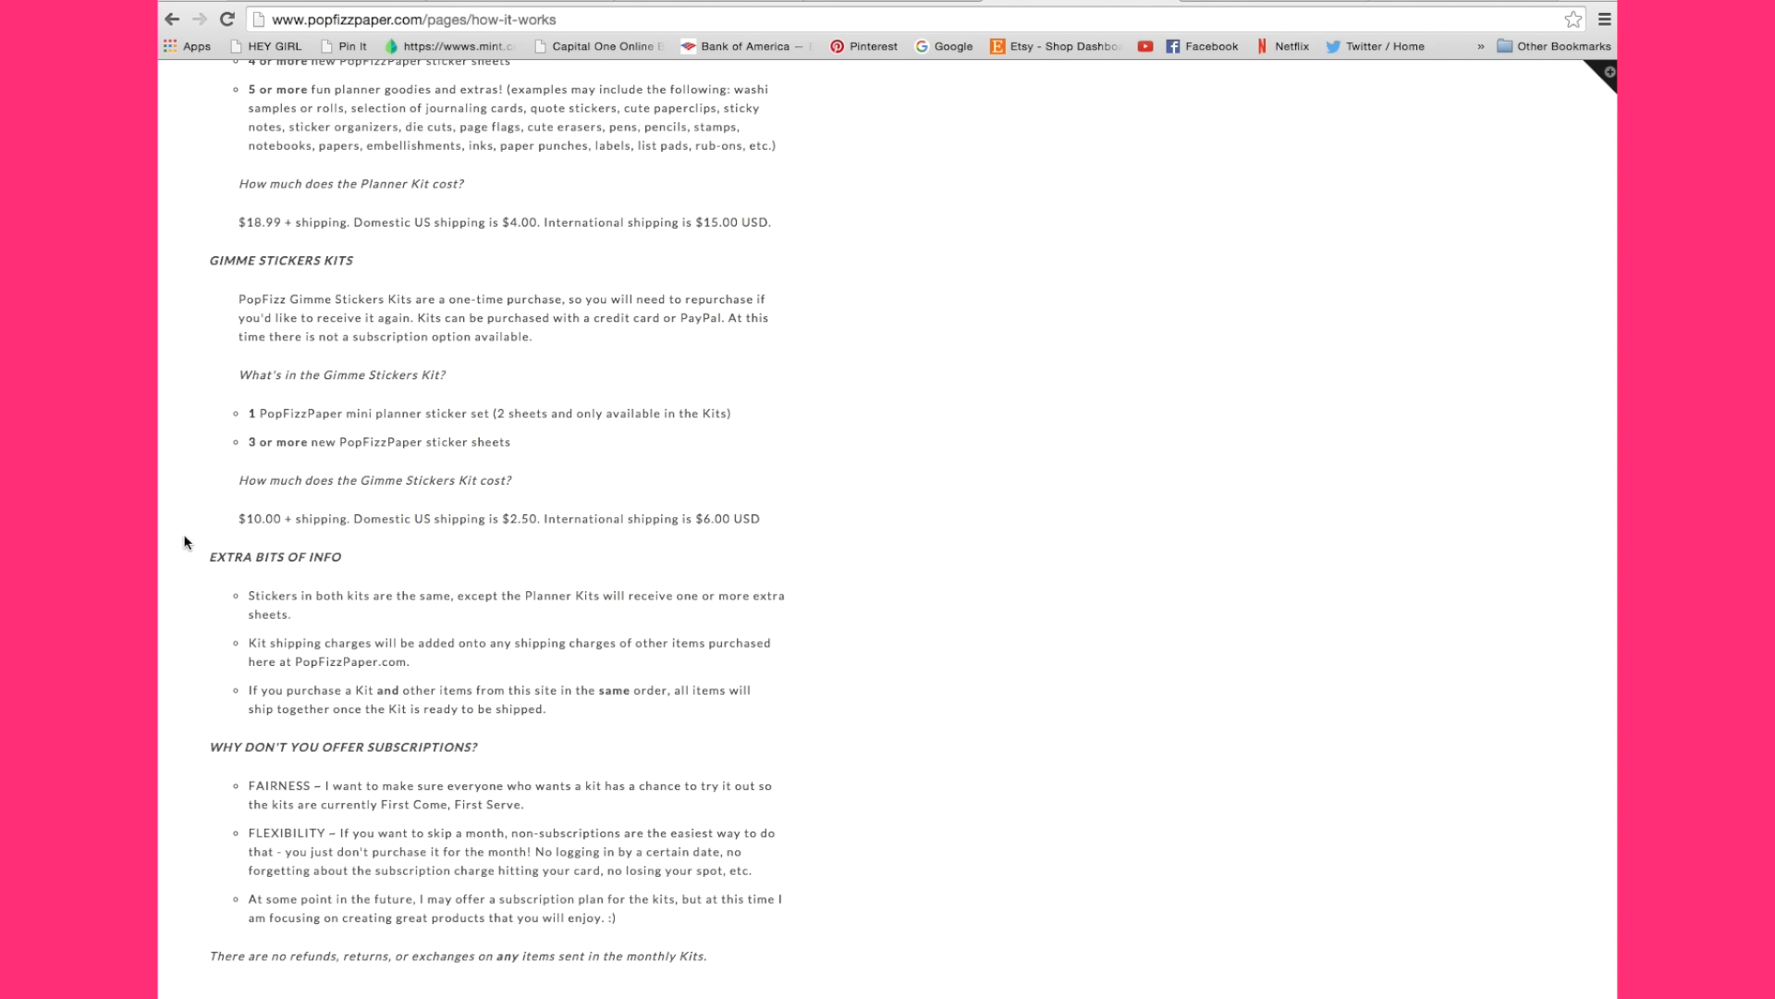
{"action": "mouse_move", "coordinate": [865, 527]}
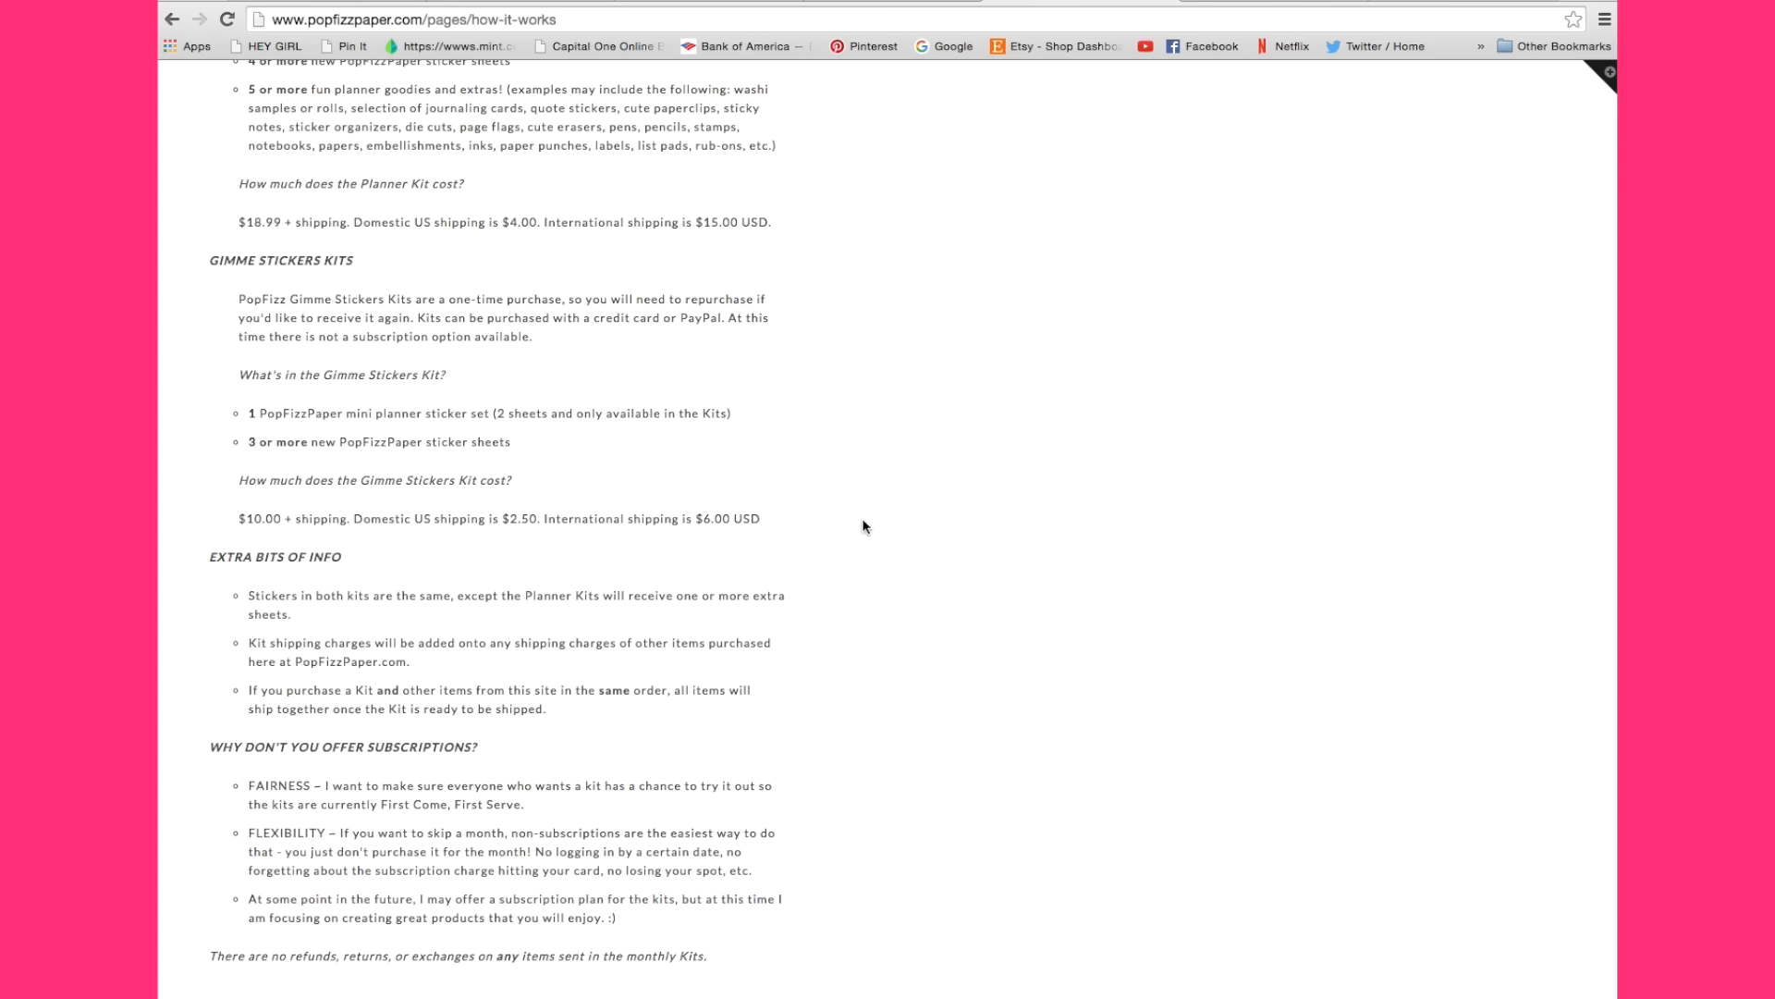
{"action": "scroll", "scroll_direction": "down", "scroll_amount": 3}
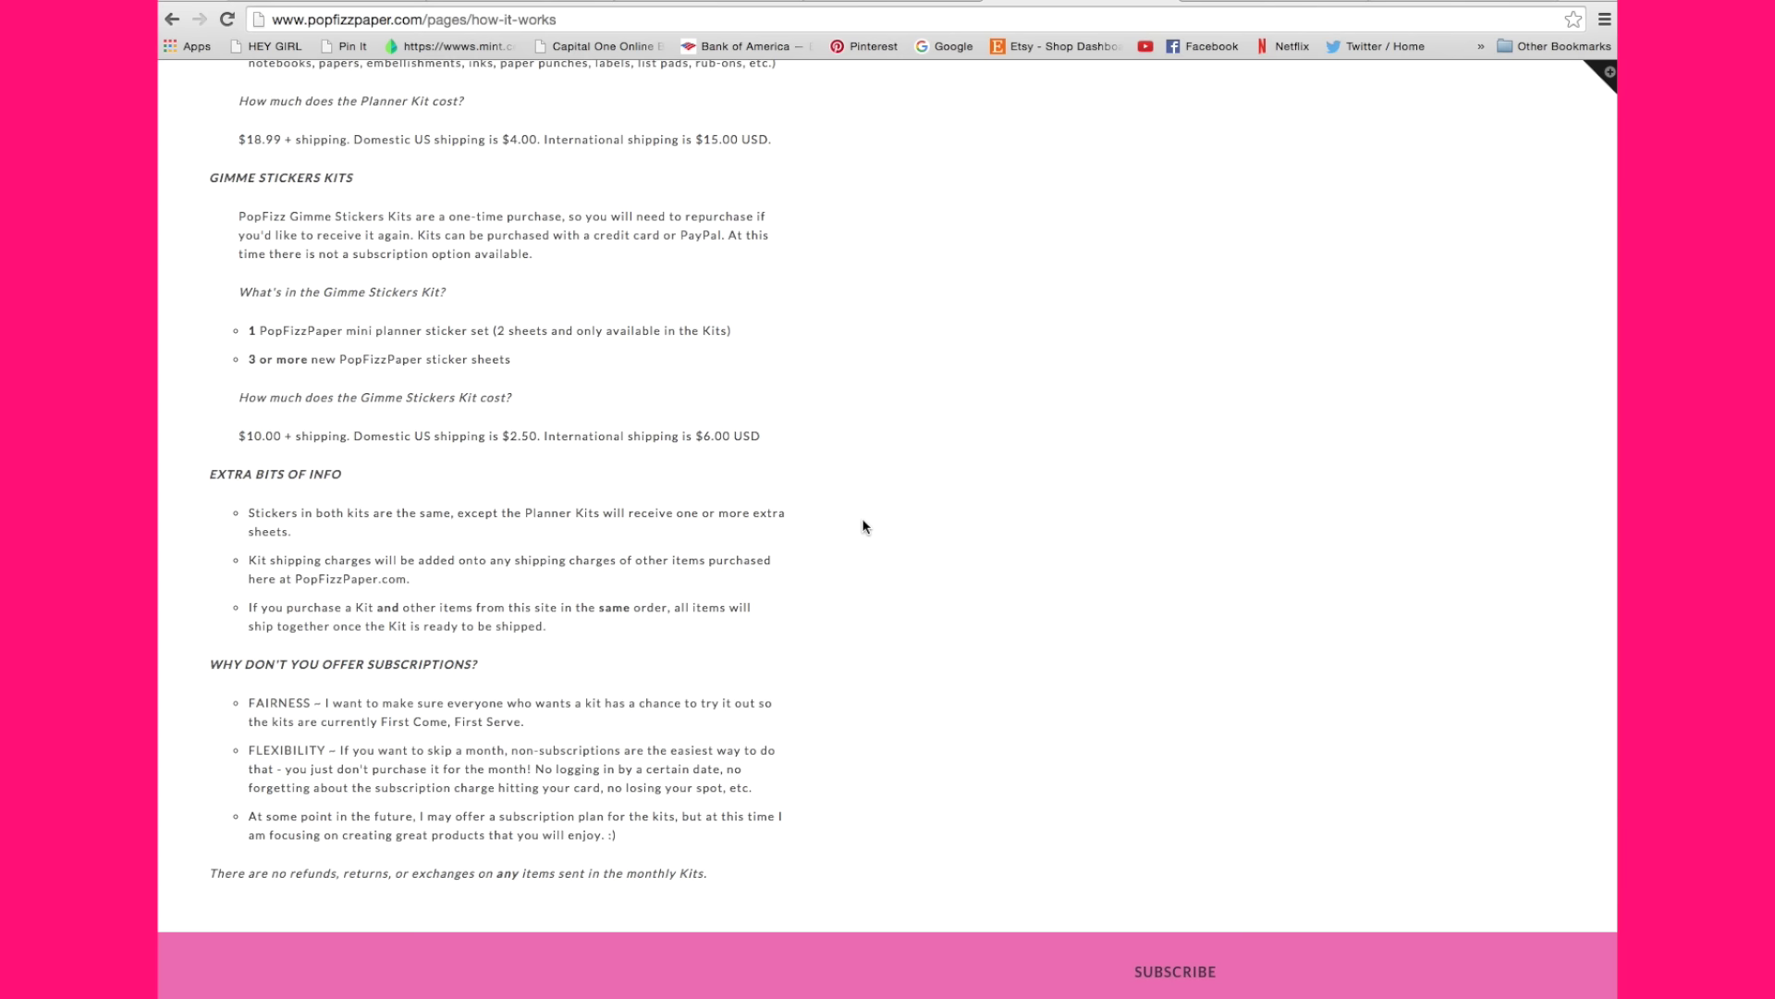
{"action": "mouse_move", "coordinate": [871, 523]}
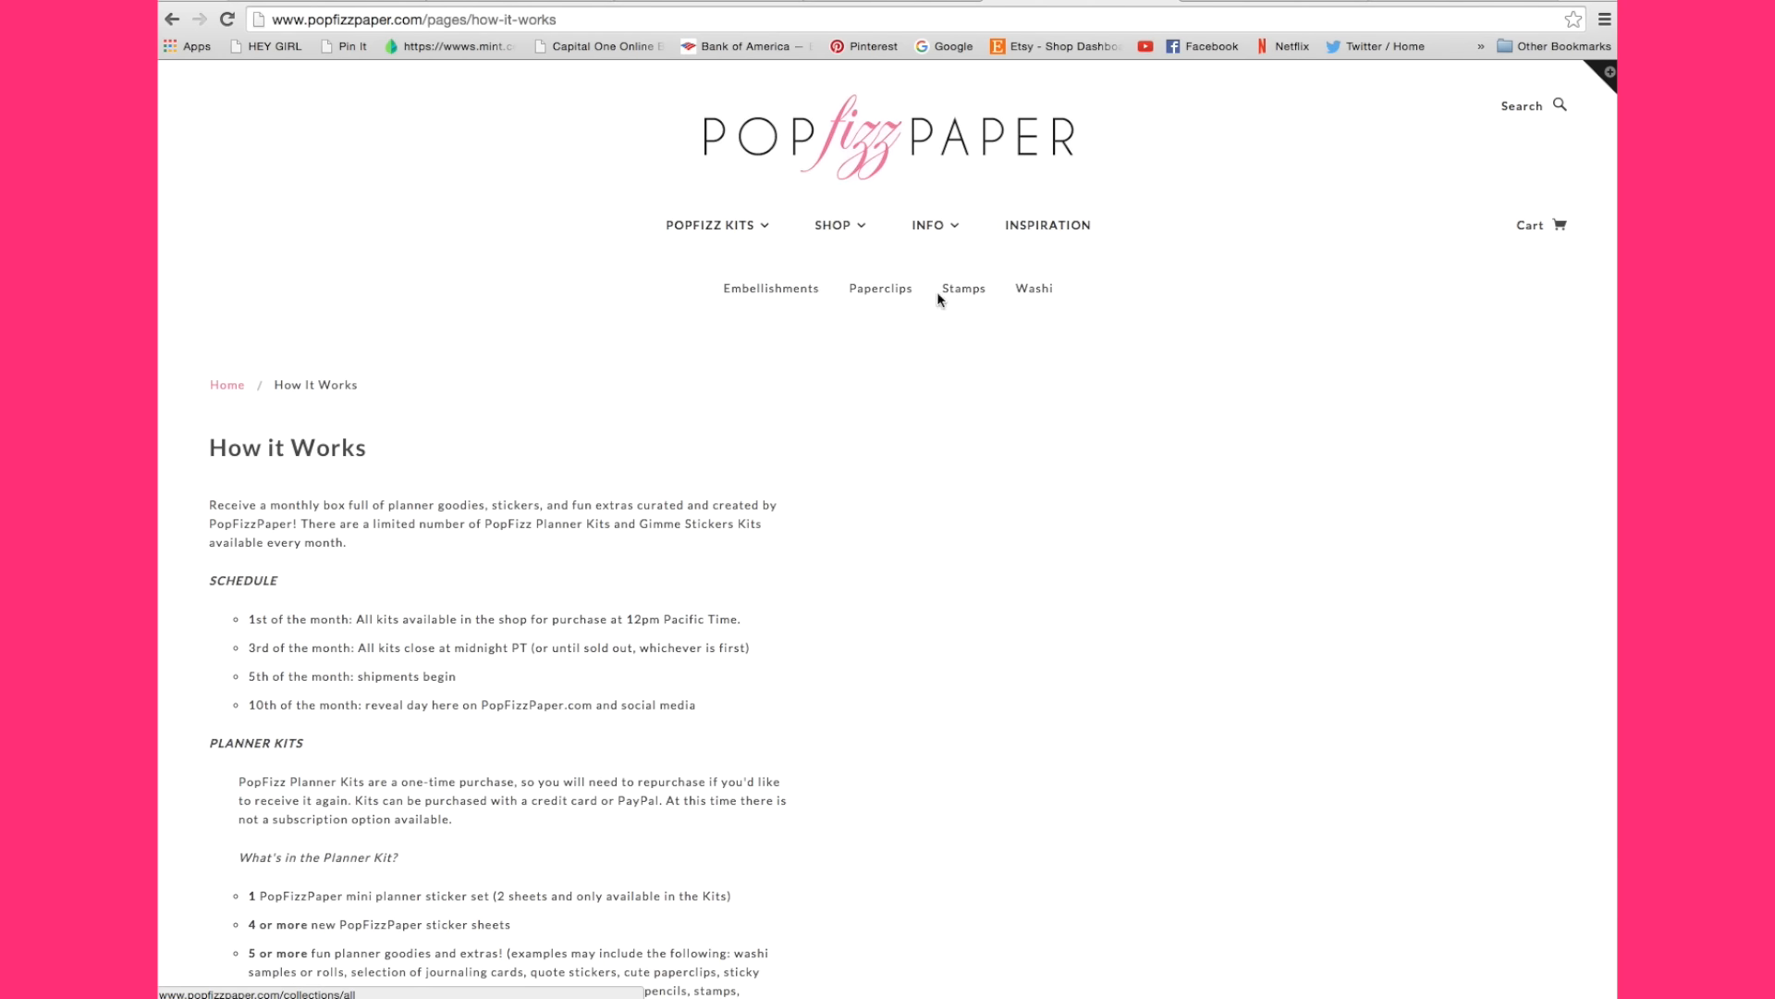
{"action": "mouse_move", "coordinate": [1037, 337]}
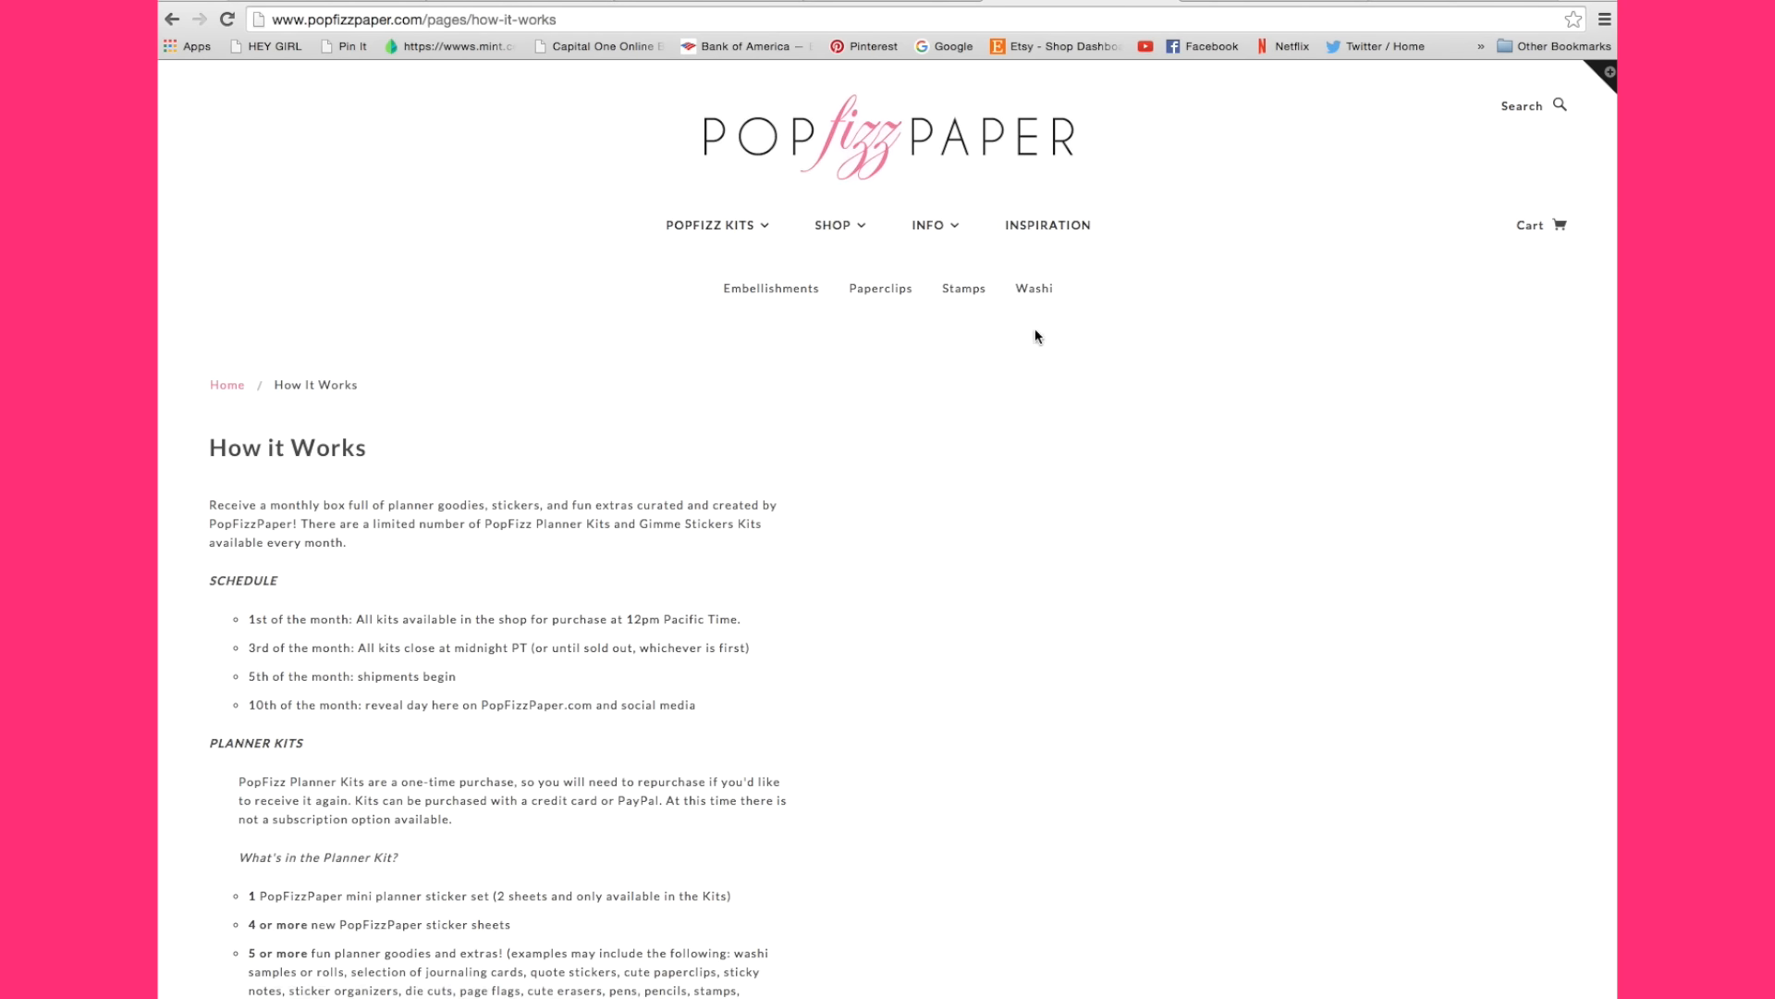
{"action": "mouse_move", "coordinate": [755, 329]}
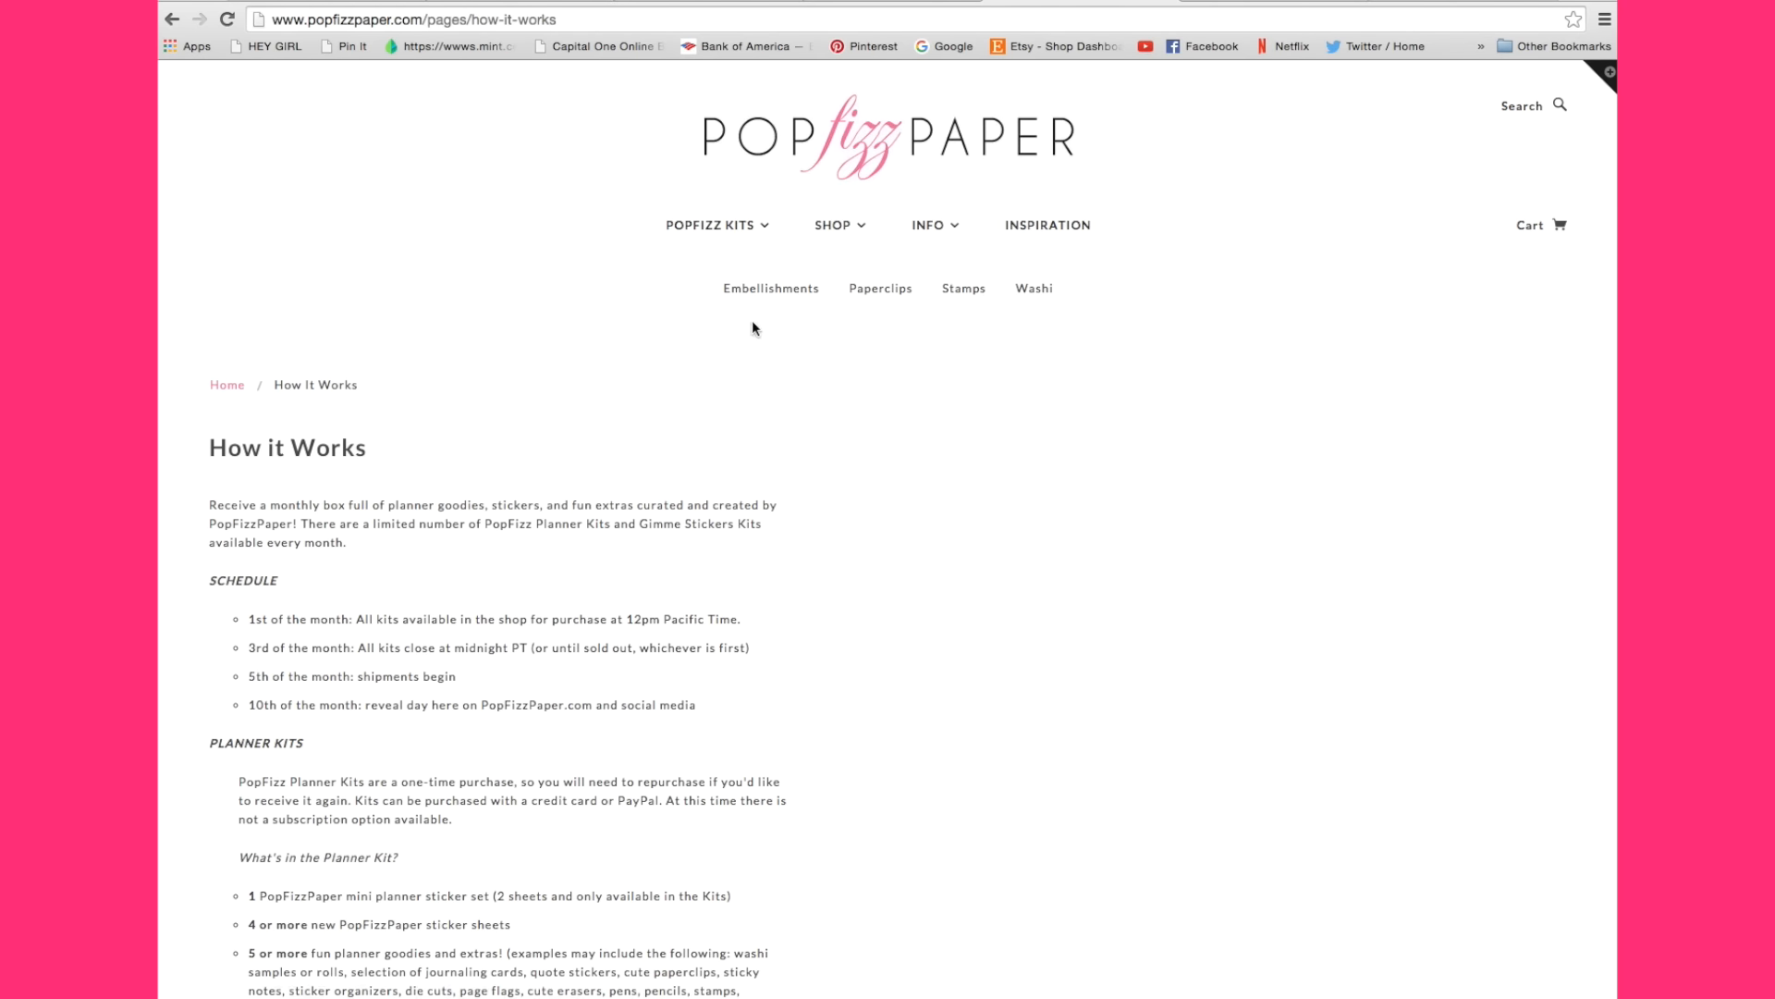
{"action": "mouse_move", "coordinate": [1134, 308]}
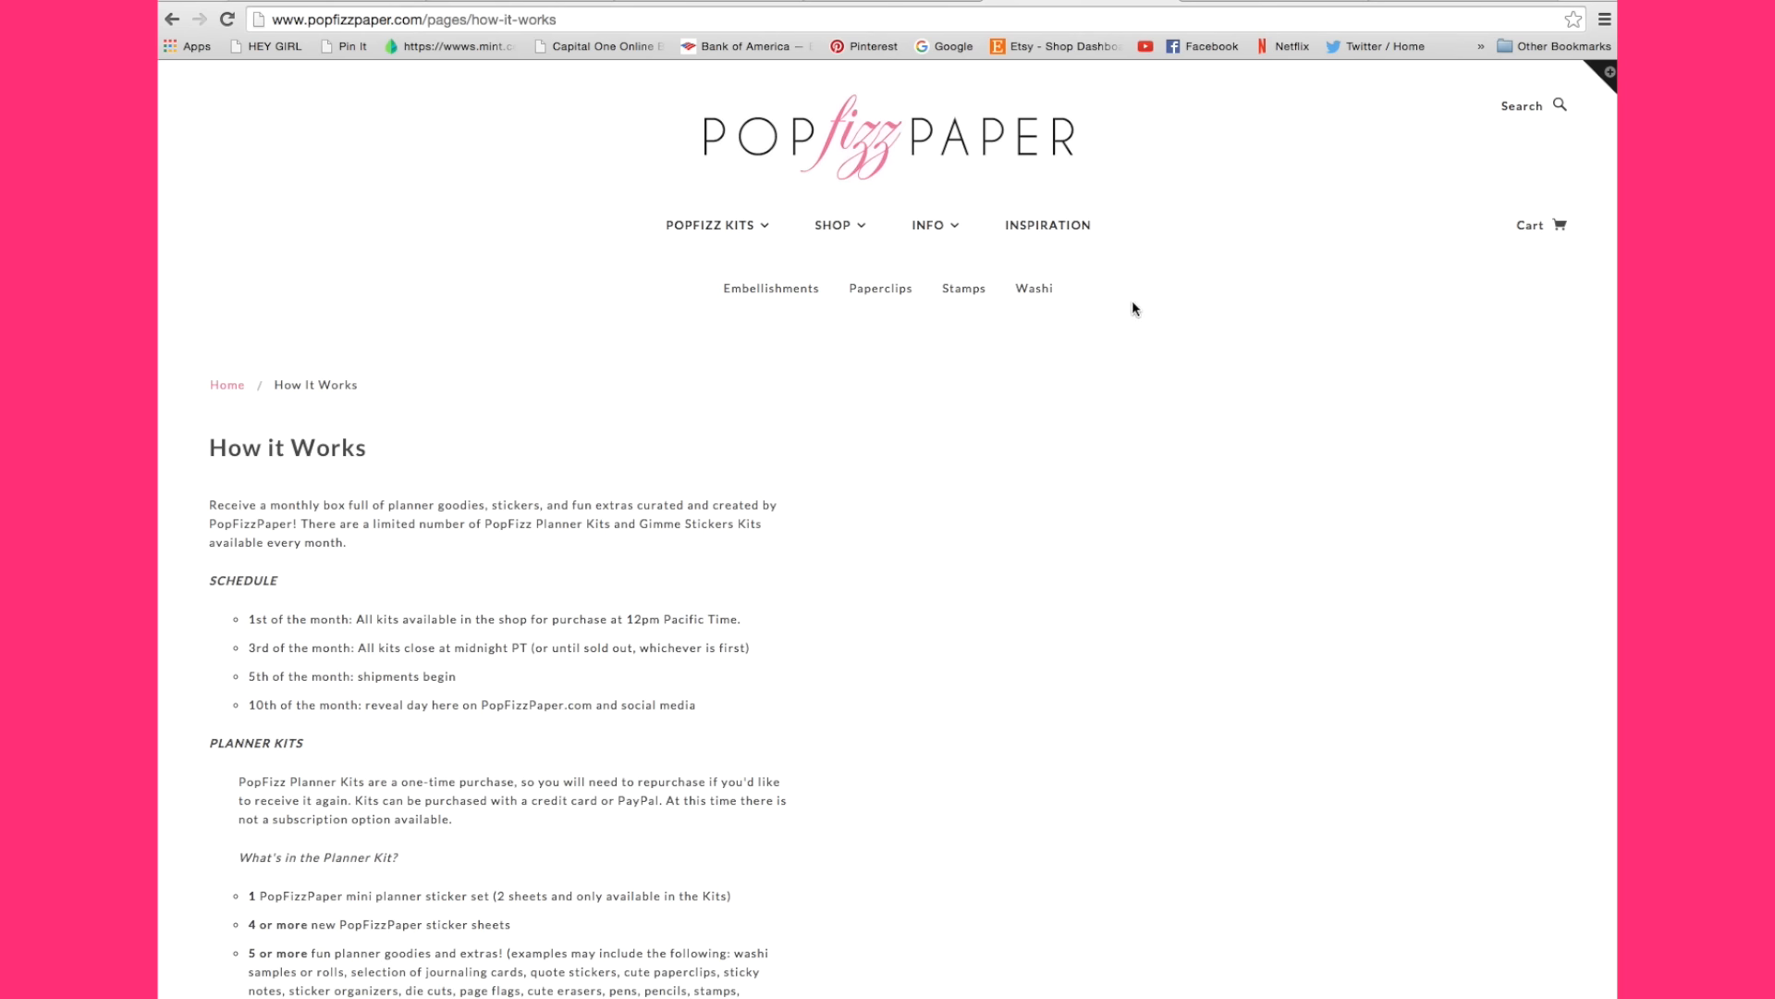
{"action": "mouse_move", "coordinate": [958, 238]}
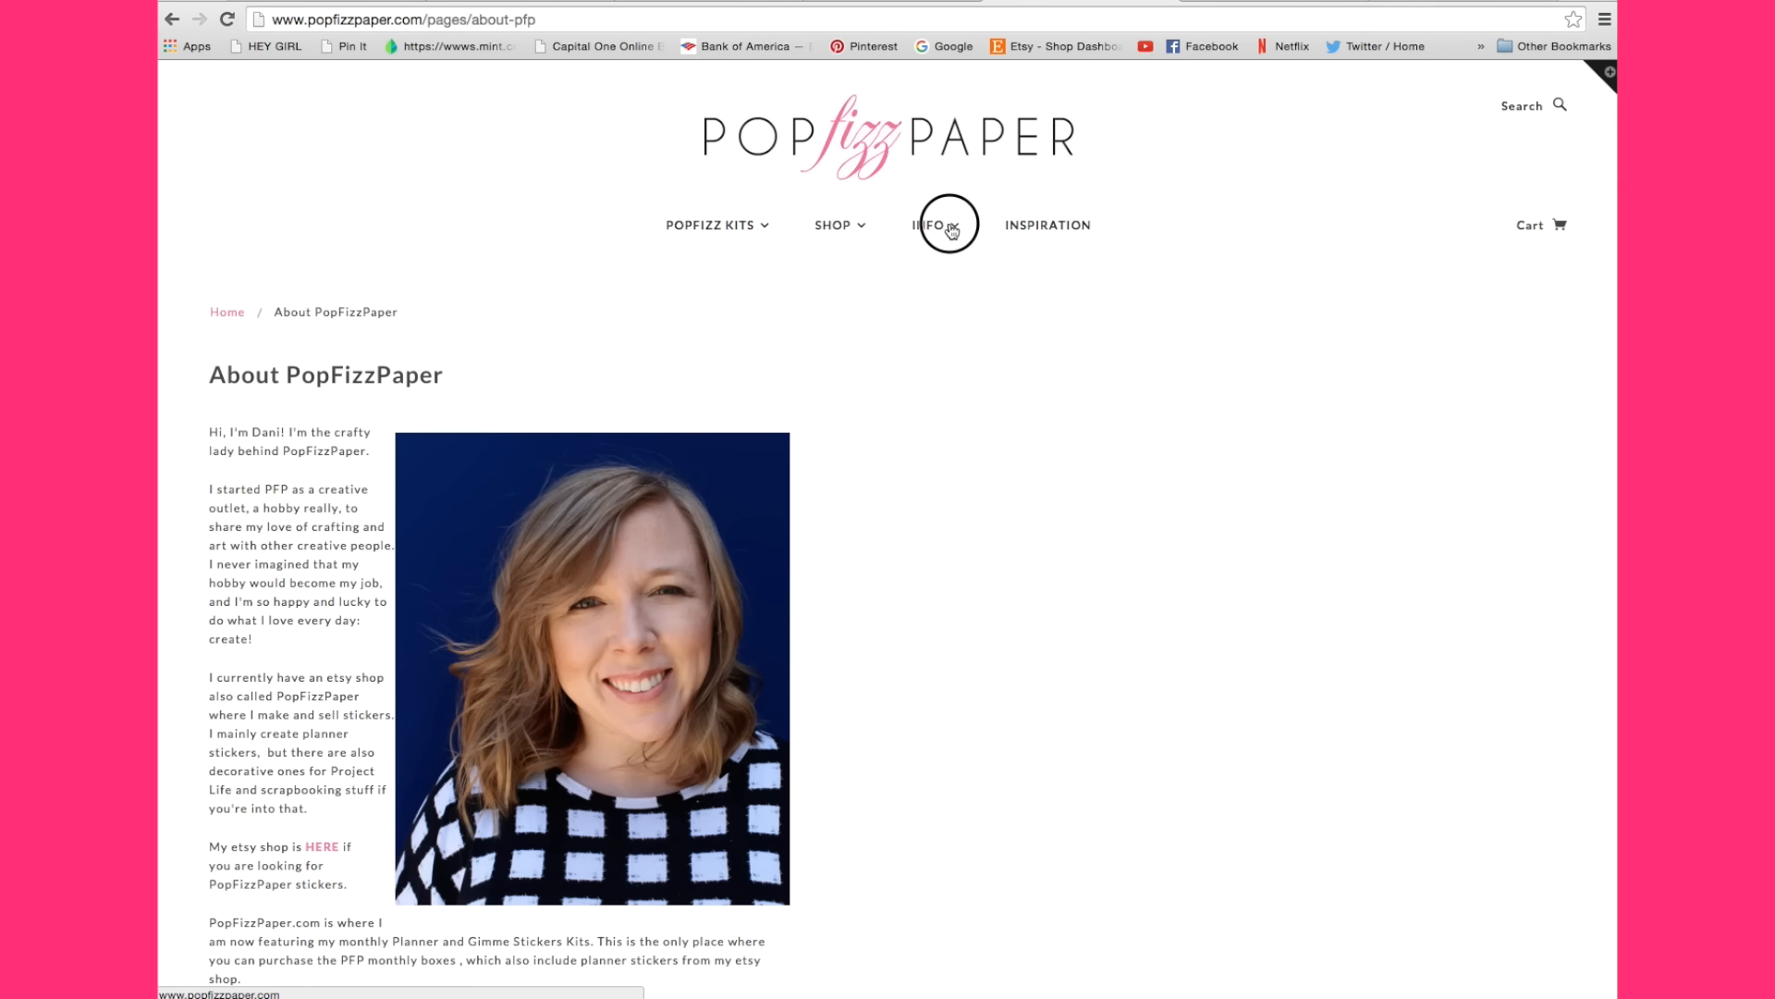
Go to FAQ's under INFO and read the kits, Etsy, accounts and shipping answers.
{"action": "left_click", "coordinate": [931, 225]}
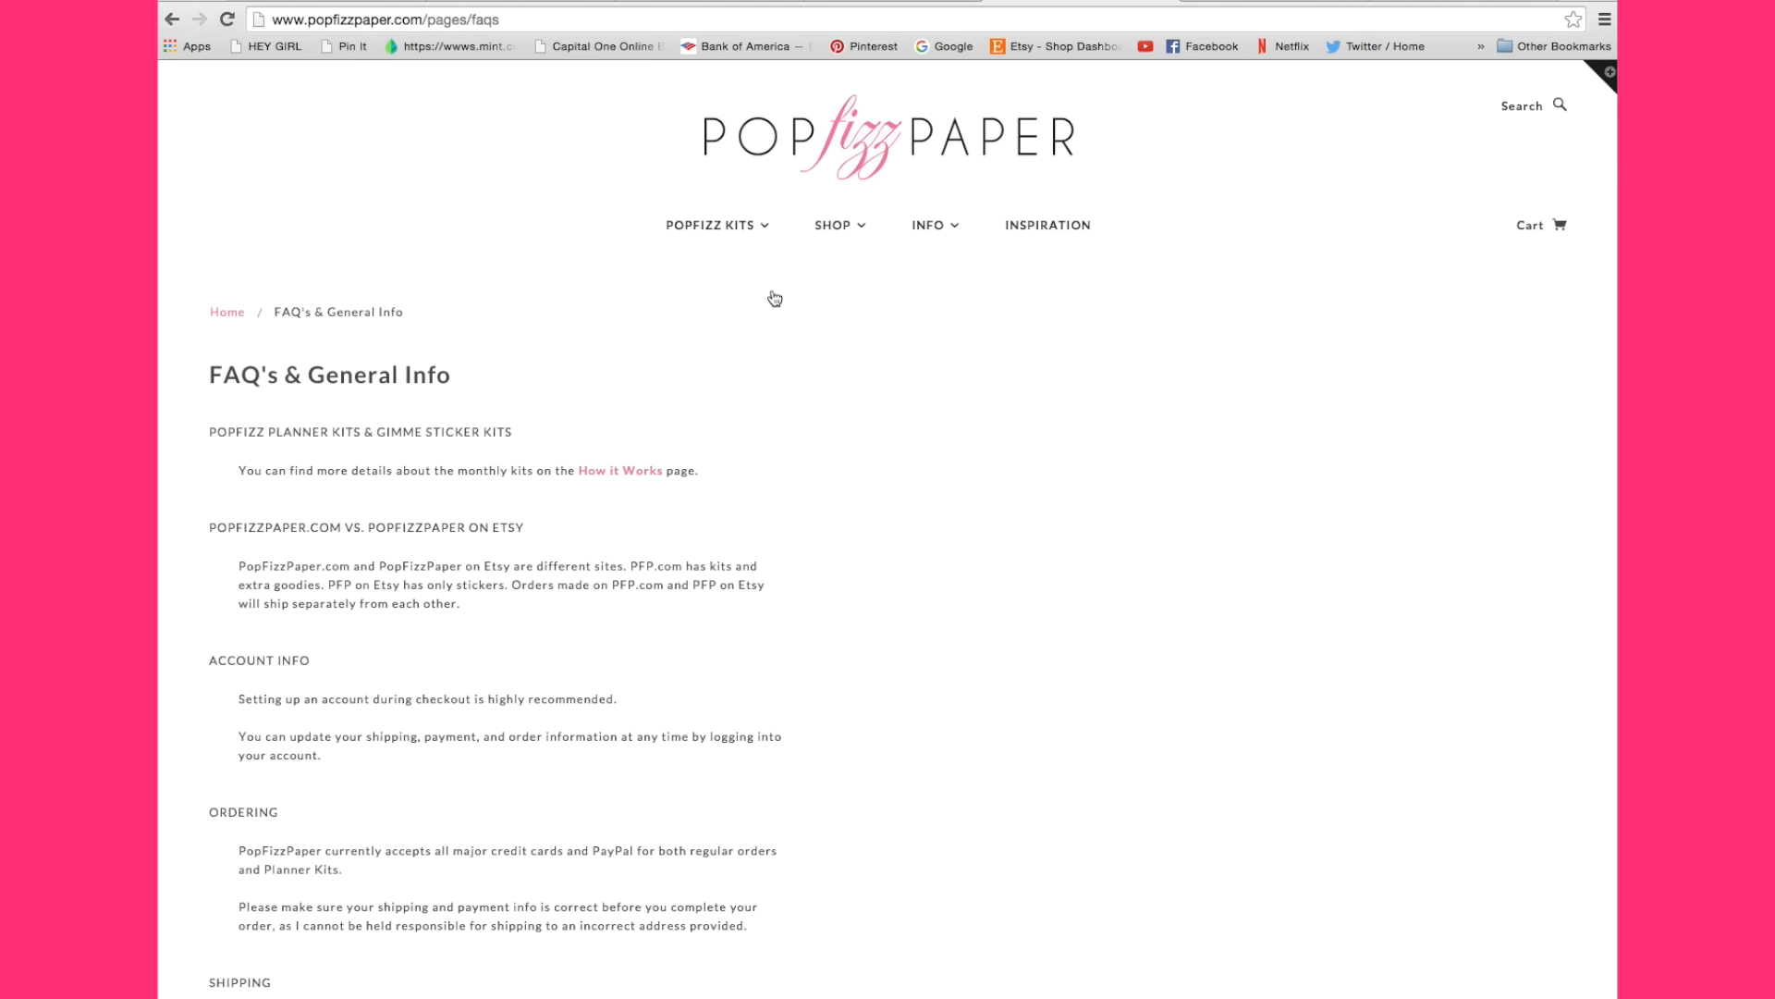
{"action": "mouse_move", "coordinate": [568, 566]}
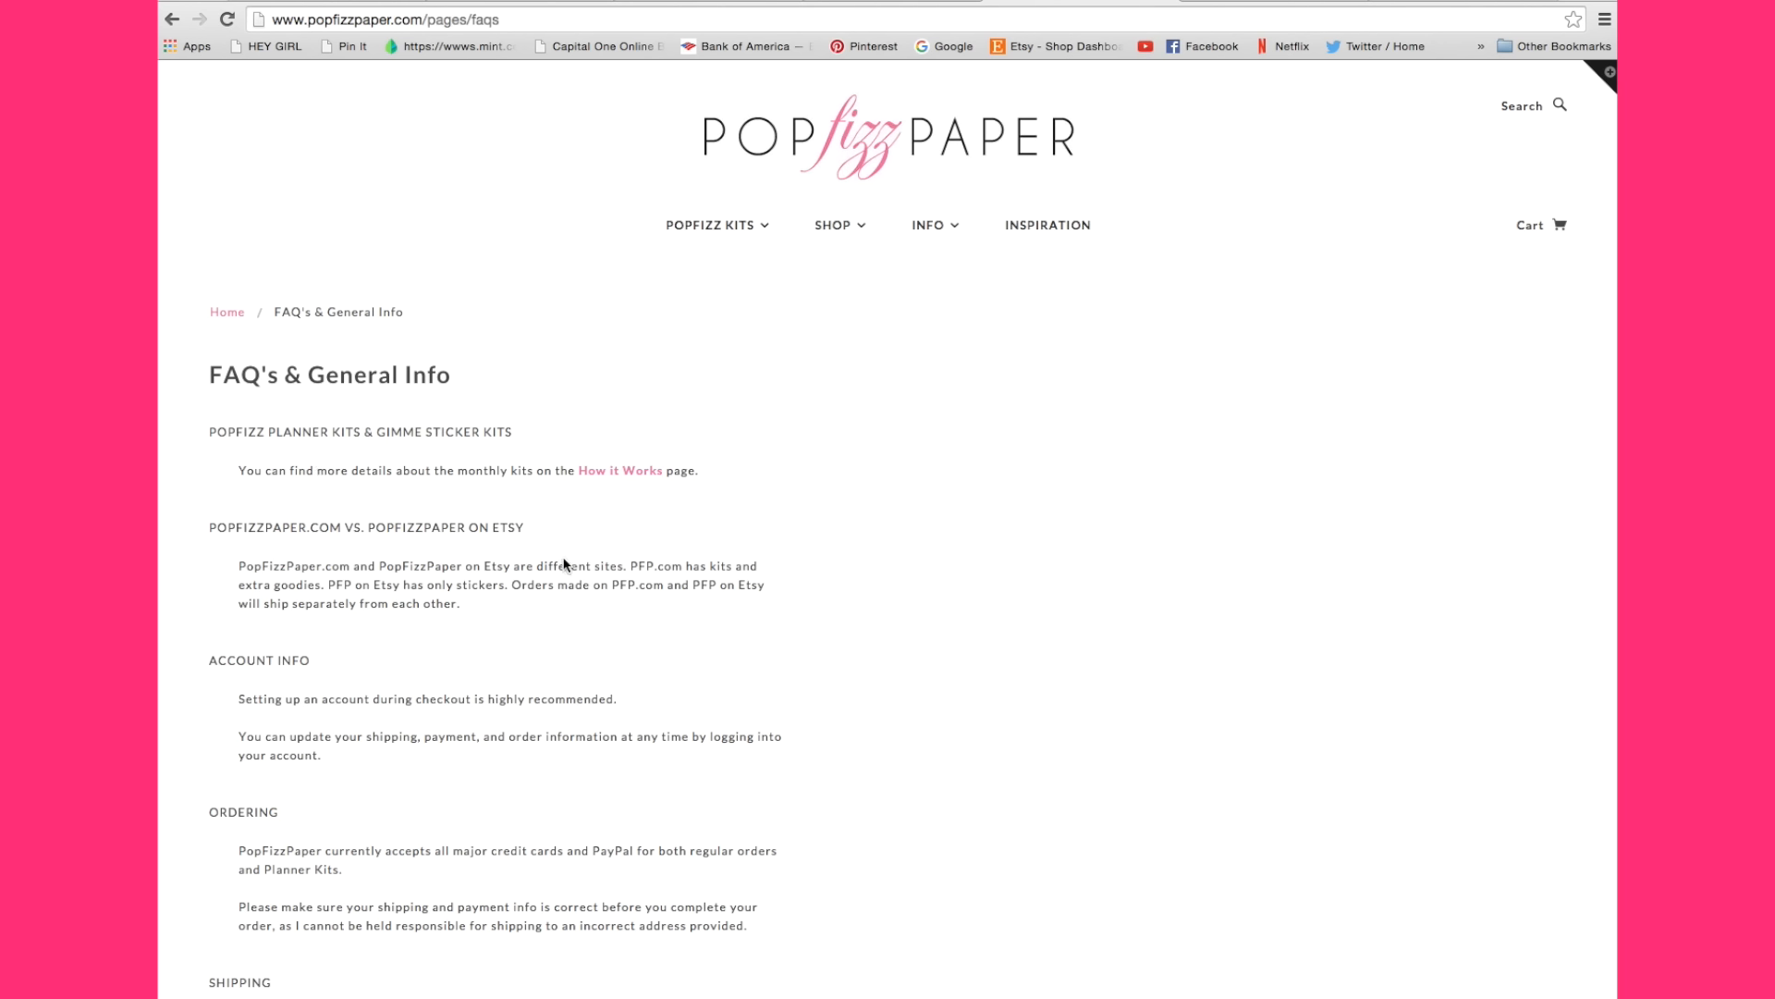
{"action": "mouse_move", "coordinate": [583, 556]}
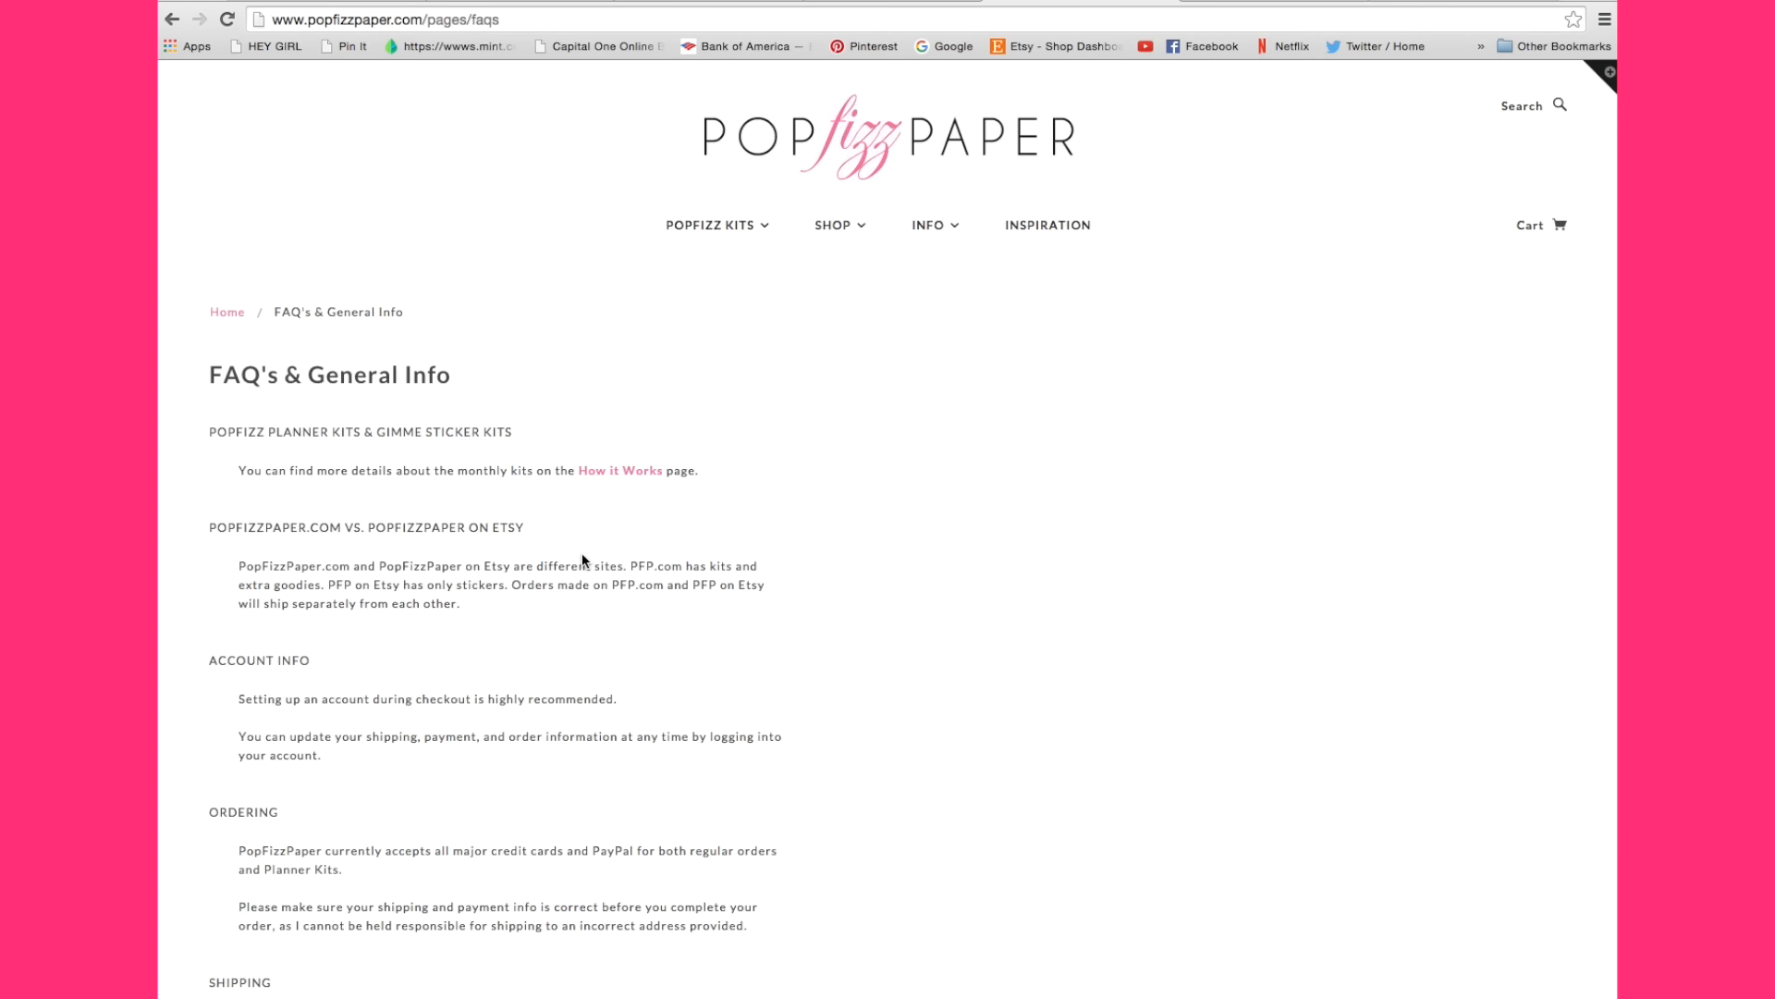
{"action": "scroll", "scroll_direction": "down", "scroll_amount": 3}
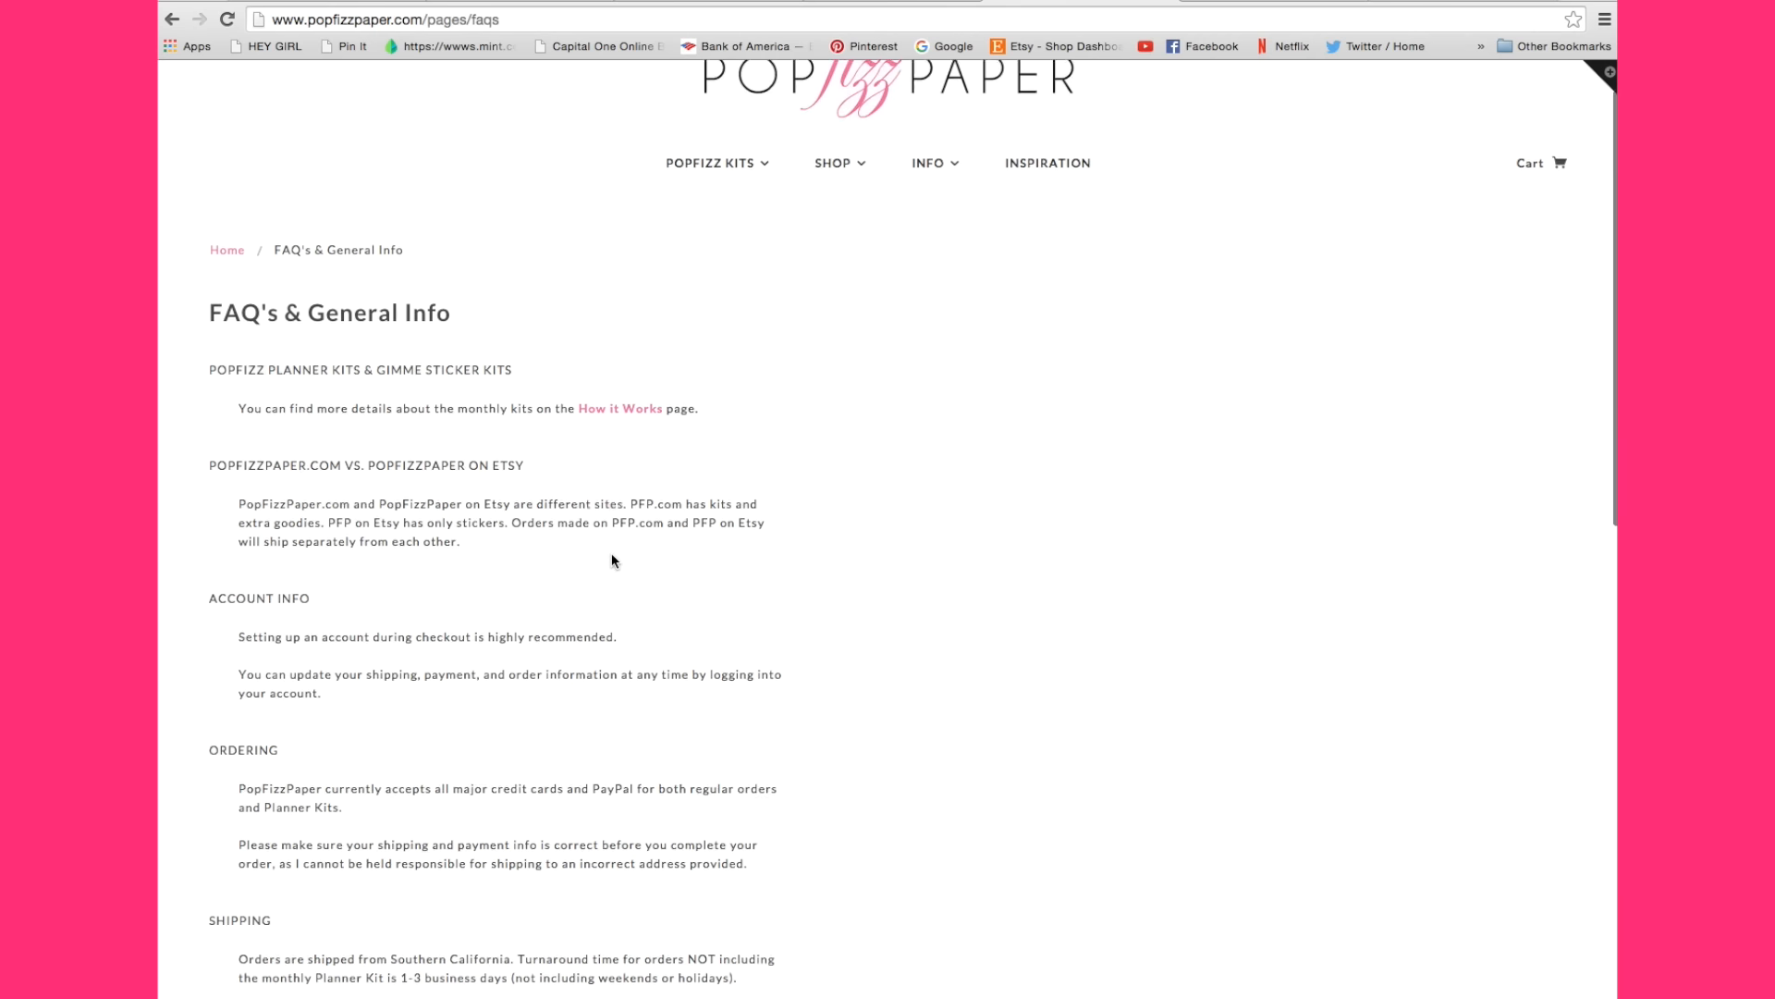
{"action": "scroll", "scroll_direction": "down", "scroll_amount": 3}
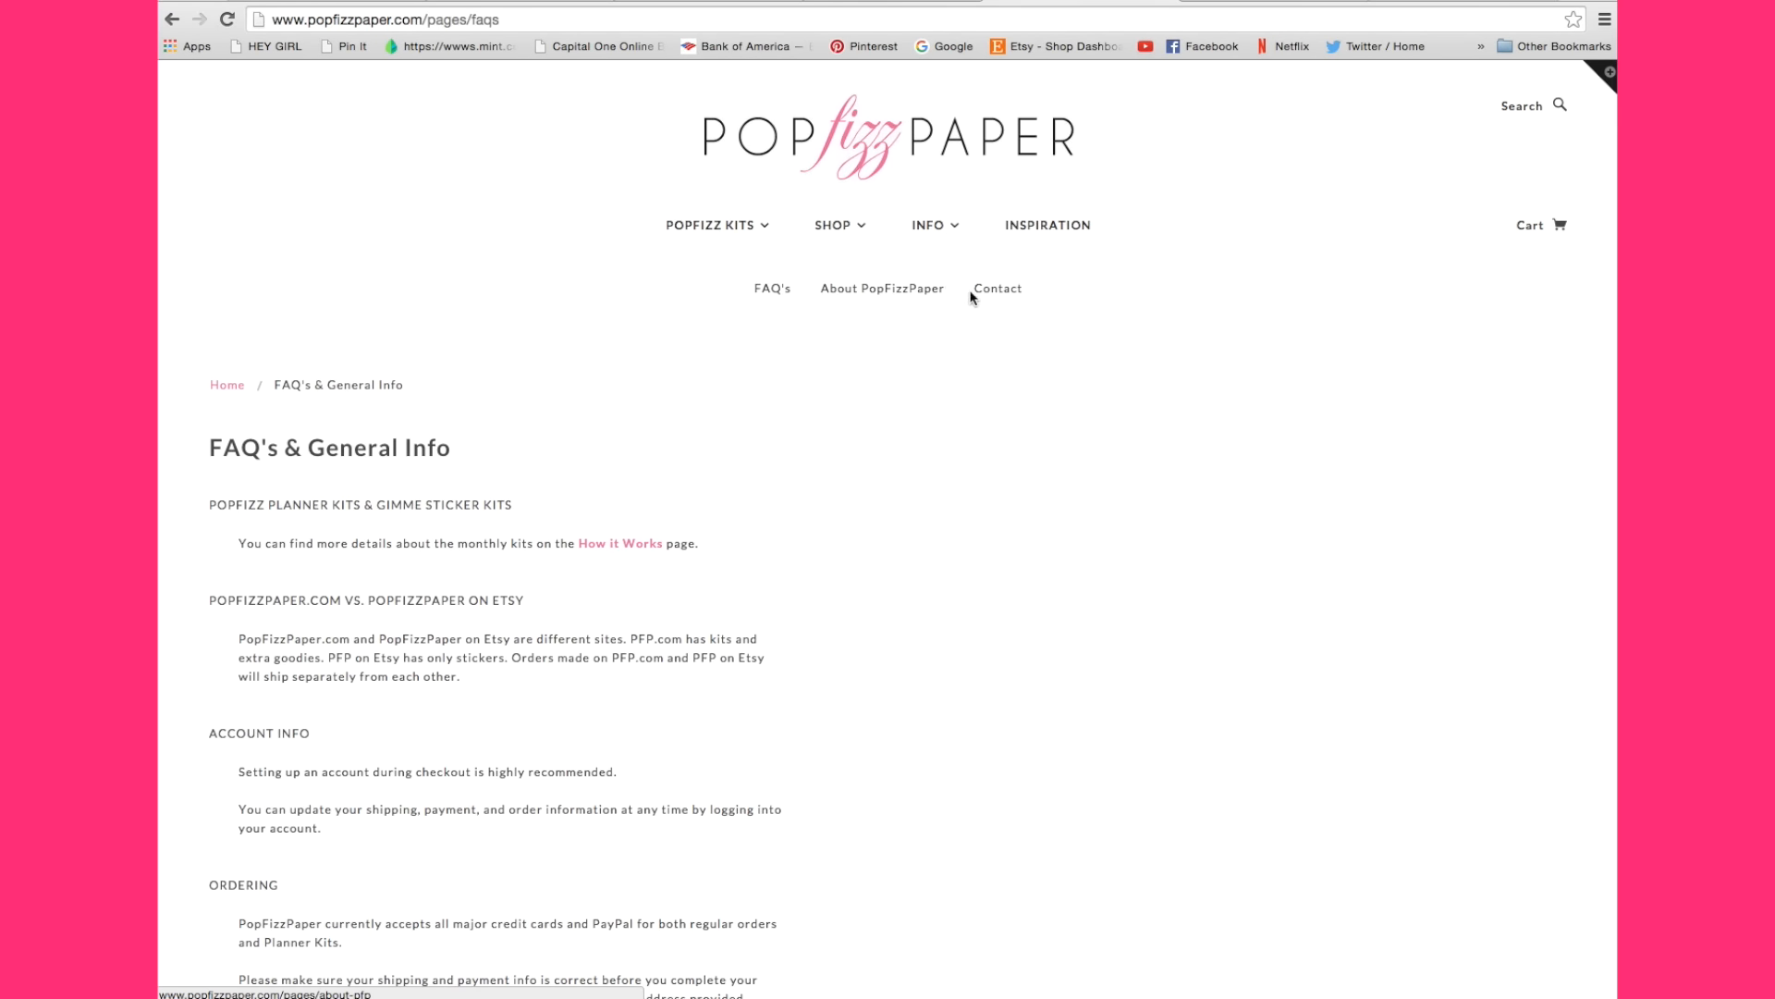
{"action": "mouse_move", "coordinate": [1105, 195]}
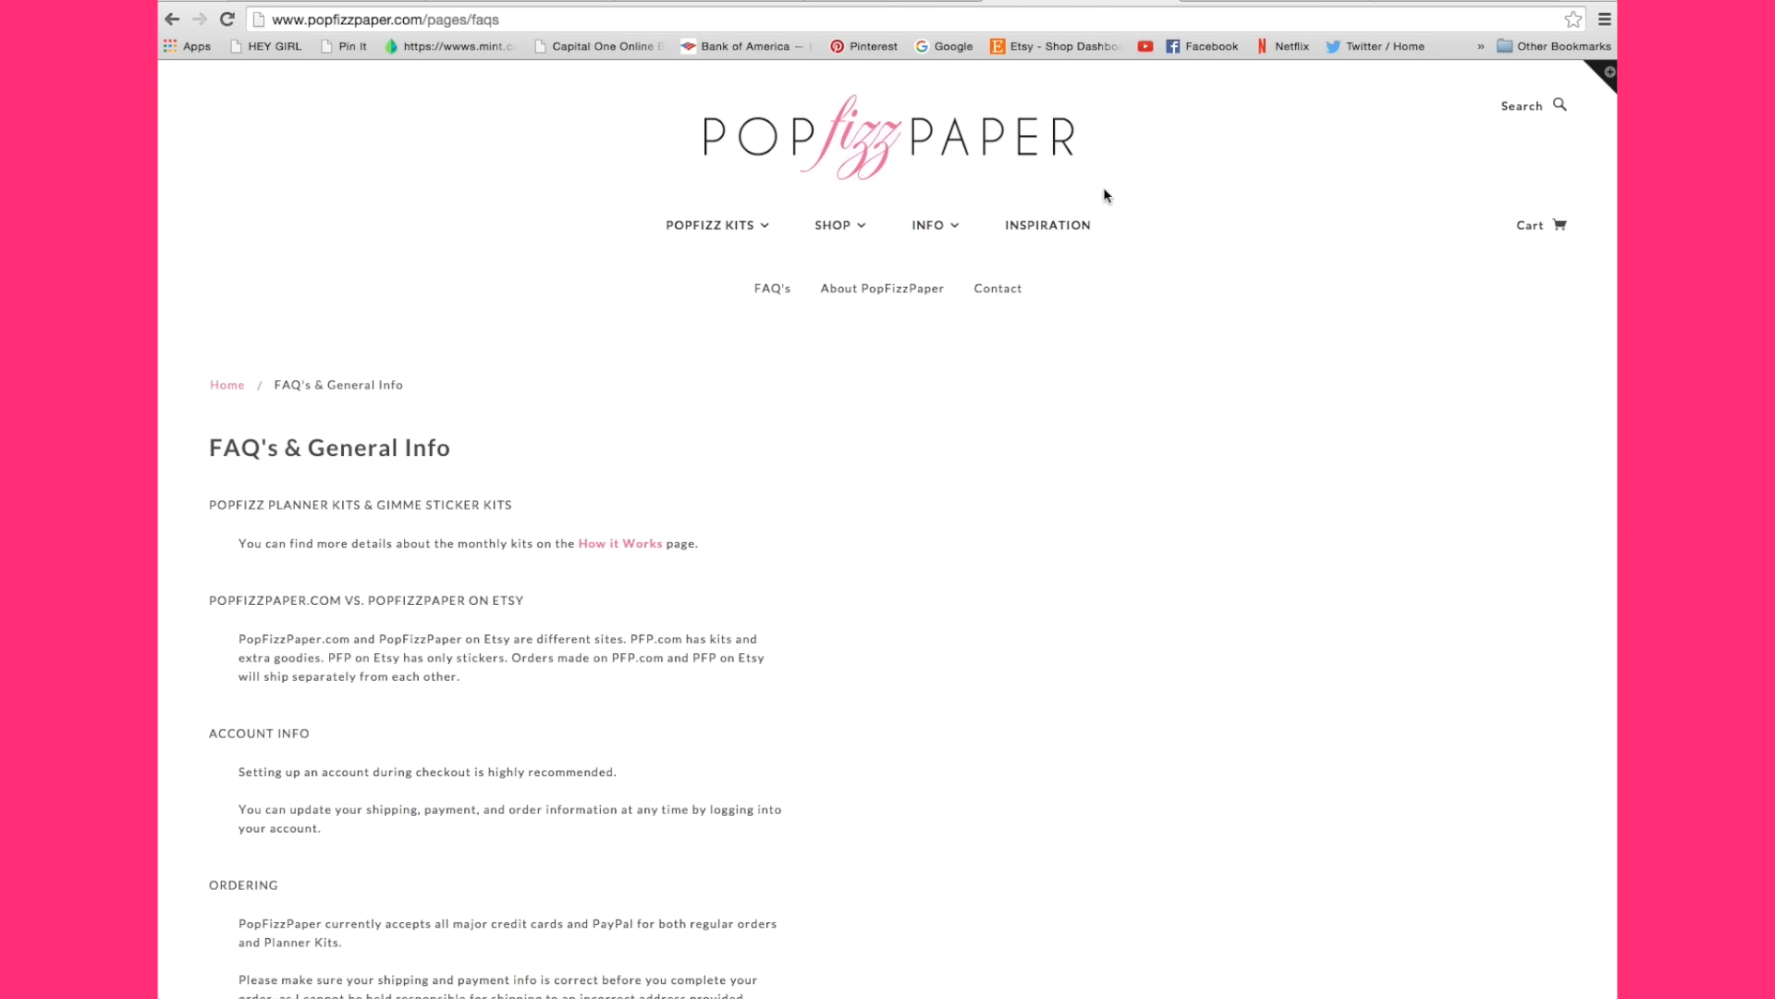
{"action": "mouse_move", "coordinate": [1094, 258]}
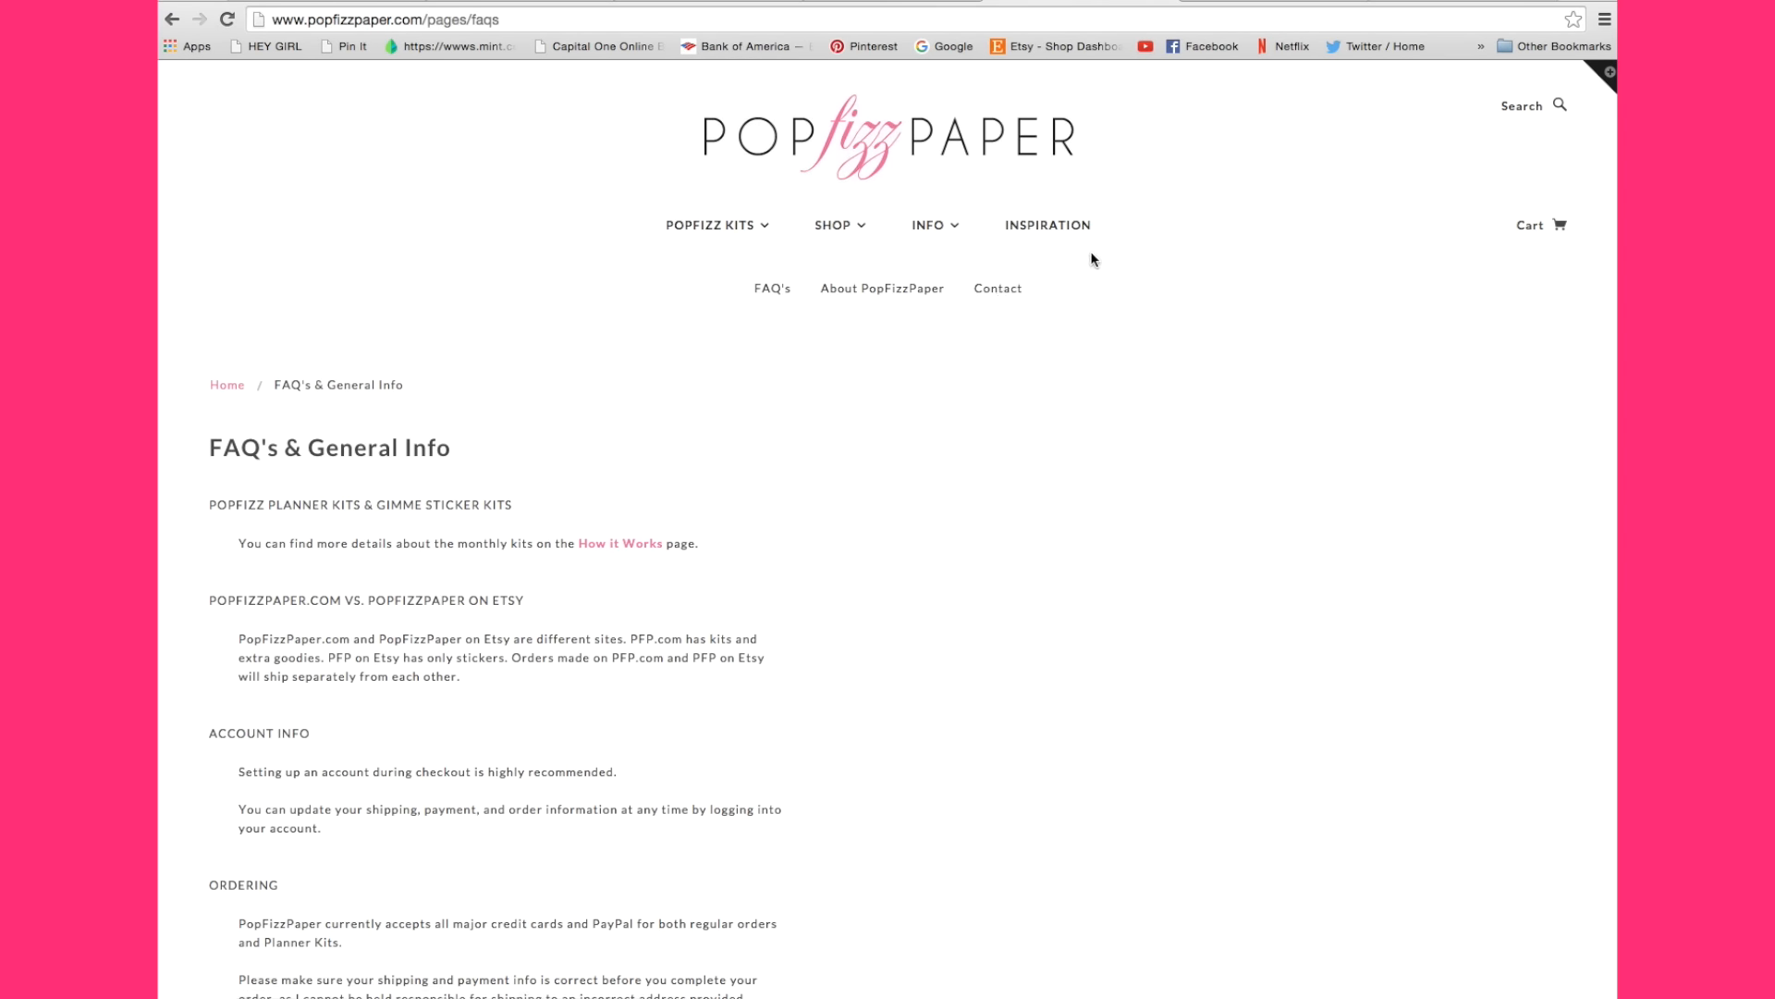
{"action": "mouse_move", "coordinate": [1097, 260]}
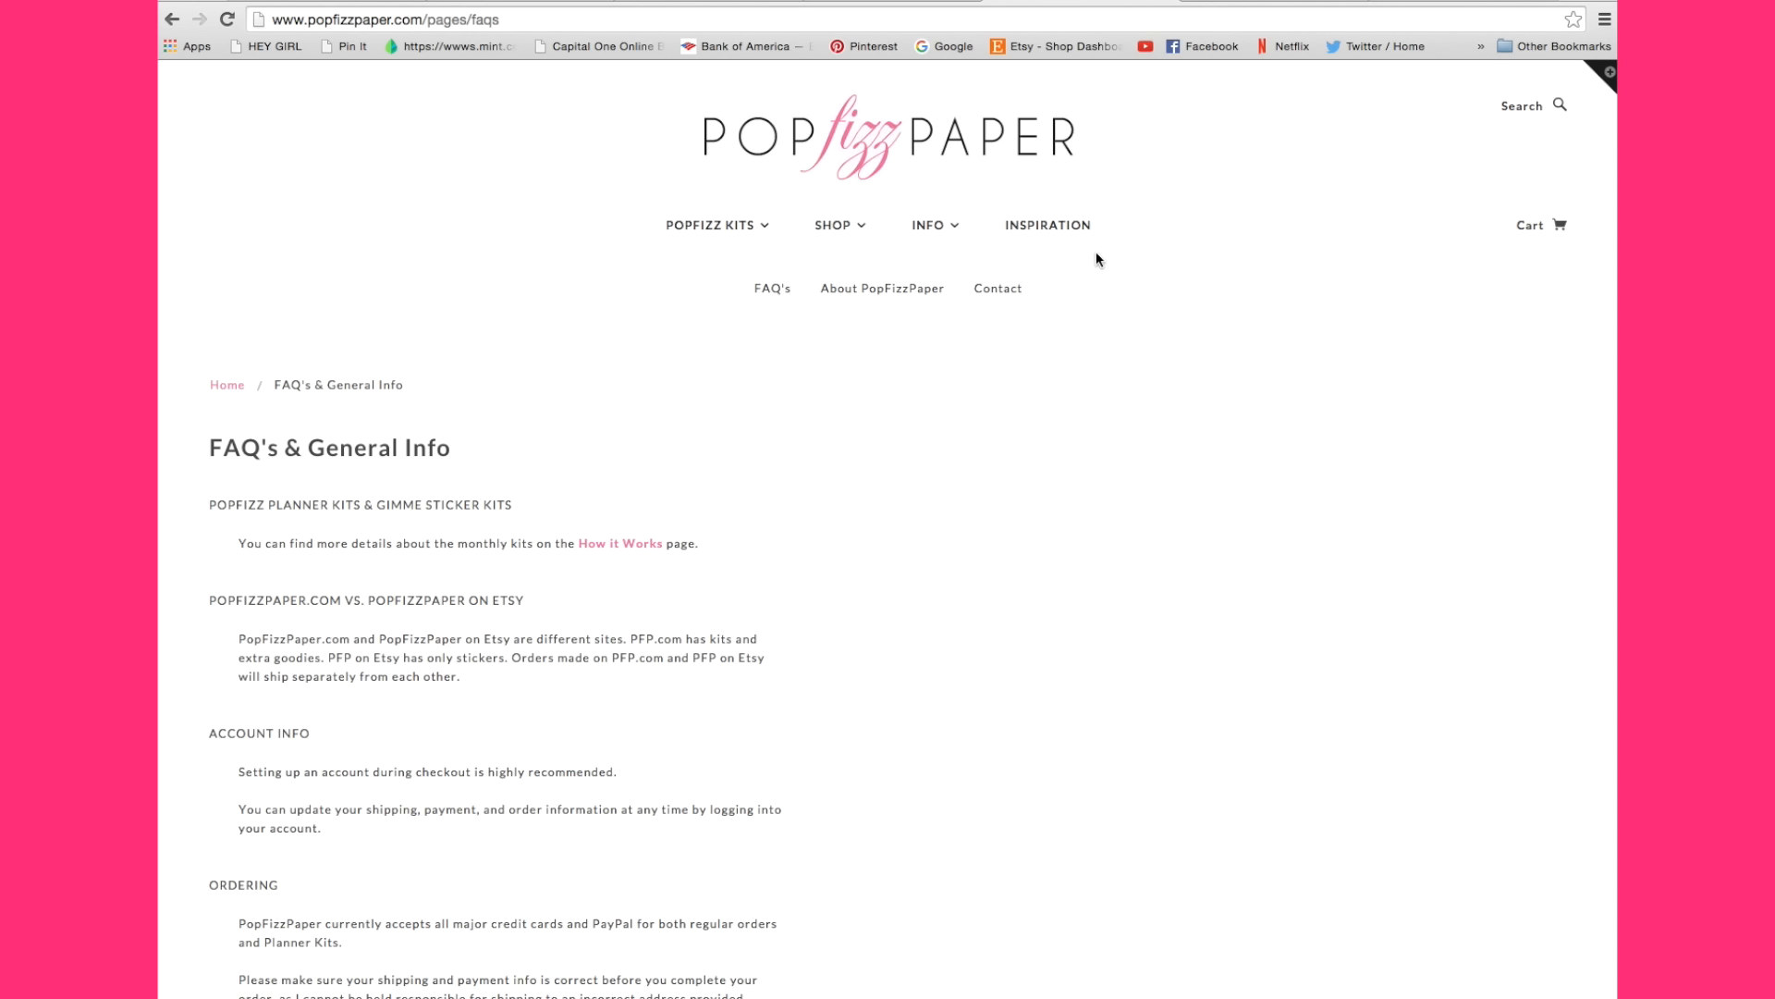
{"action": "mouse_move", "coordinate": [1068, 250]}
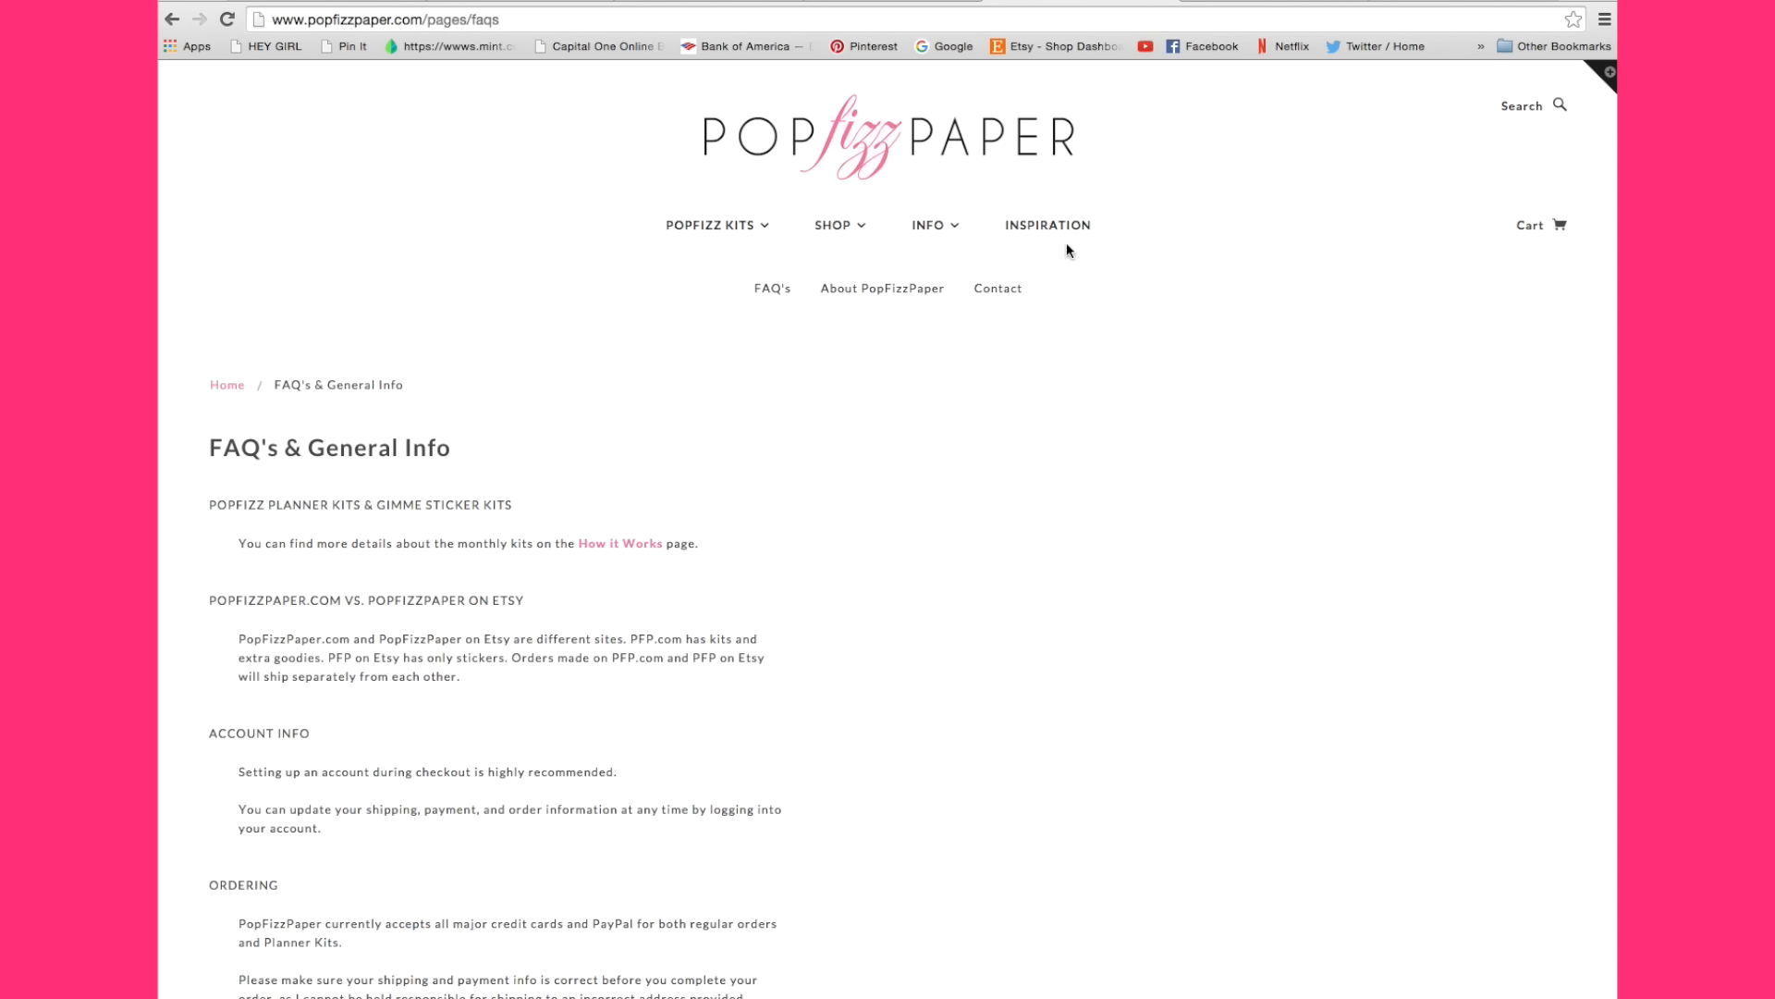
{"action": "mouse_move", "coordinate": [1132, 252]}
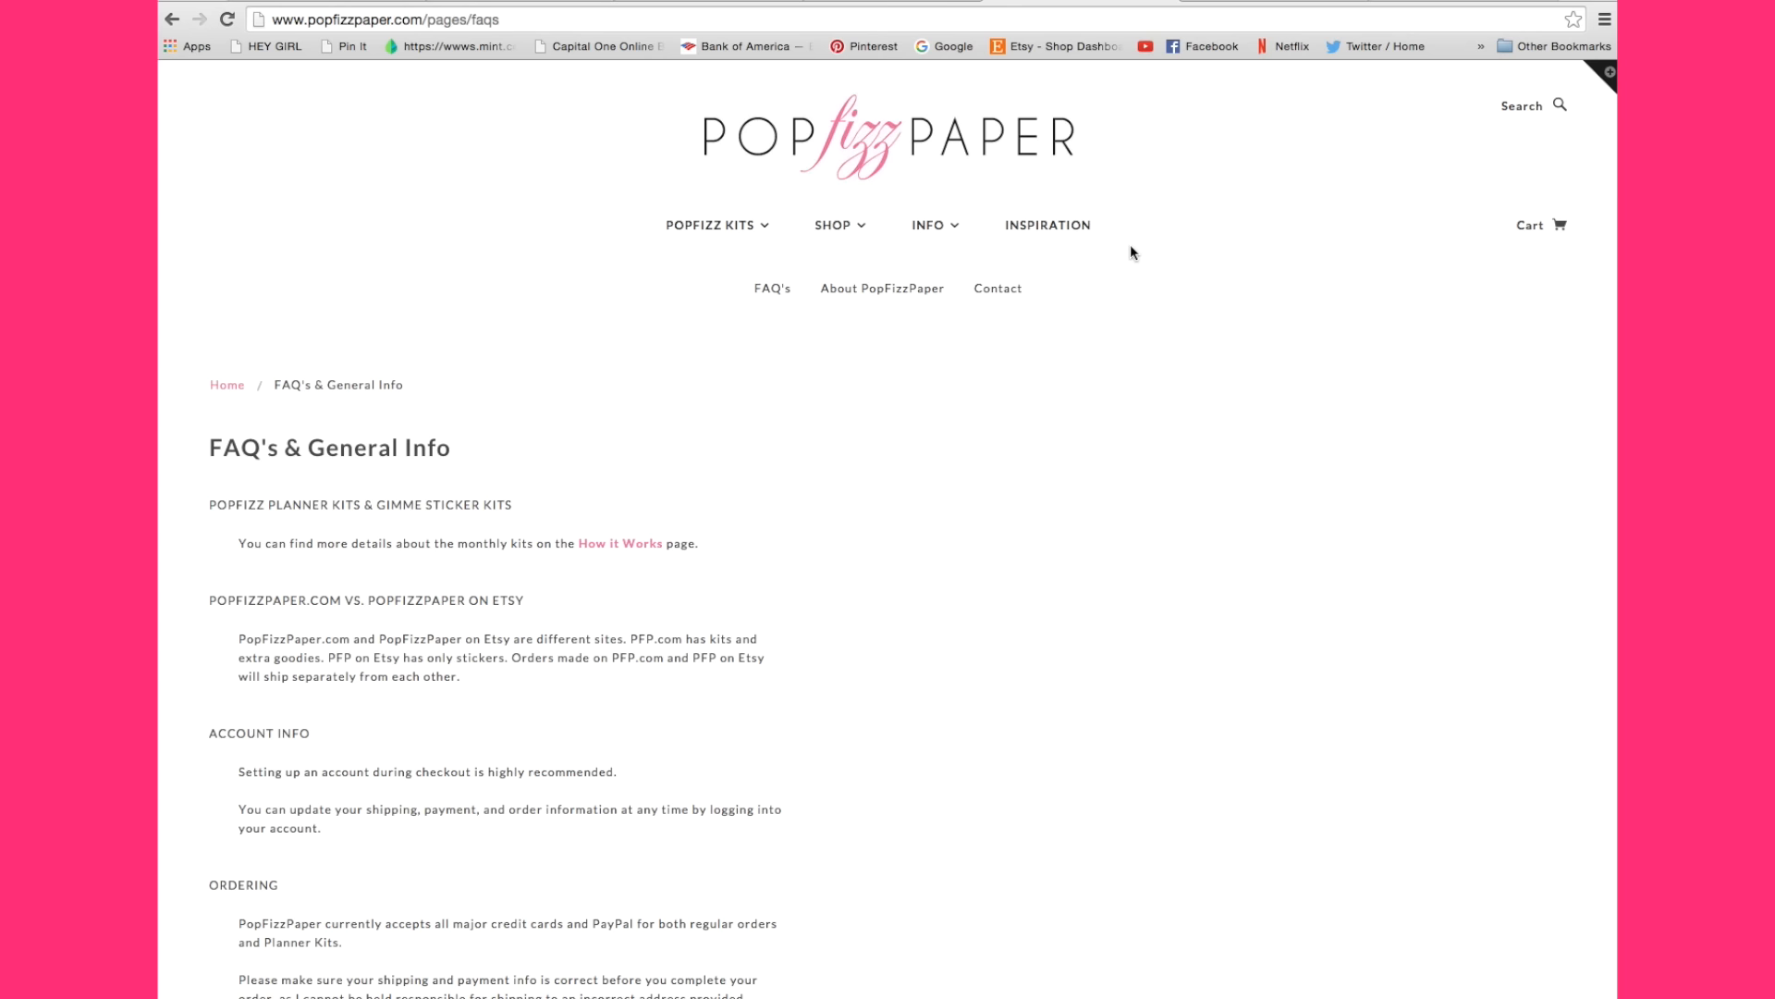
{"action": "mouse_move", "coordinate": [1107, 239]}
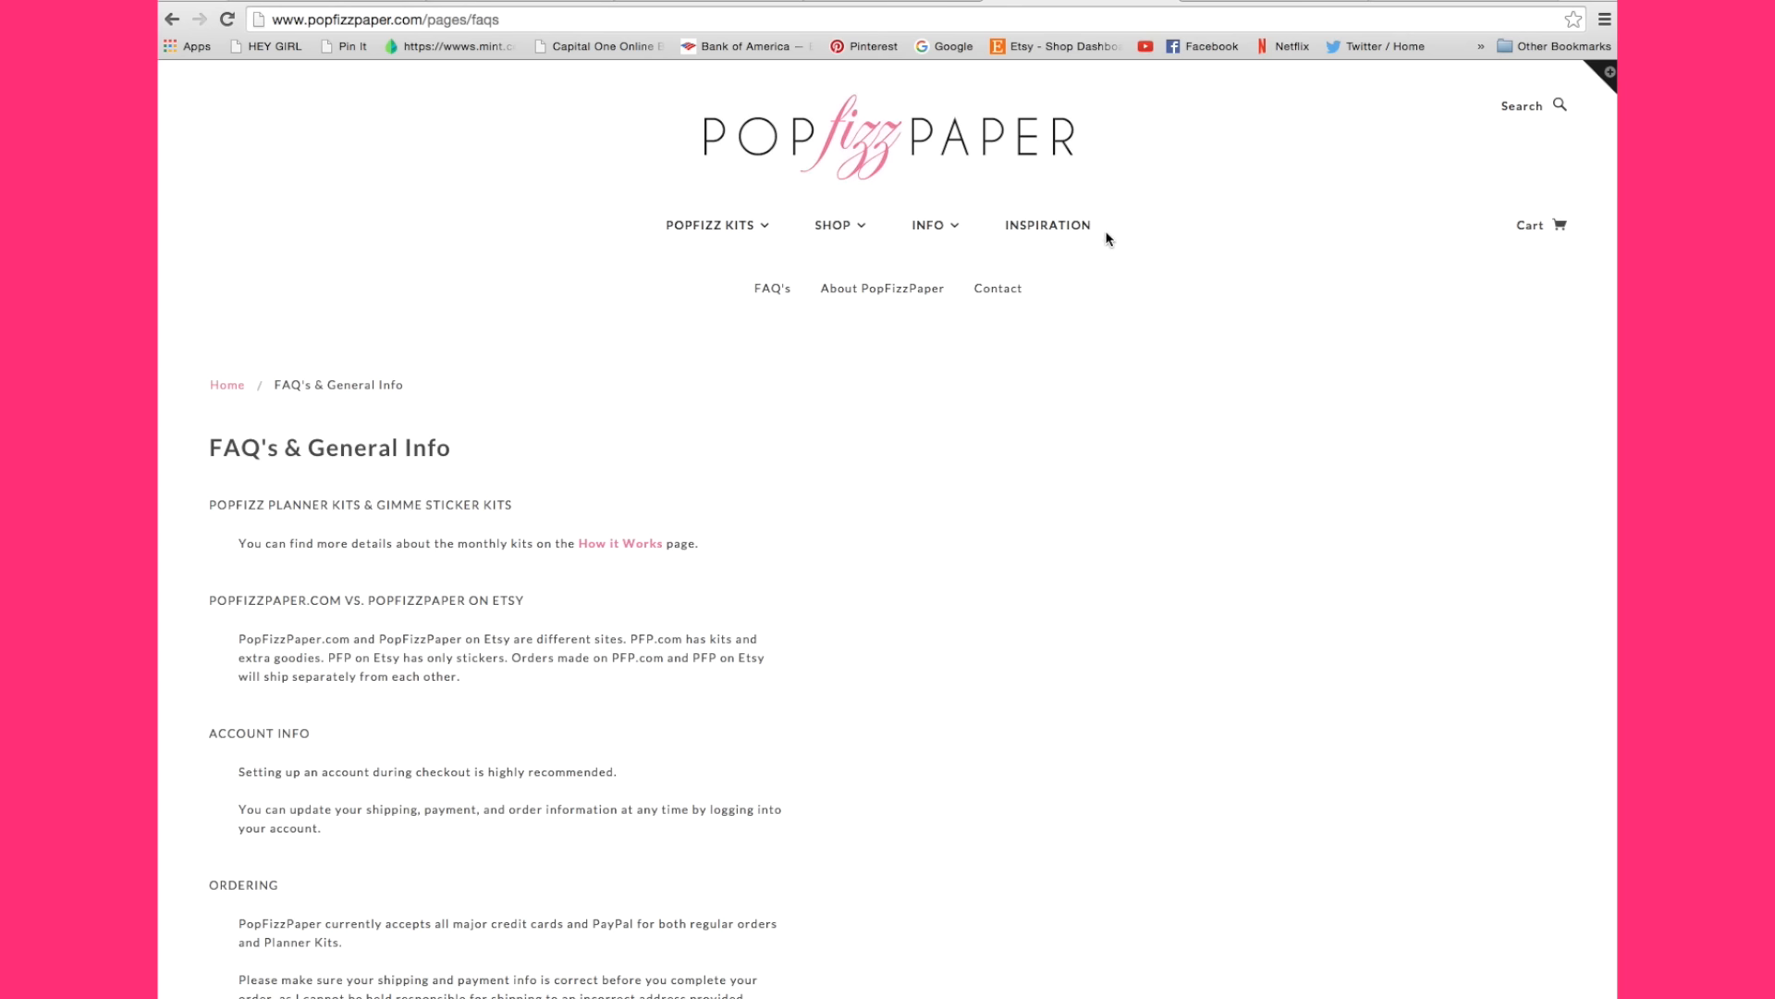
Return to the homepage via the POPFIZZPAPER logo.
{"action": "left_click", "coordinate": [1047, 226]}
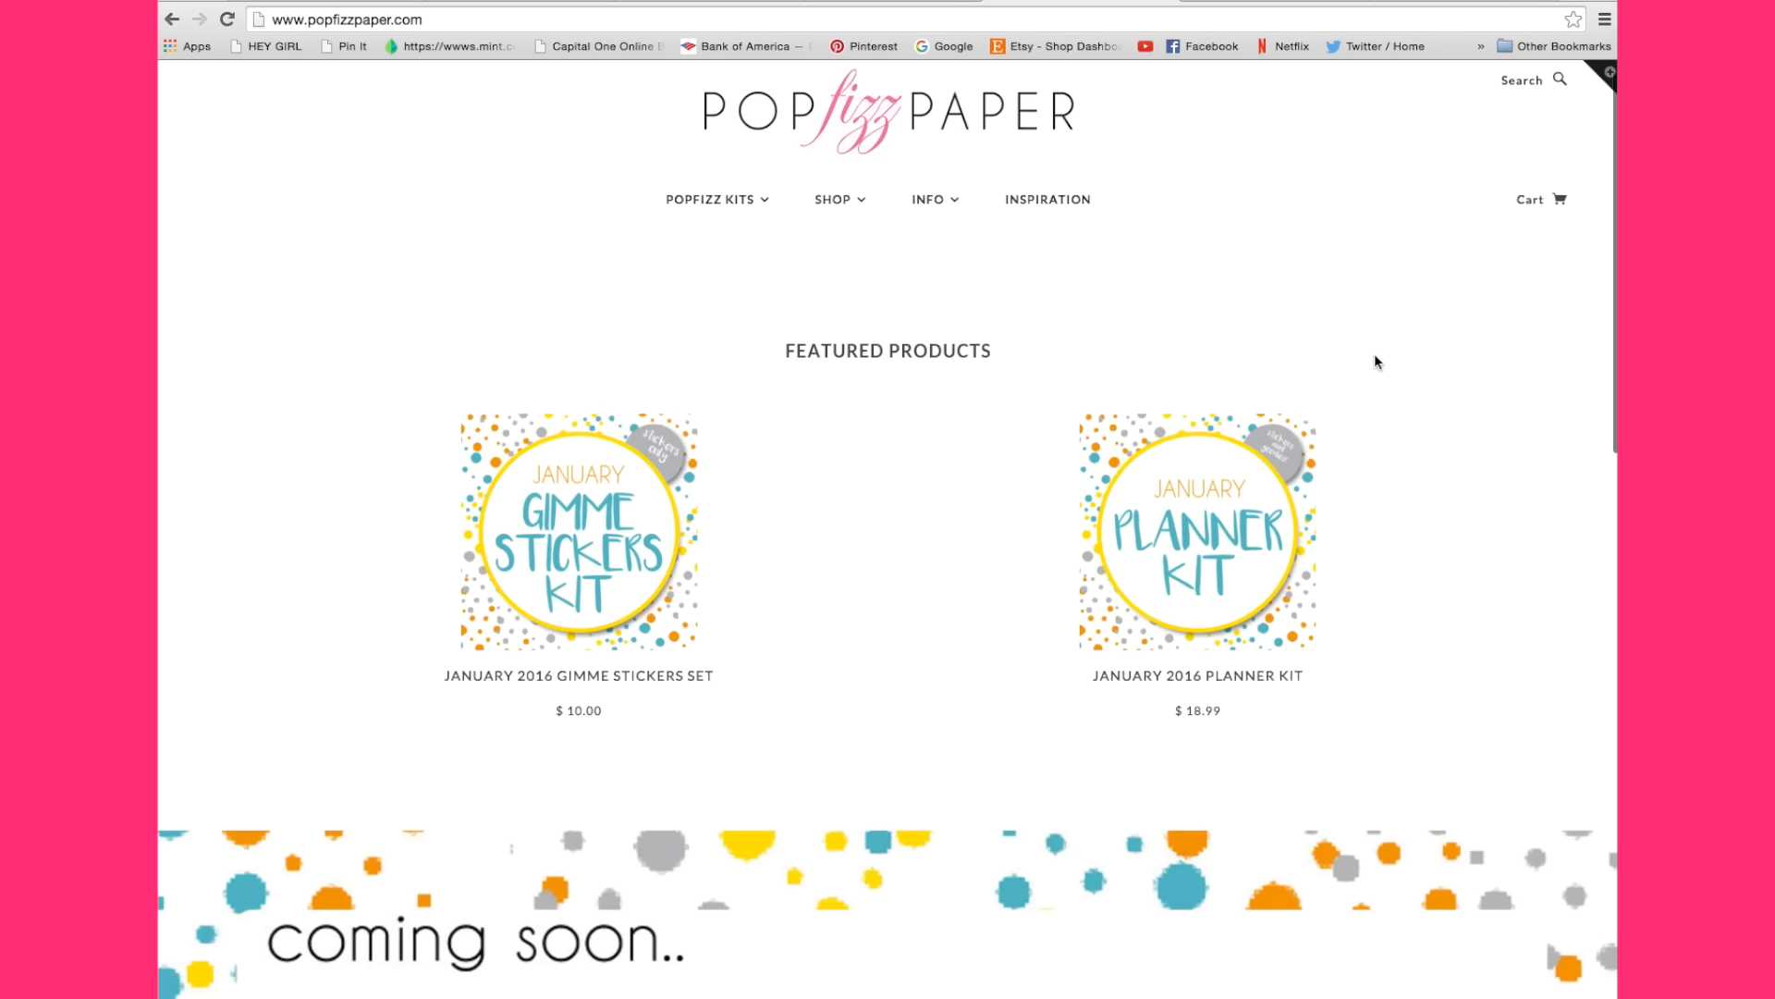
{"action": "scroll", "scroll_direction": "down", "scroll_amount": 3}
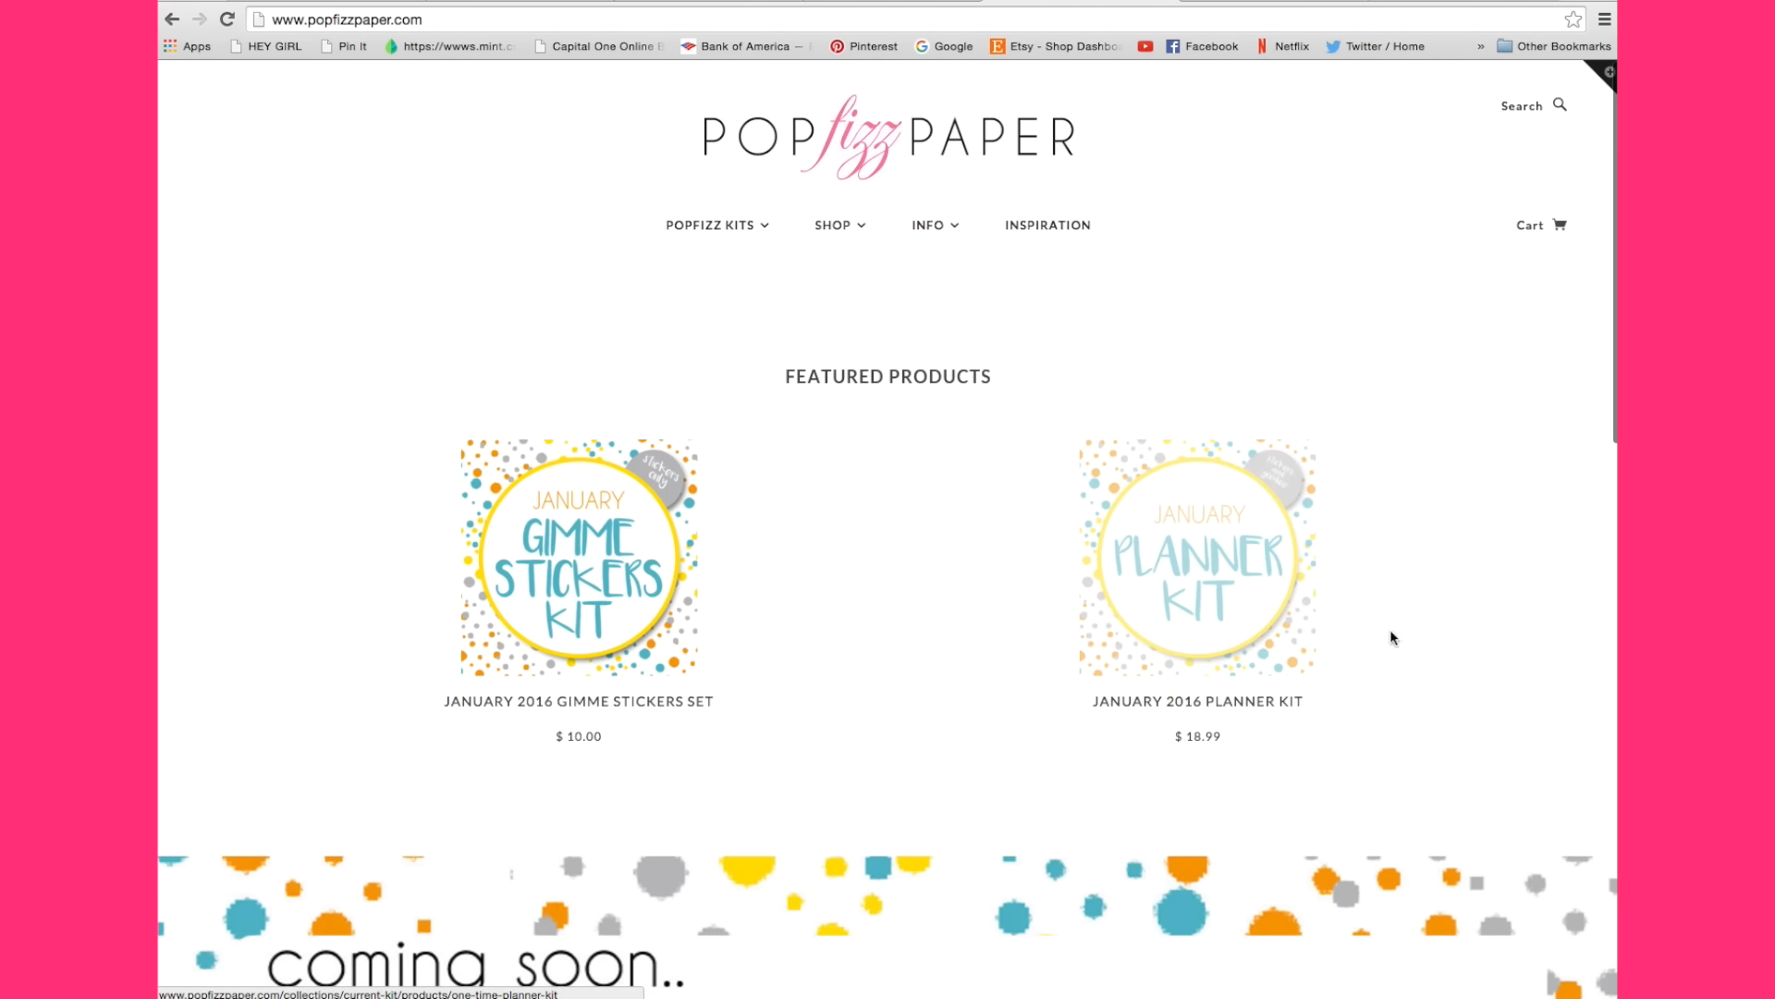
{"action": "mouse_move", "coordinate": [1349, 631]}
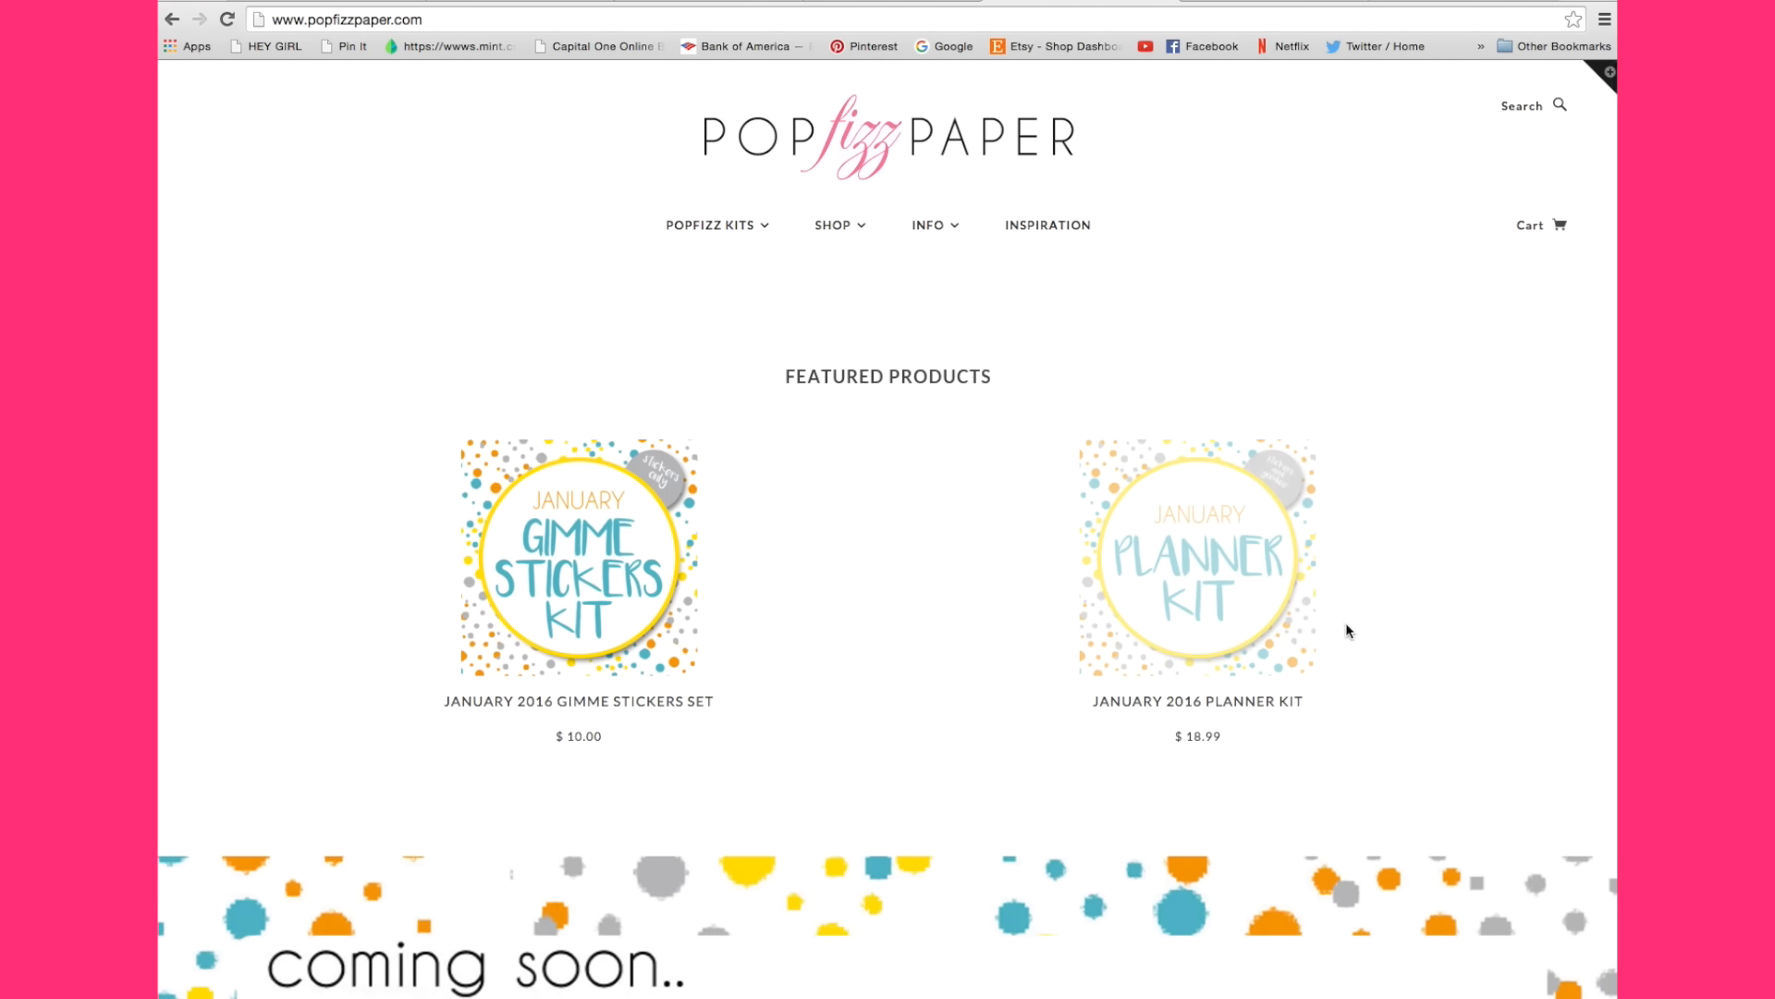
{"action": "scroll", "scroll_direction": "down", "scroll_amount": 3}
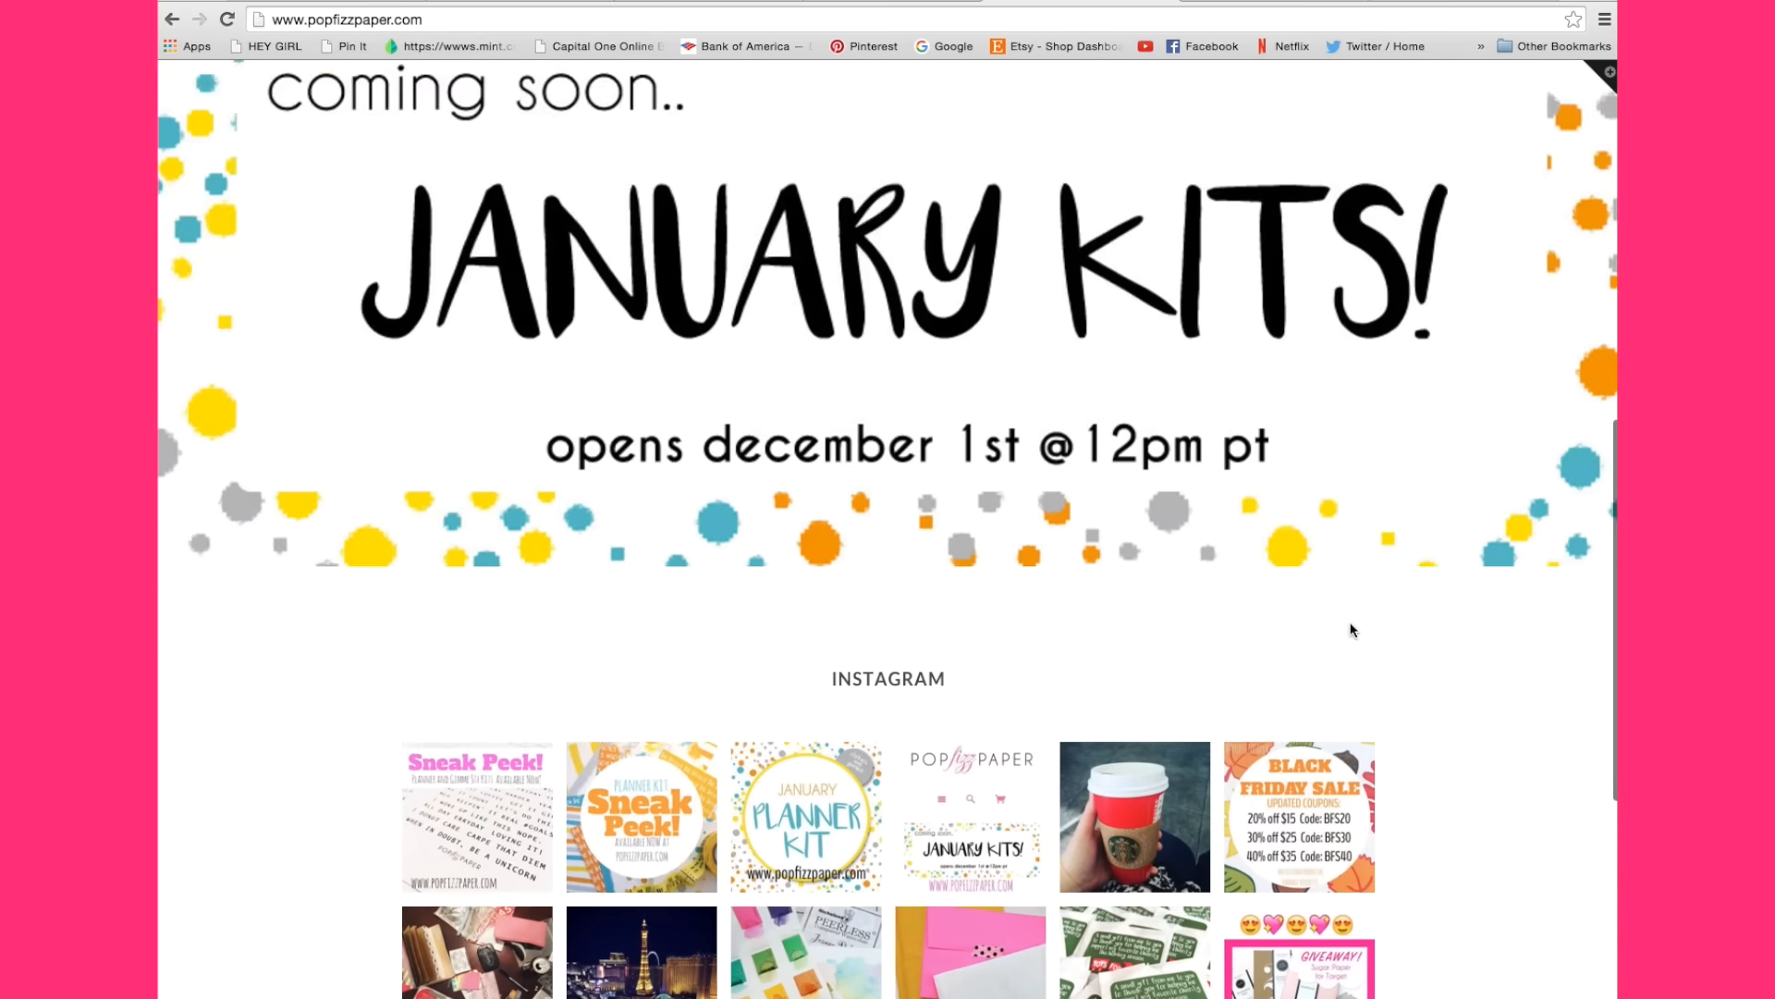
{"action": "scroll", "scroll_direction": "down", "scroll_amount": 3}
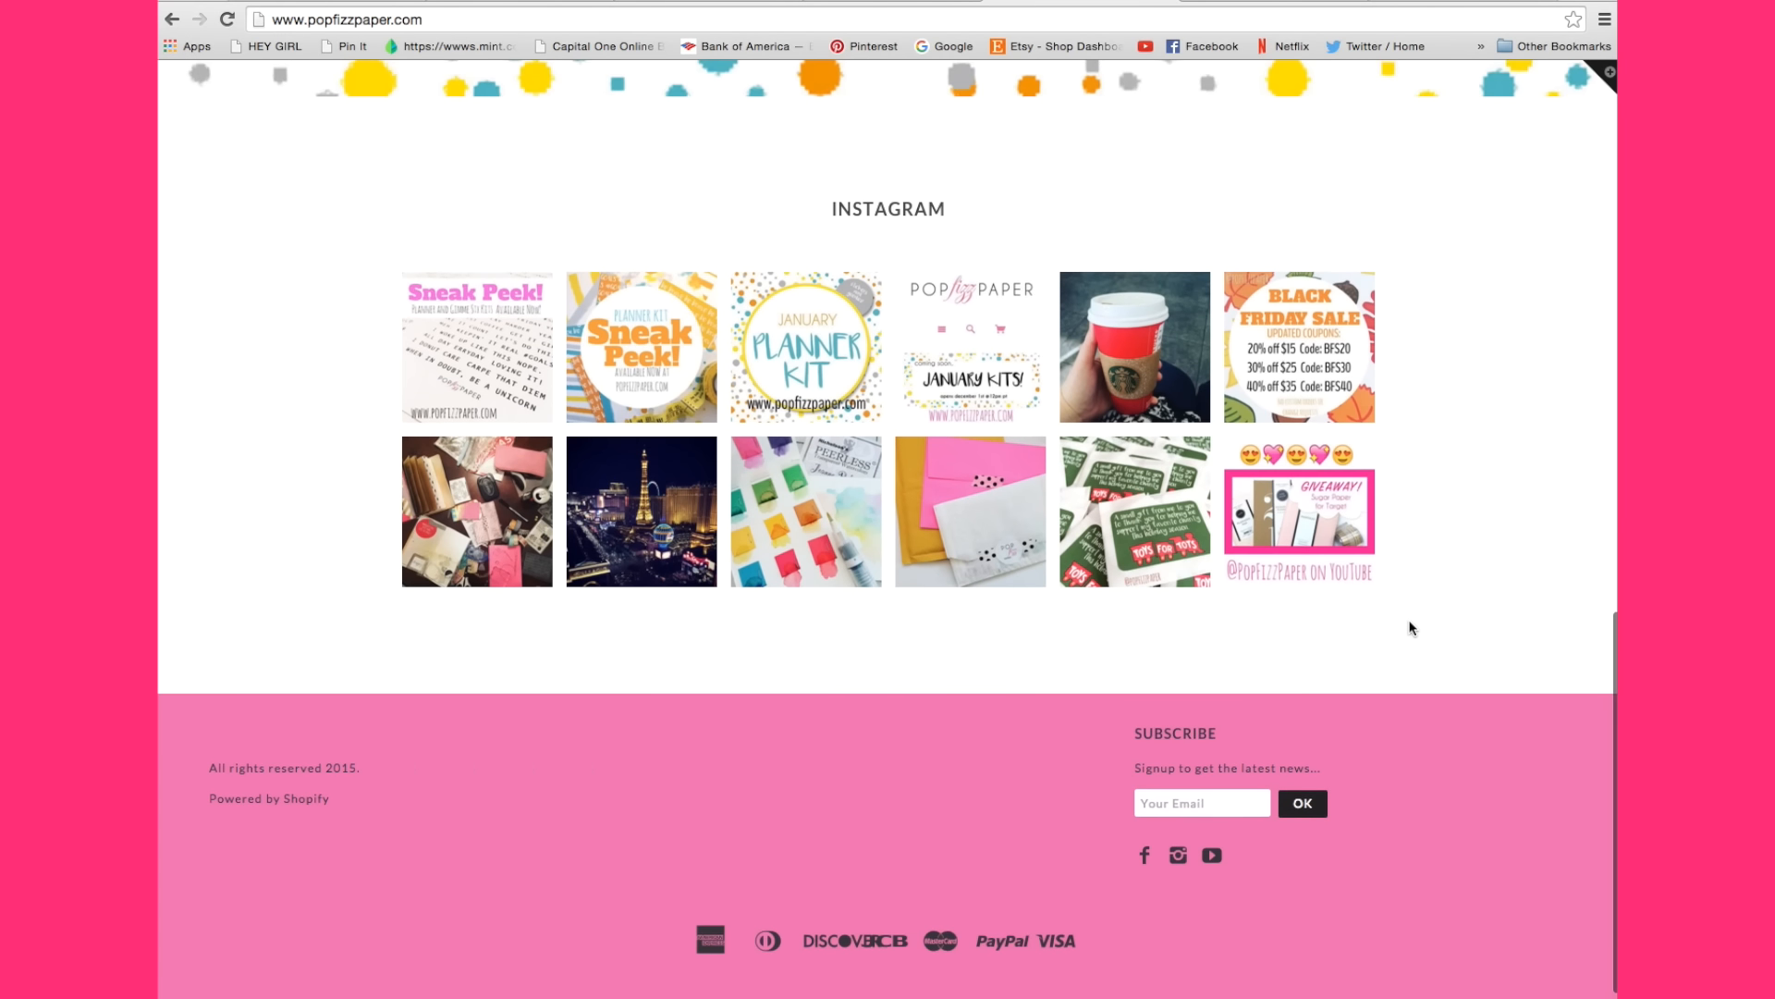
{"action": "scroll", "scroll_direction": "up", "scroll_amount": 3}
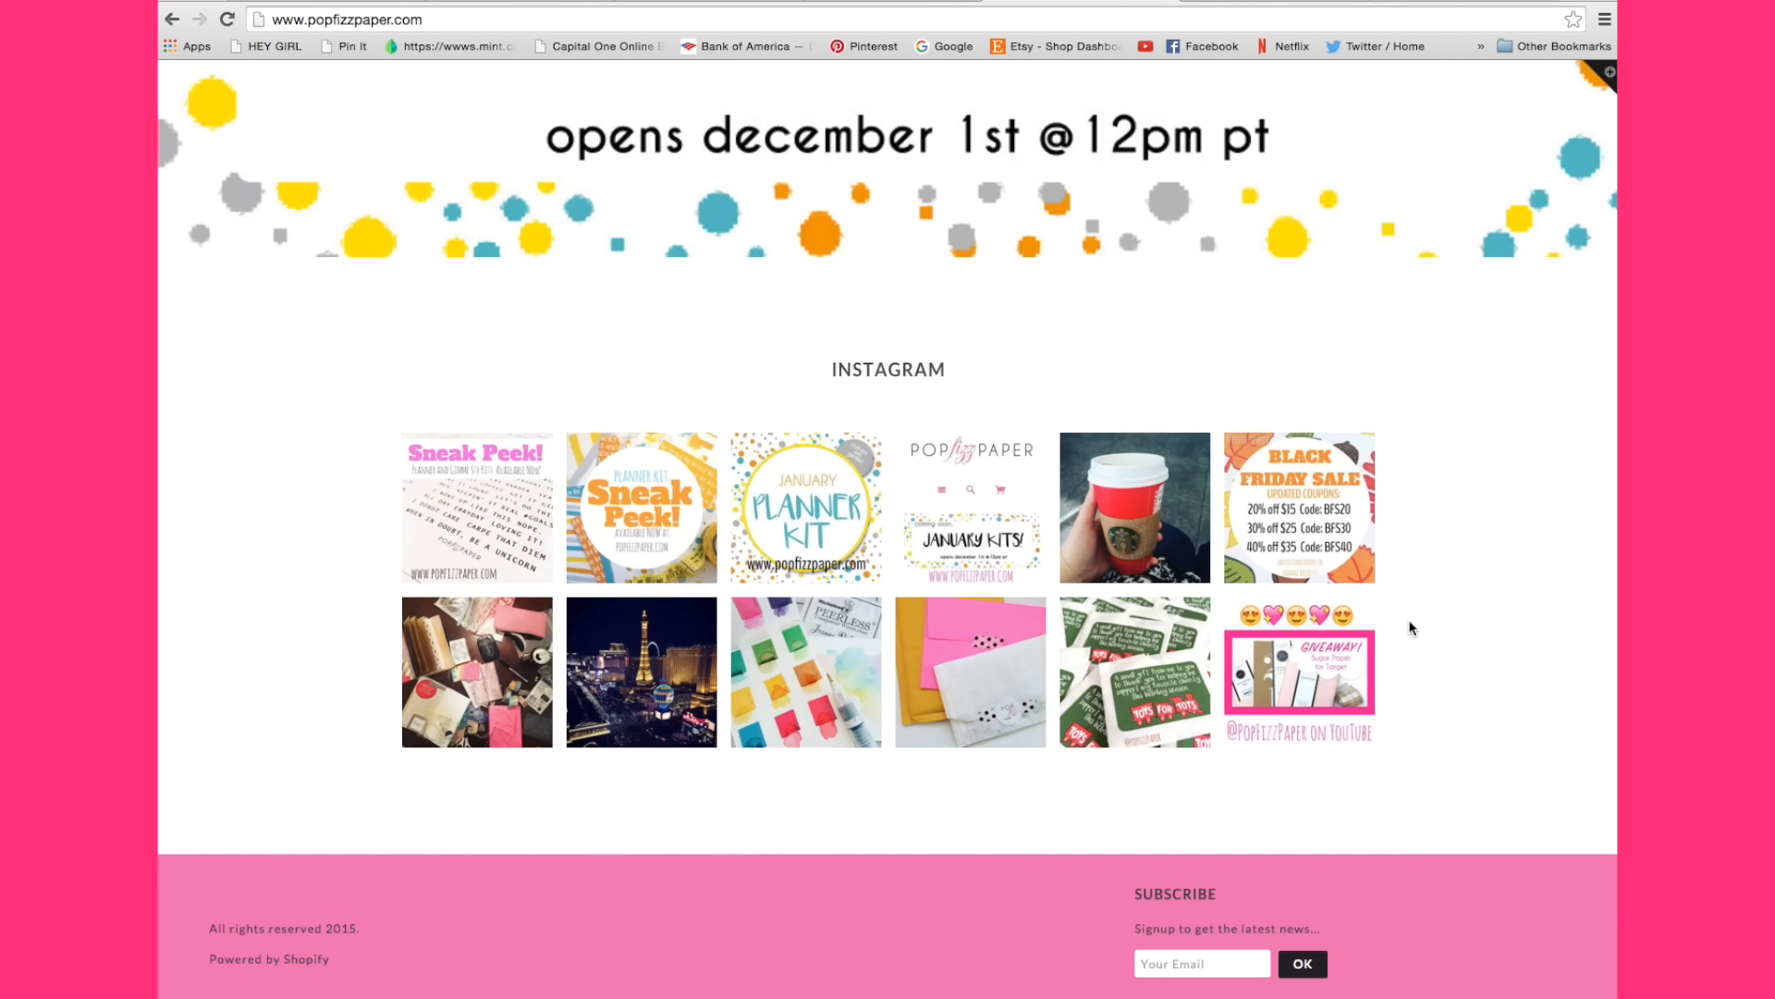
{"action": "scroll", "scroll_direction": "up", "scroll_amount": 3}
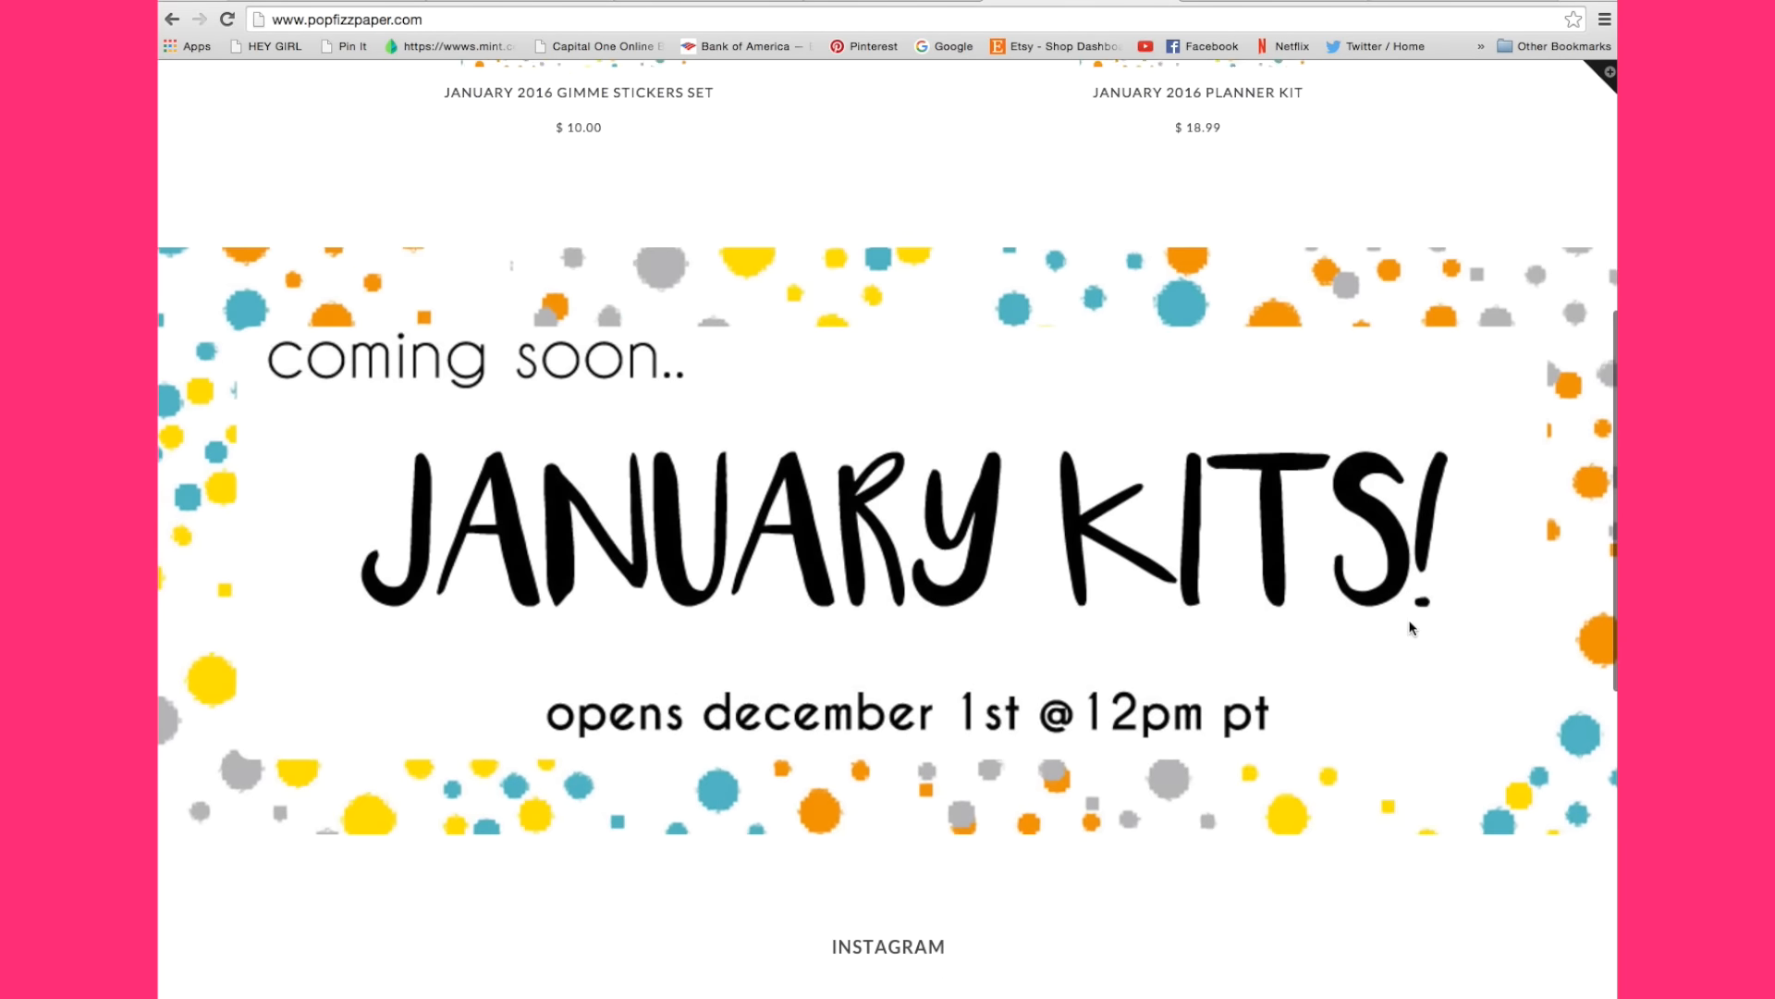
{"action": "scroll", "scroll_direction": "up", "scroll_amount": 3}
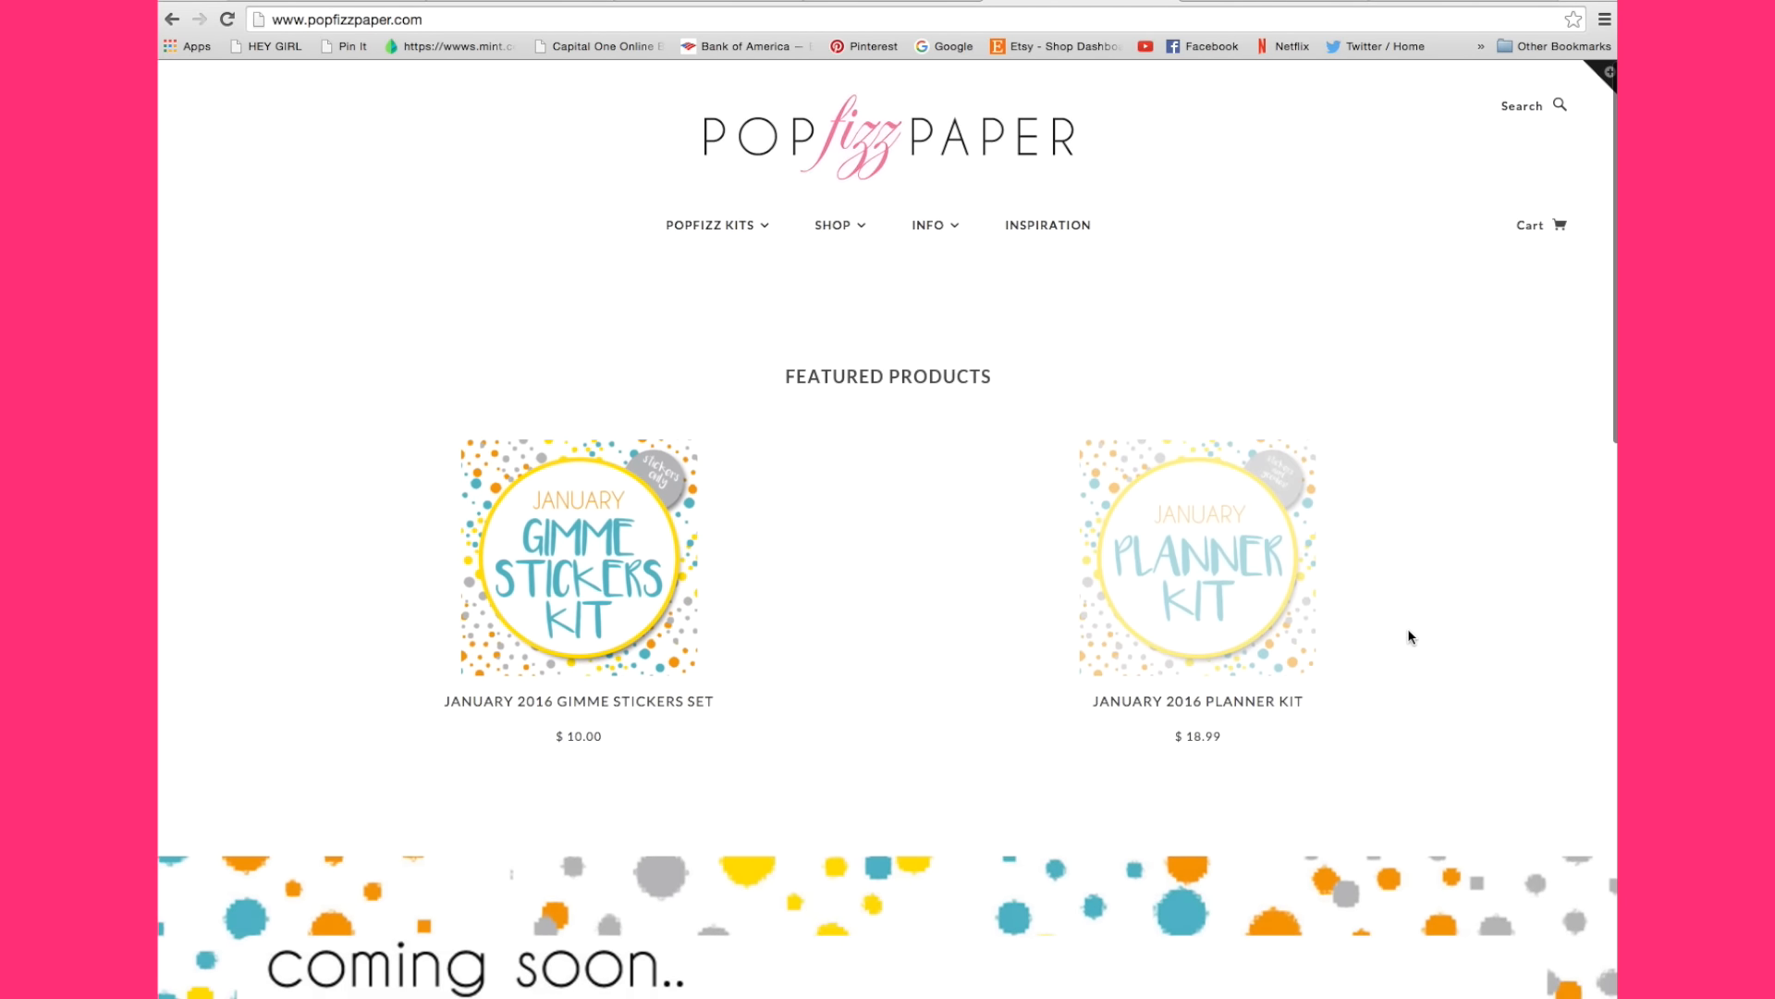